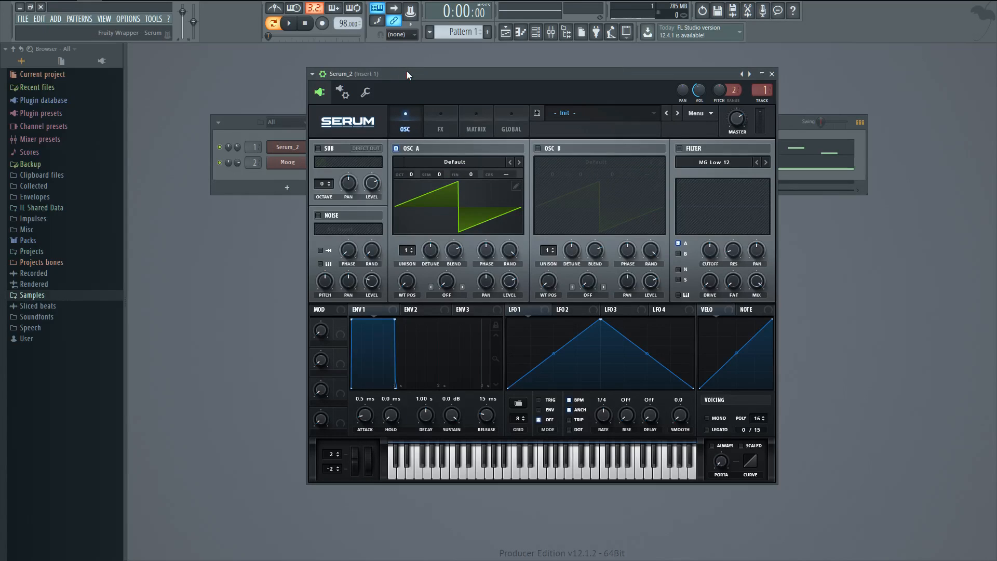
pyautogui.moveTo(451, 74)
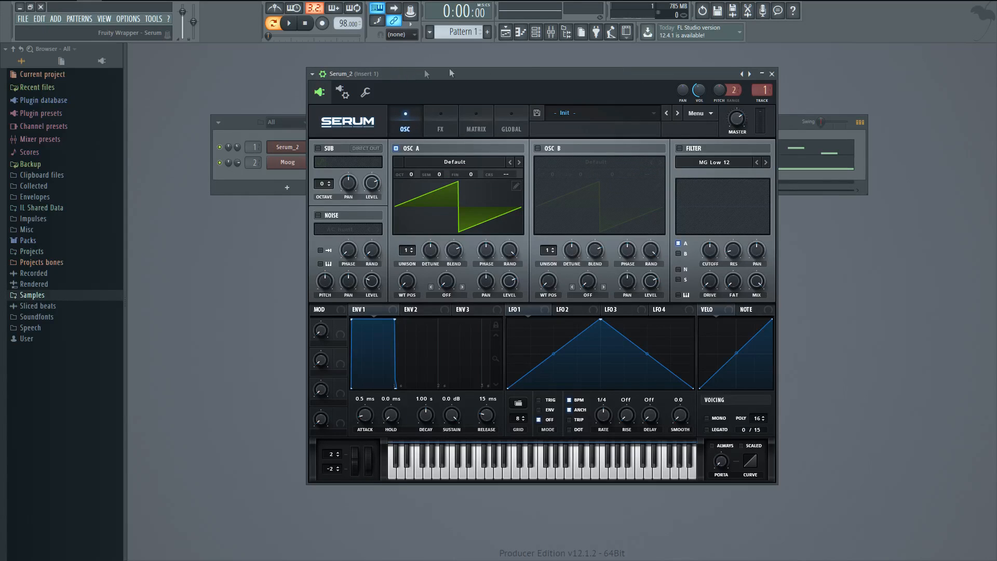
# Step: Close the Serum plugin window after briefly reopening it from the channel rack
pyautogui.click(771, 73)
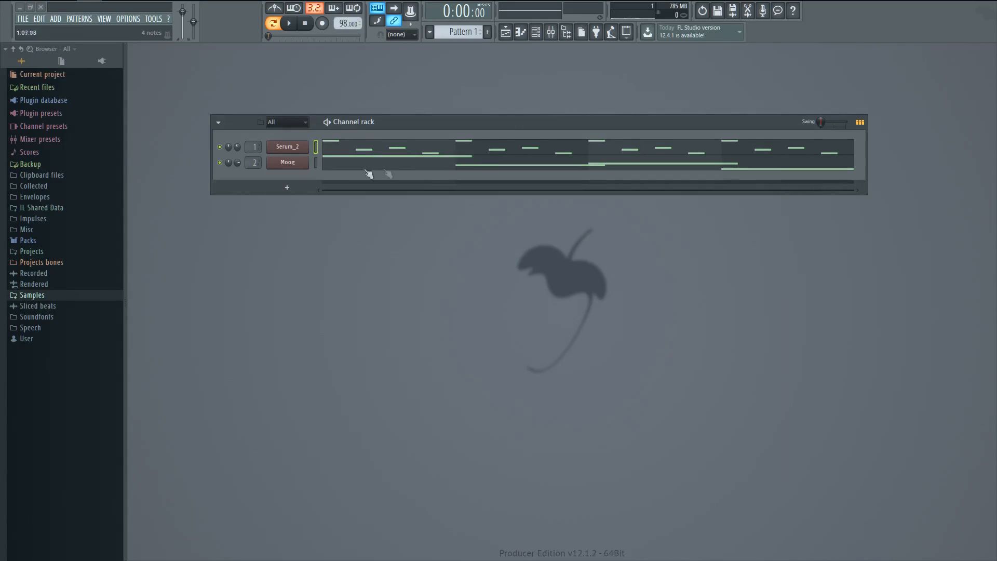
pyautogui.click(287, 162)
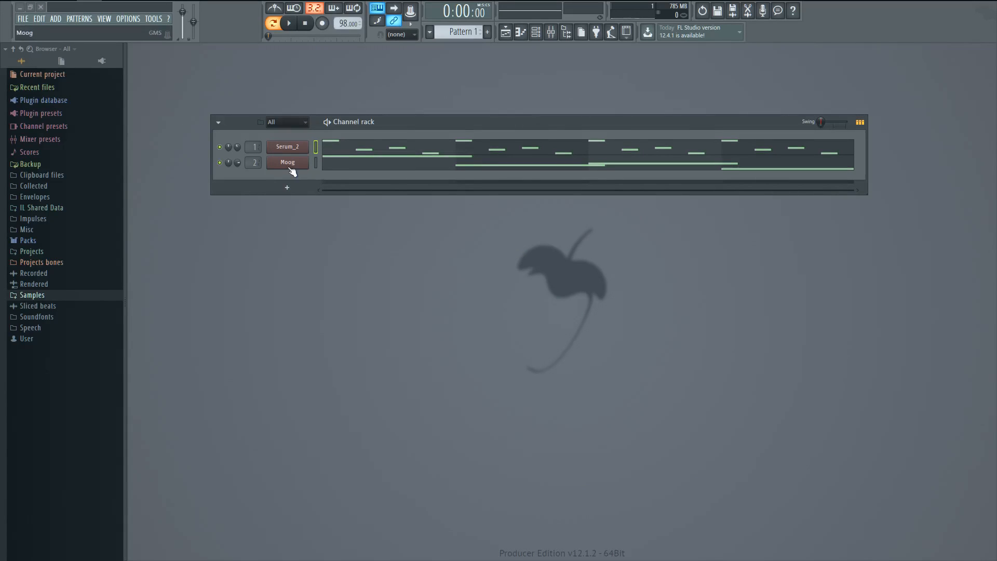
pyautogui.click(287, 162)
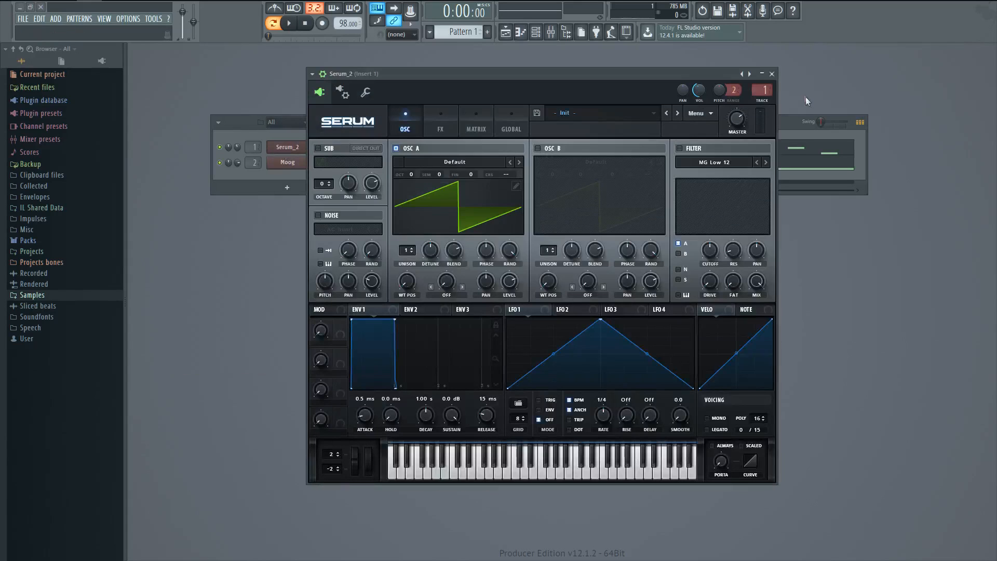
pyautogui.click(771, 74)
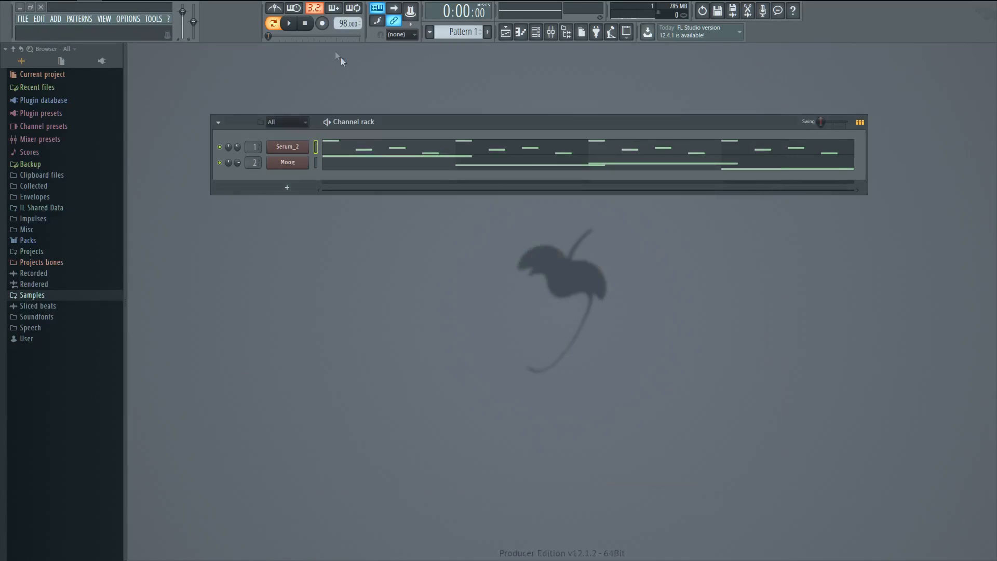
# Step: Play the Serum and Moog pattern, then stop playback
pyautogui.click(289, 24)
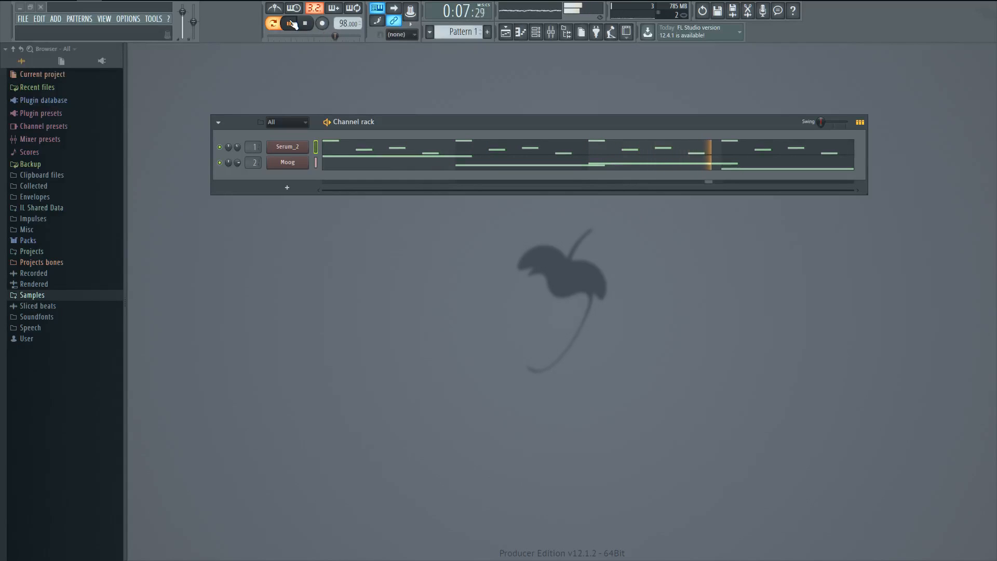
pyautogui.click(287, 24)
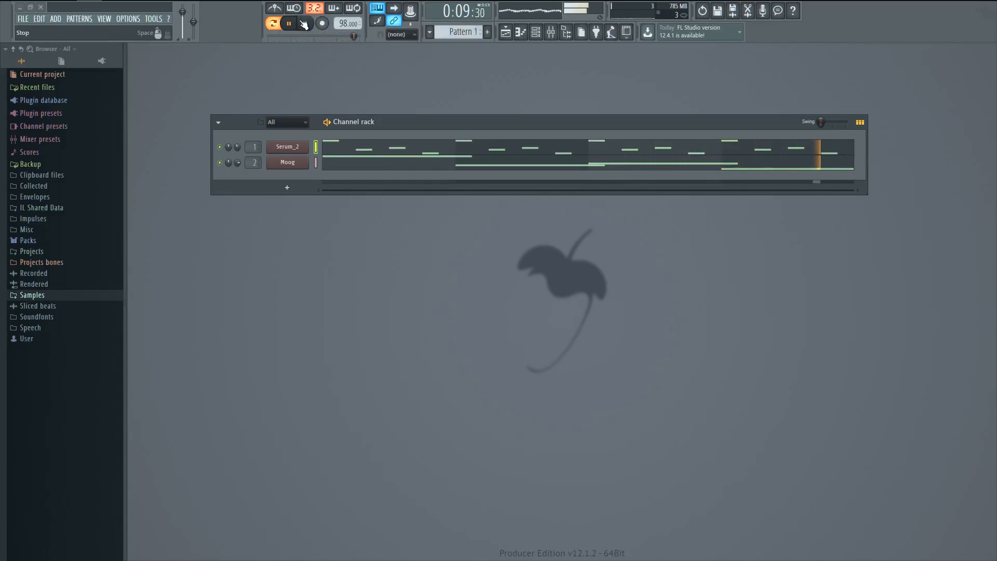
pyautogui.click(304, 23)
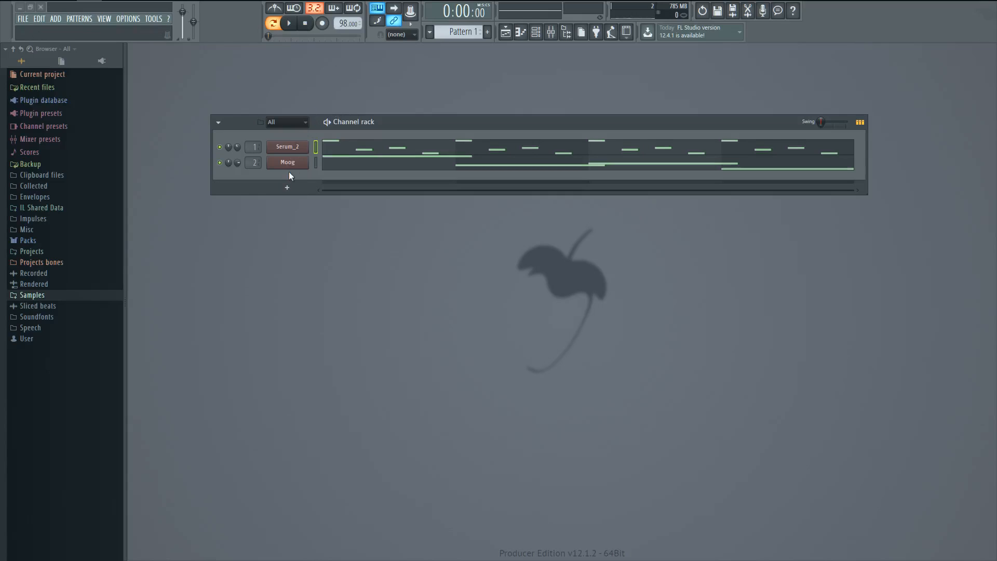
# Step: Reopen Serum and audition the 966 ms decay, -inf sustain, 951 ms release envelope
pyautogui.click(287, 147)
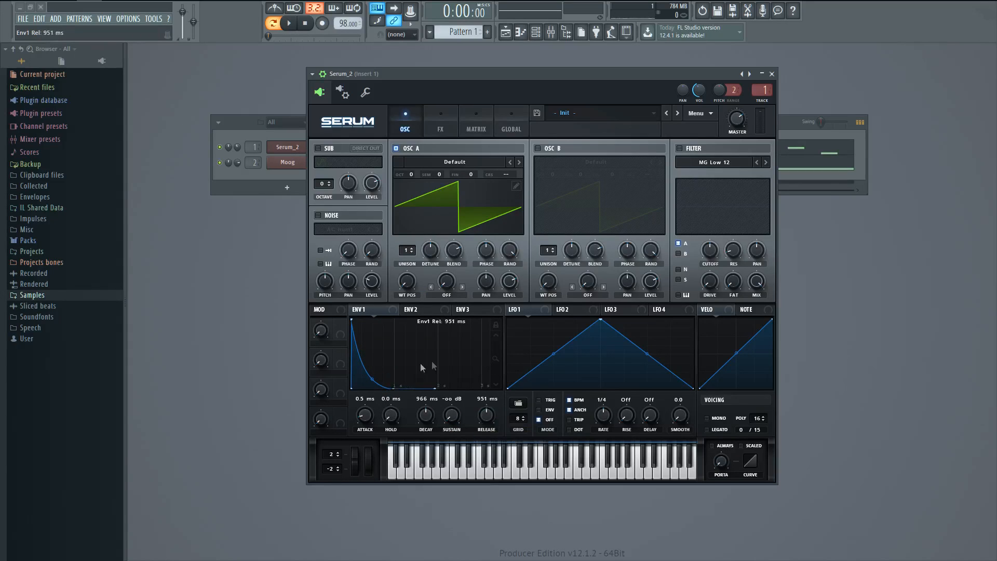
pyautogui.moveTo(379, 447)
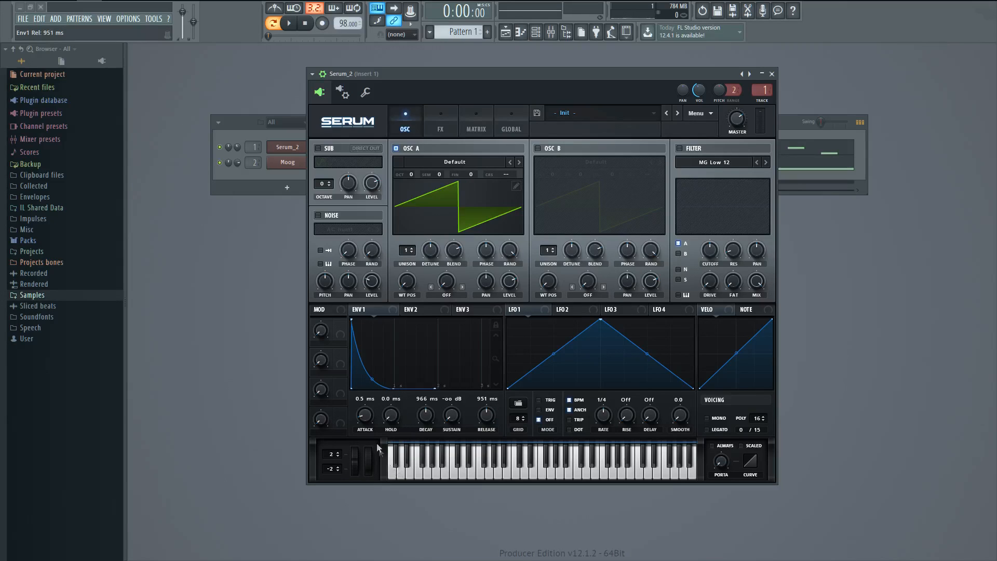
pyautogui.moveTo(364, 416)
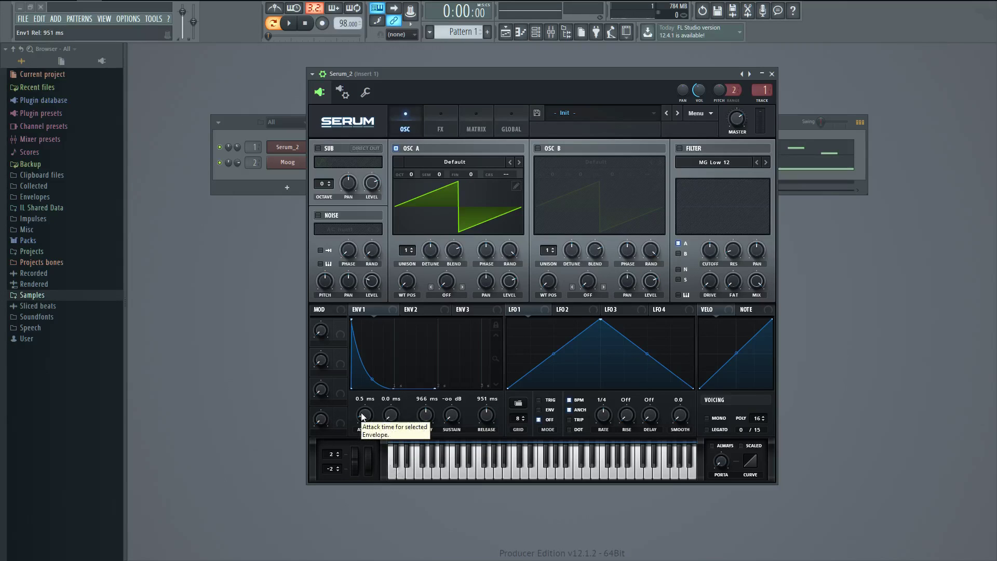
pyautogui.moveTo(384, 442)
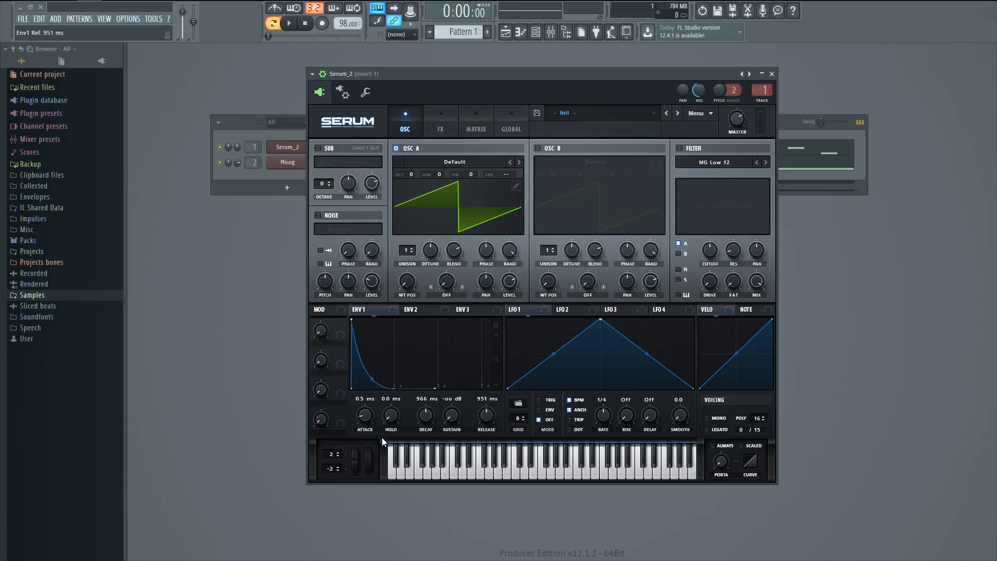
pyautogui.moveTo(419, 427)
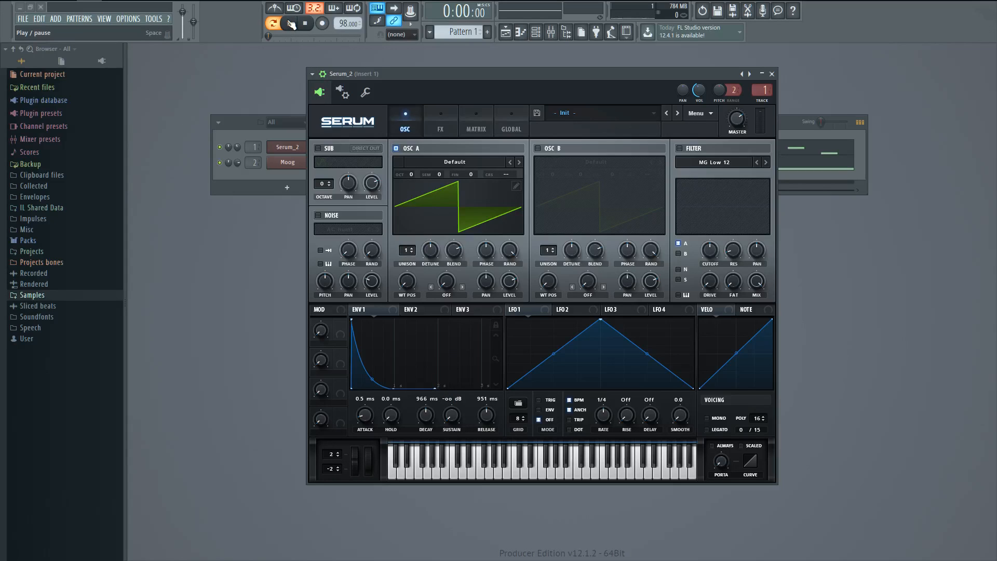
pyautogui.click(288, 24)
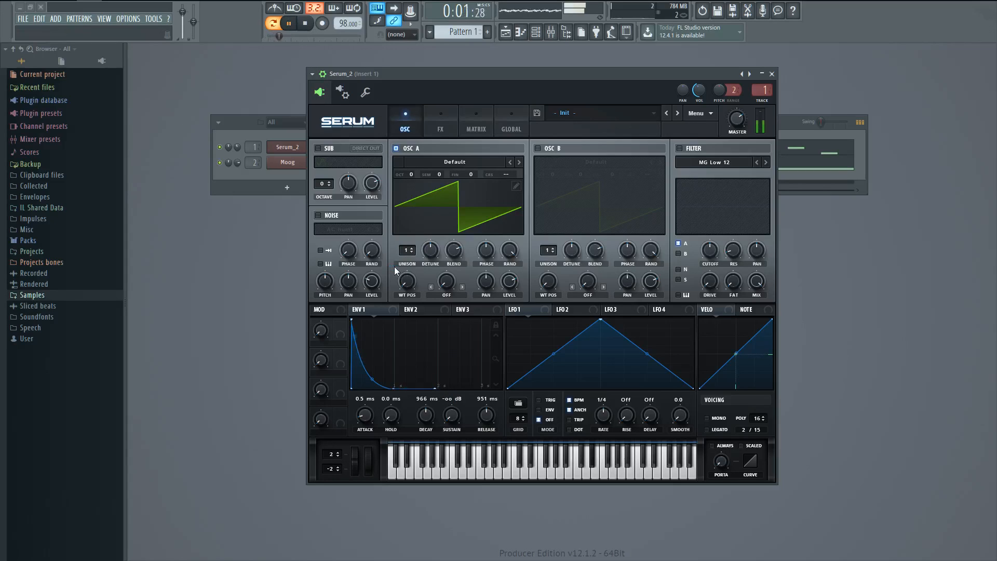
pyautogui.click(286, 23)
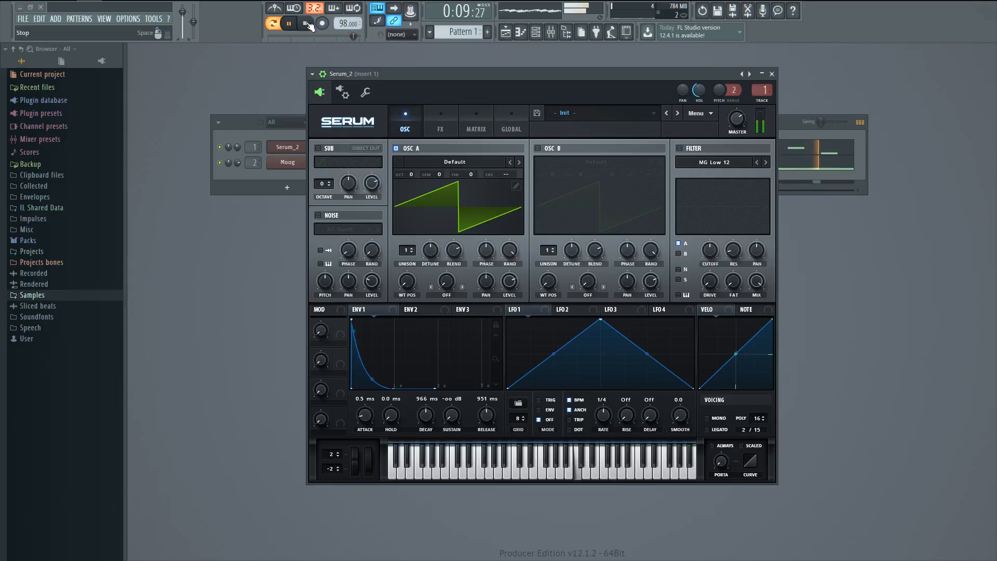
# Step: Stop playback and load the Analog Basic Shapes wavetable into oscillator A
pyautogui.click(303, 24)
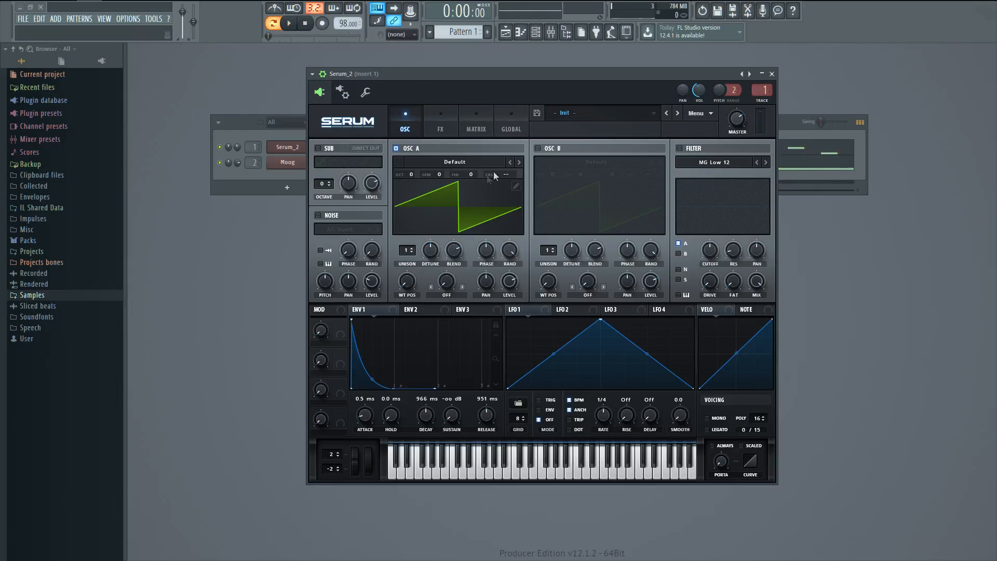
pyautogui.click(454, 162)
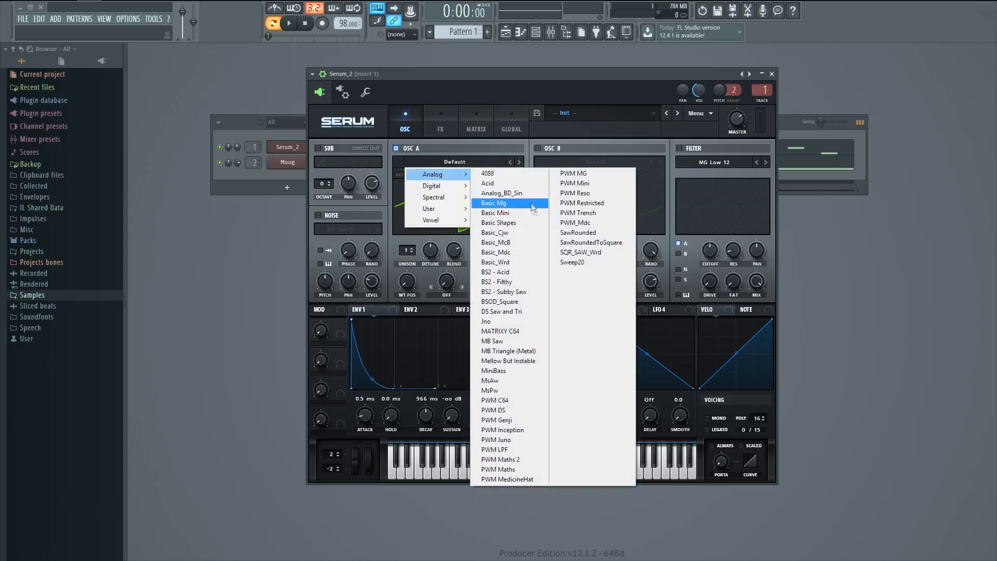
pyautogui.click(498, 222)
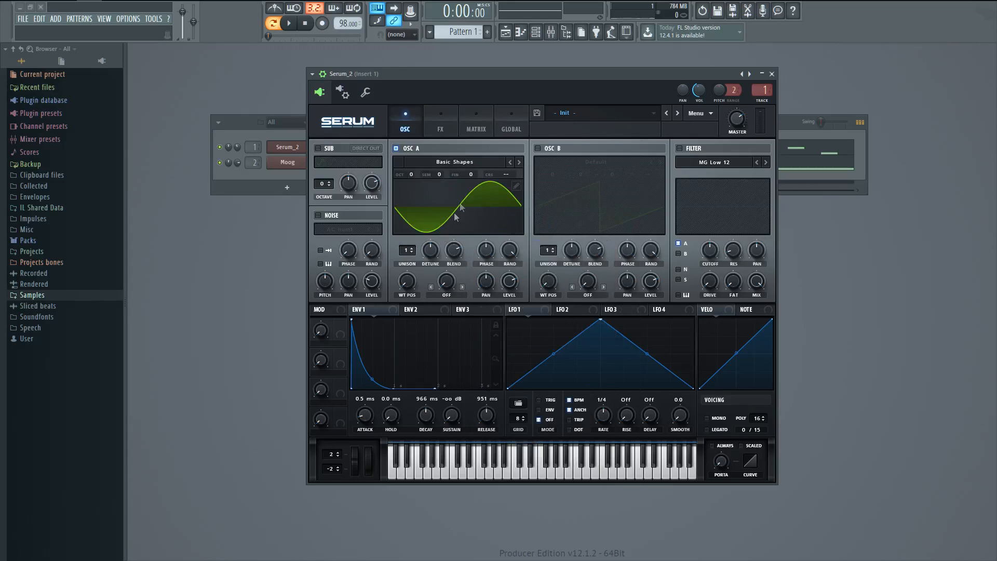
pyautogui.click(288, 24)
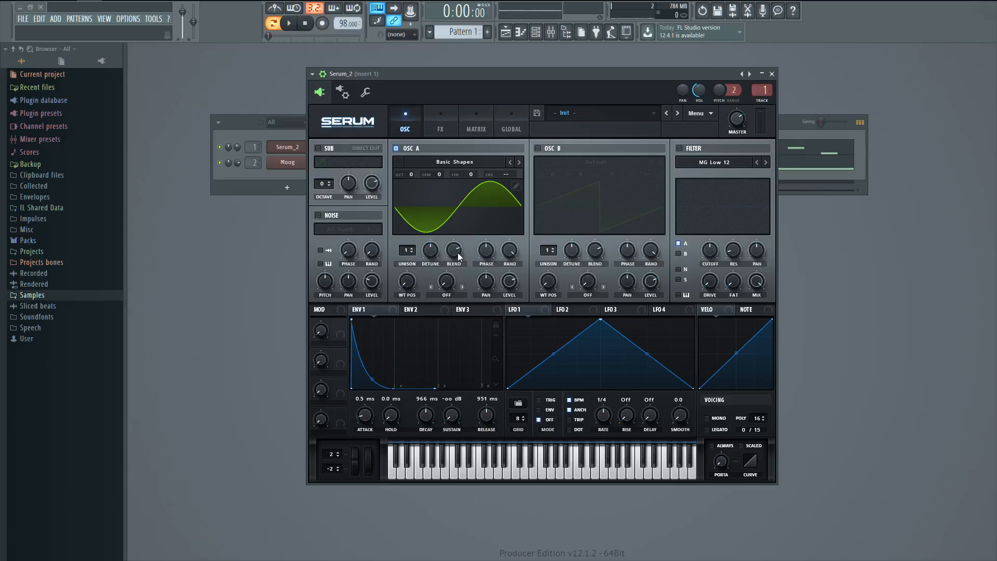
pyautogui.moveTo(533, 149)
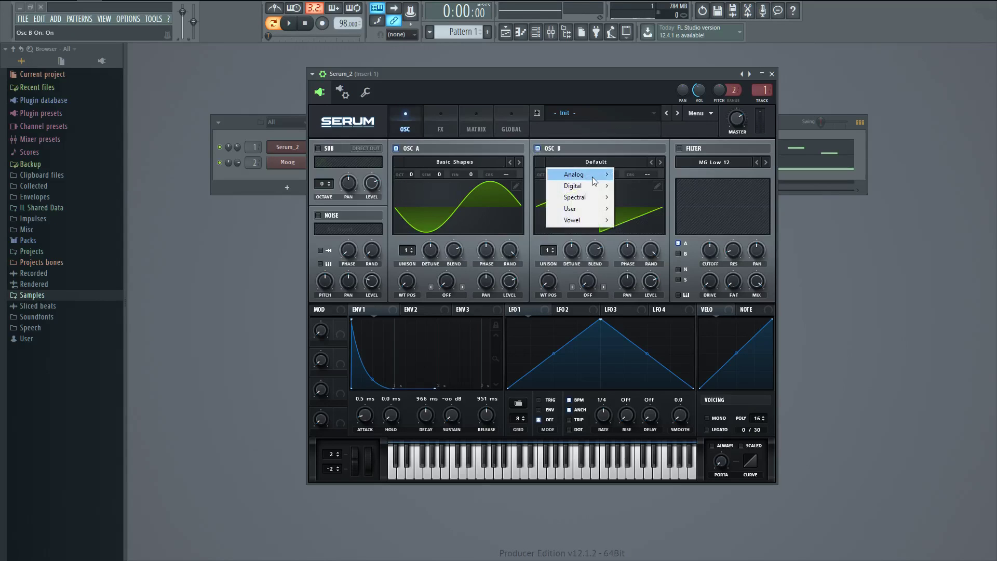
# Step: Load Basic Shapes into oscillator B and audition the FM tone at octaves +2/−1
pyautogui.click(574, 174)
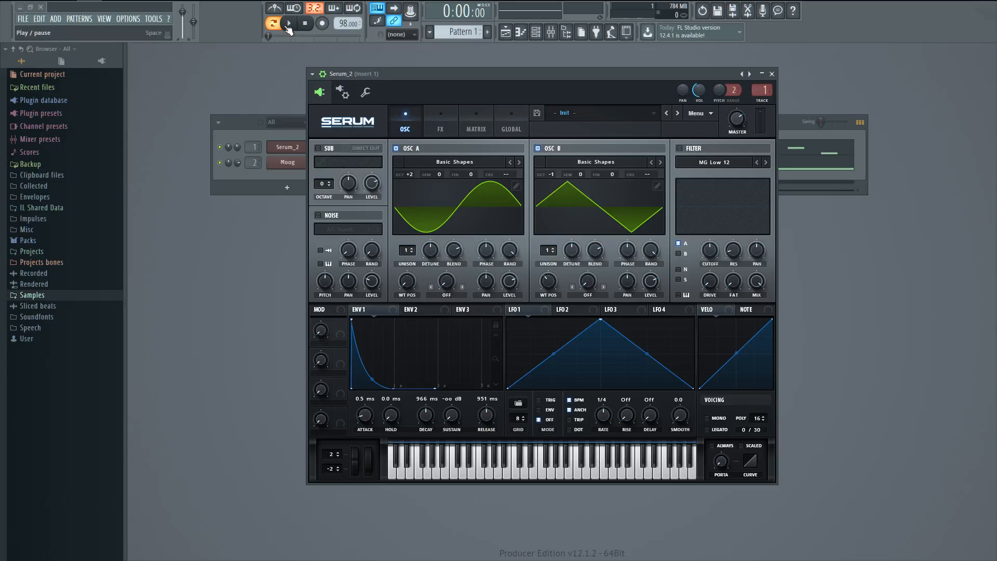
pyautogui.click(290, 22)
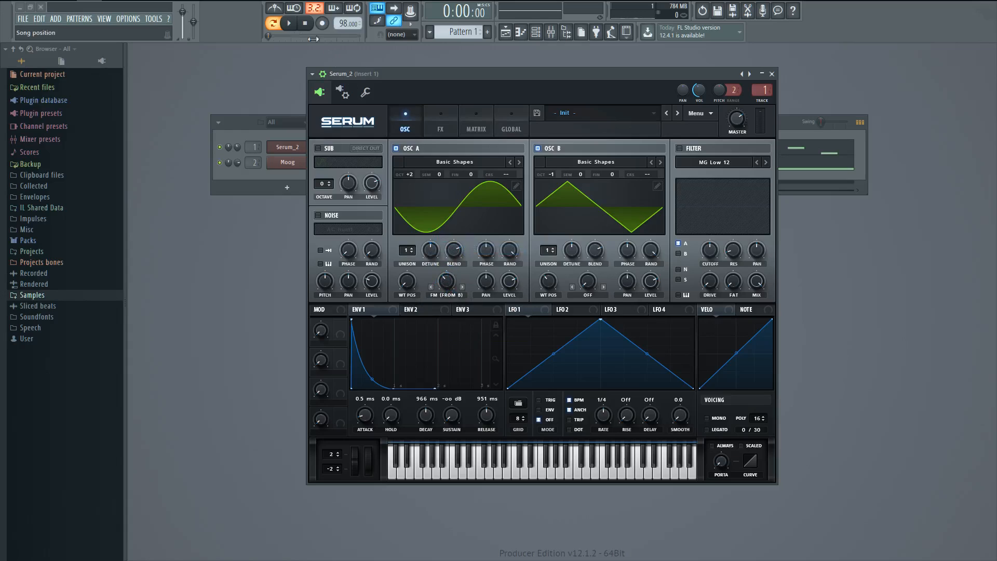
pyautogui.click(288, 24)
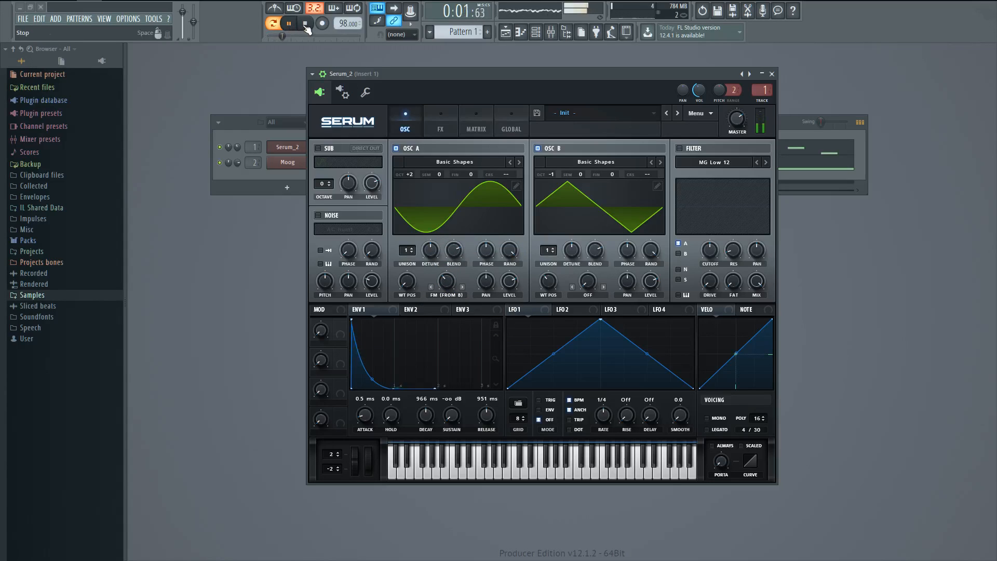
pyautogui.click(771, 74)
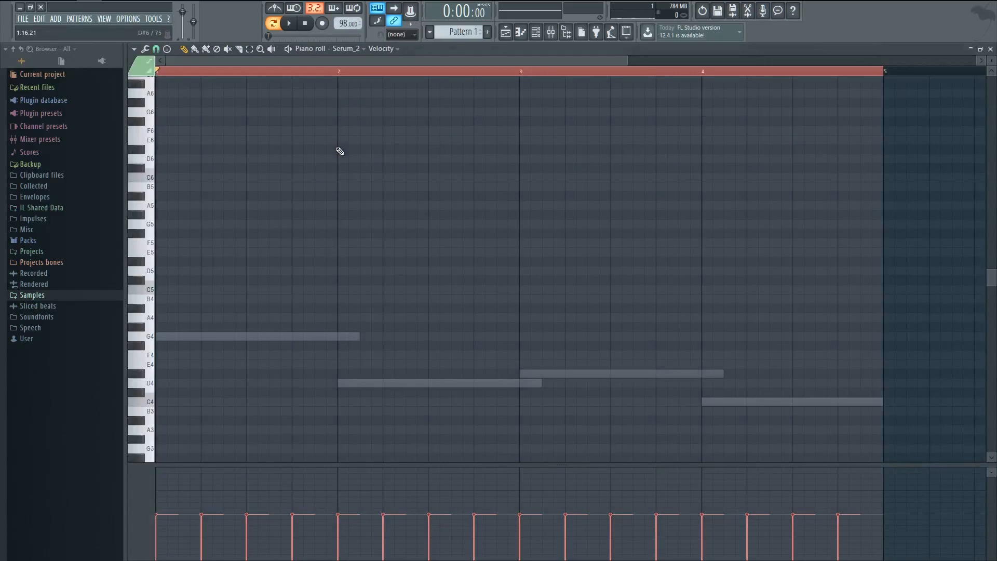
# Step: Leave the piano roll and power on Serum's SUB oscillator
pyautogui.click(289, 23)
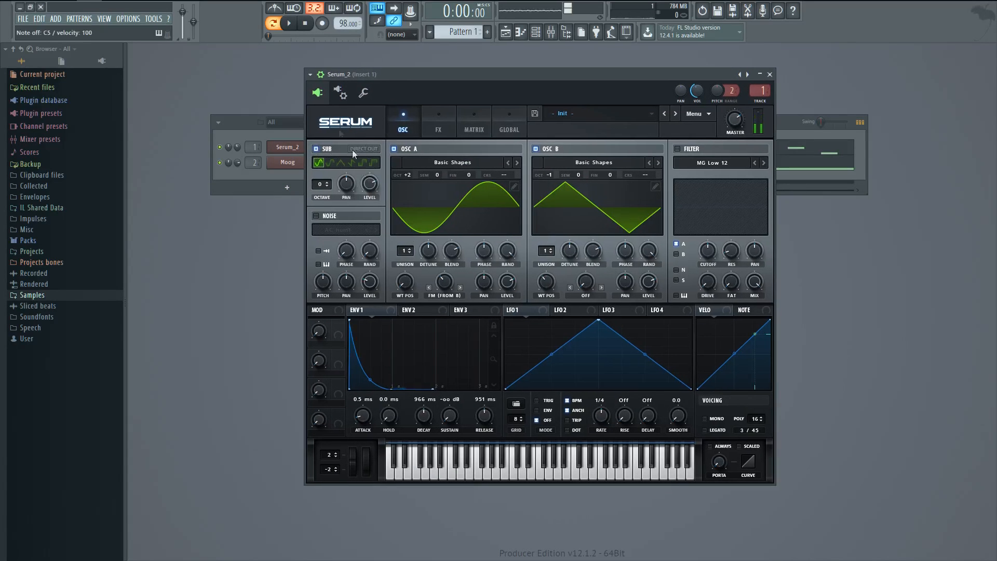
# Step: Set Serum's sub oscillator octave to −1
pyautogui.moveTo(321, 184); pyautogui.dragTo(321, 194)
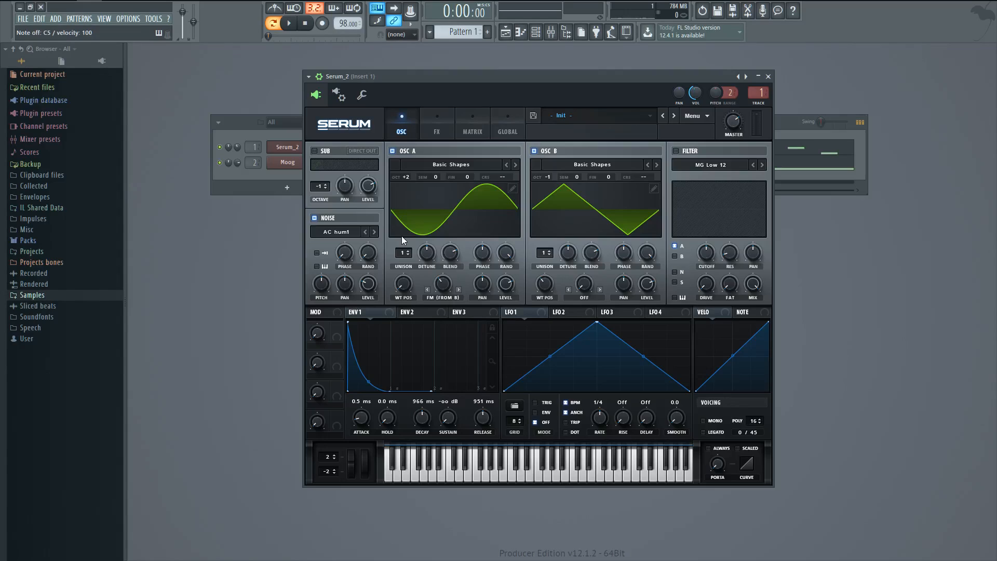
pyautogui.moveTo(381, 227)
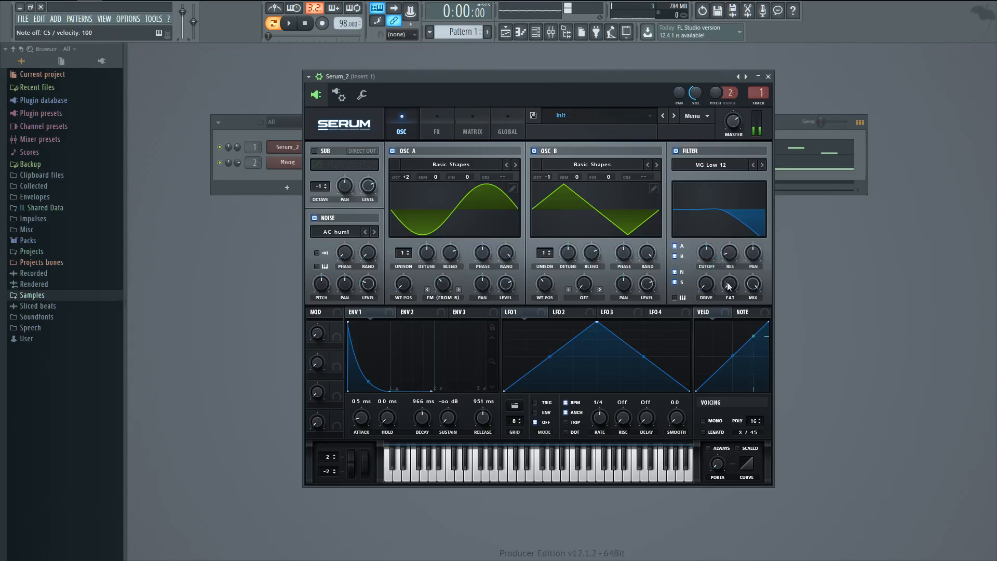
# Step: Raise the MG Low 12 filter's resonance to add a peak
pyautogui.moveTo(705, 253); pyautogui.dragTo(705, 261)
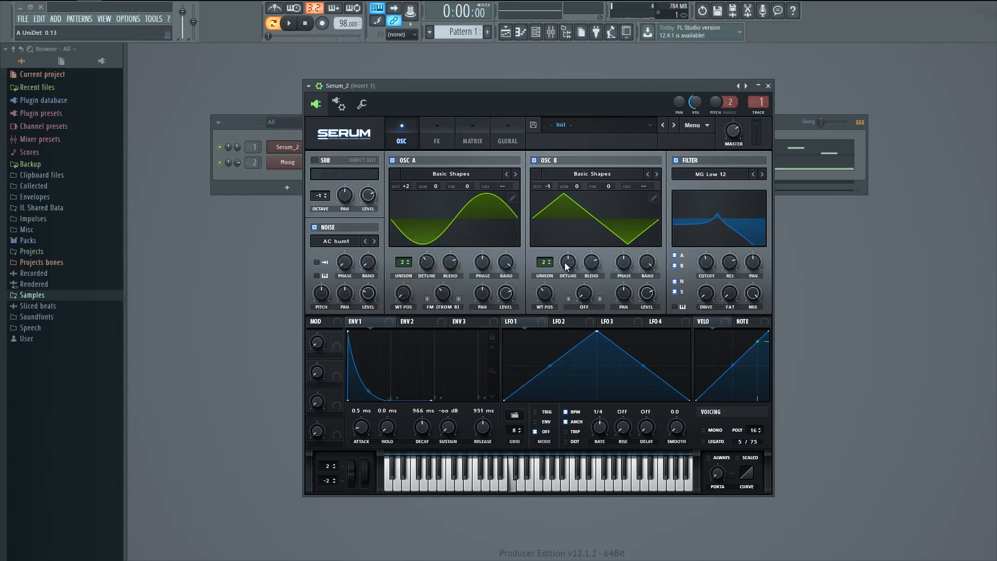
# Step: Audition the unison bell patch, stop playback, and show Serum's FX page
pyautogui.click(287, 24)
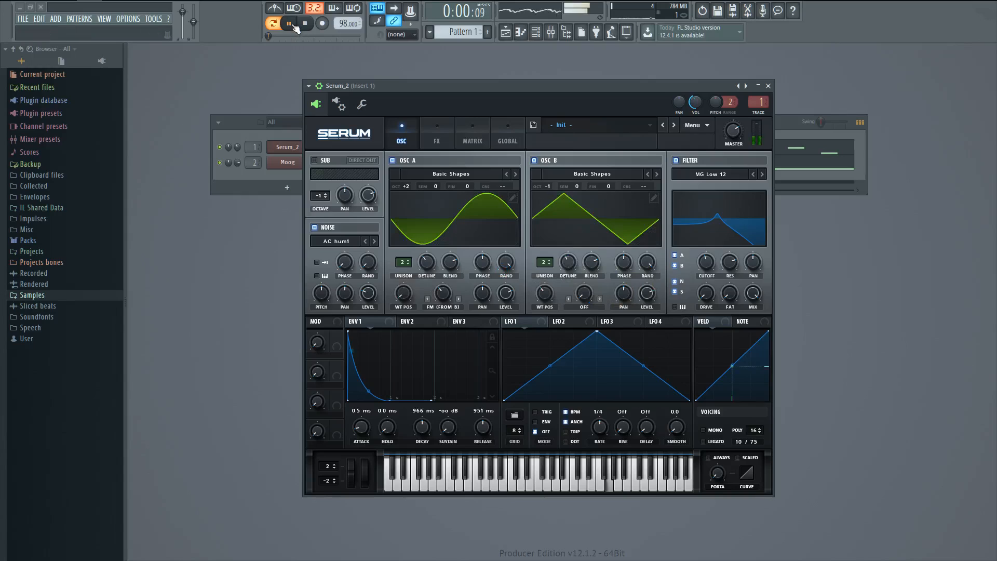
pyautogui.click(271, 23)
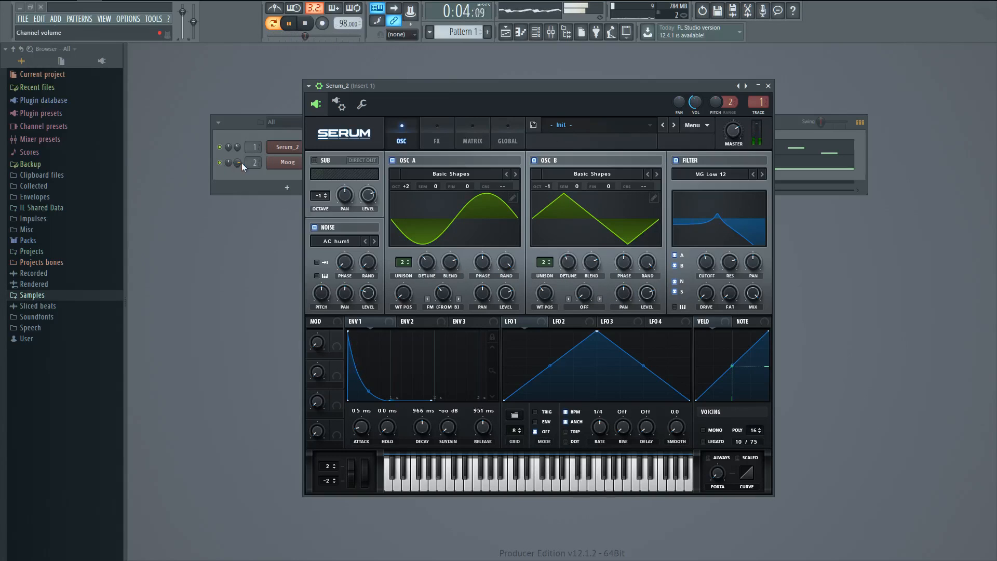
pyautogui.click(305, 23)
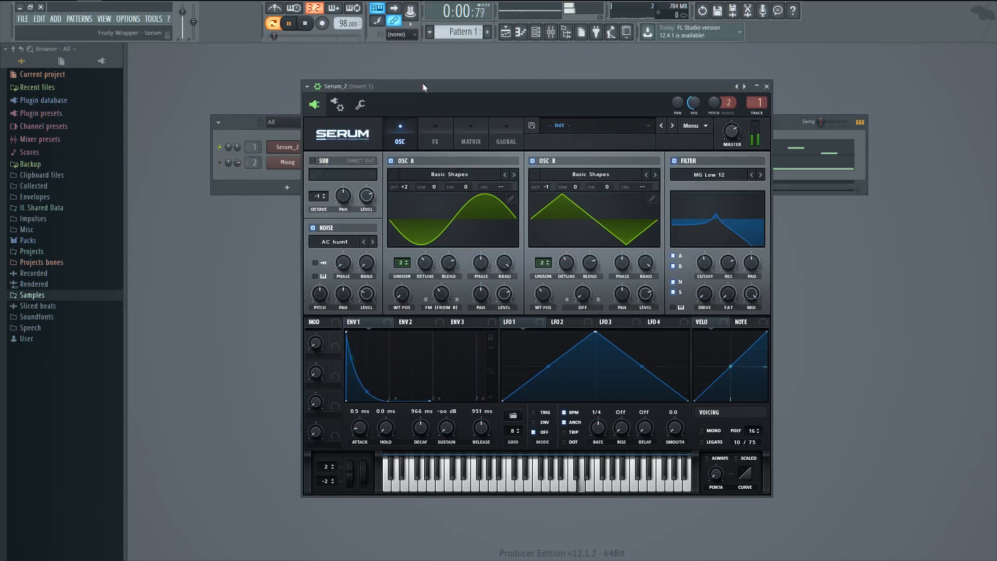
pyautogui.click(287, 23)
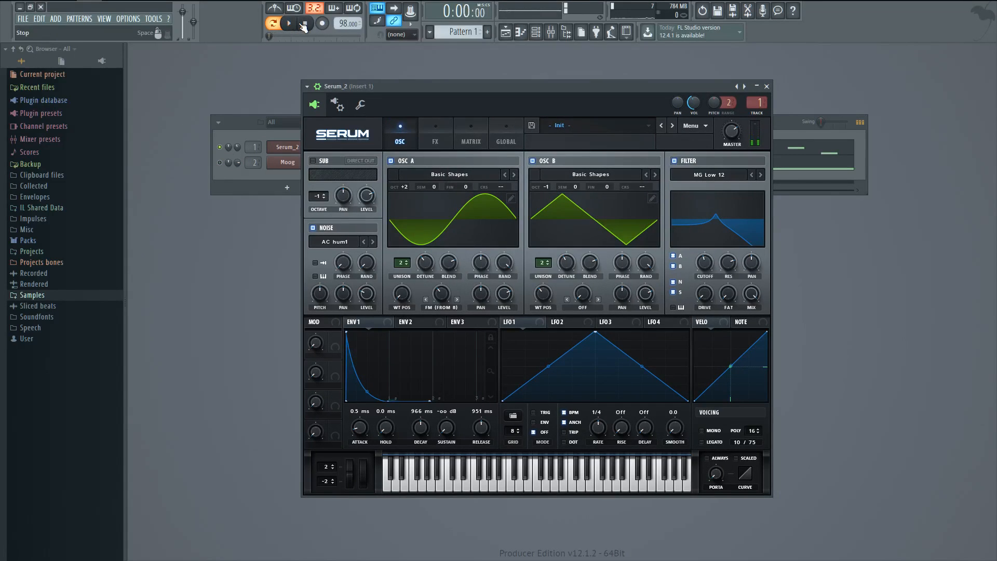
pyautogui.click(435, 133)
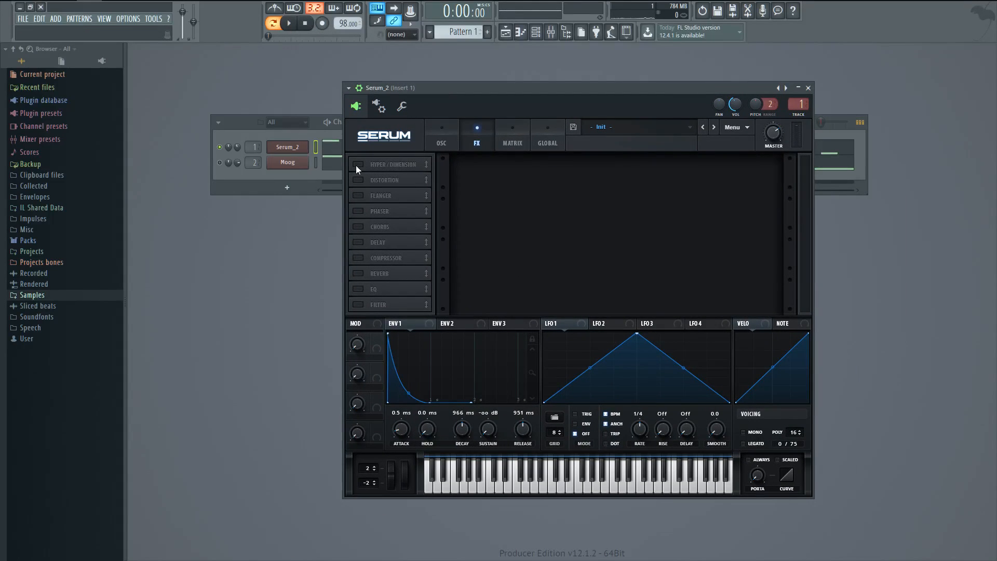
# Step: Enable Hyper/Dimension, audition it, and set the Distortion mode to SoftClip
pyautogui.click(356, 164)
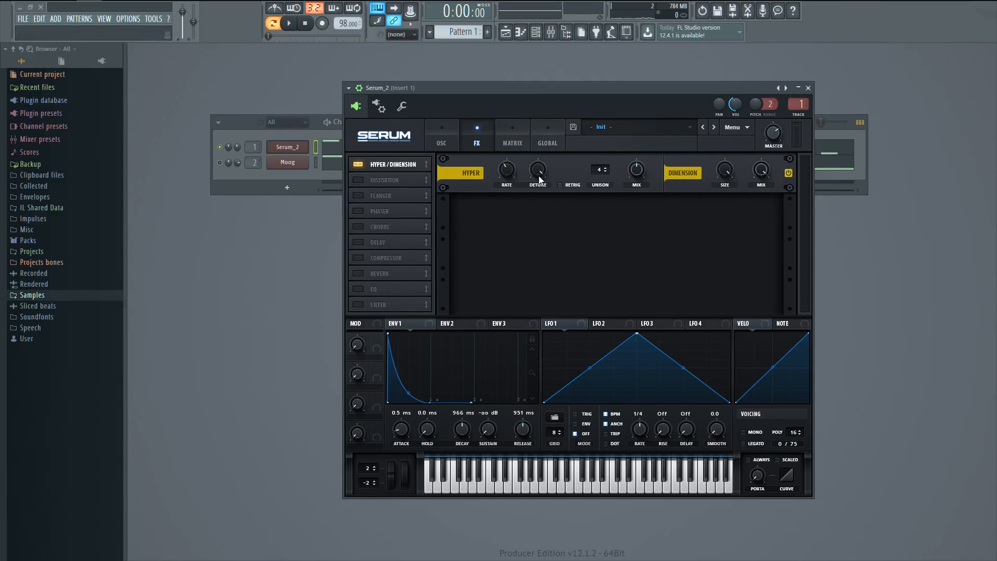
pyautogui.moveTo(422, 56)
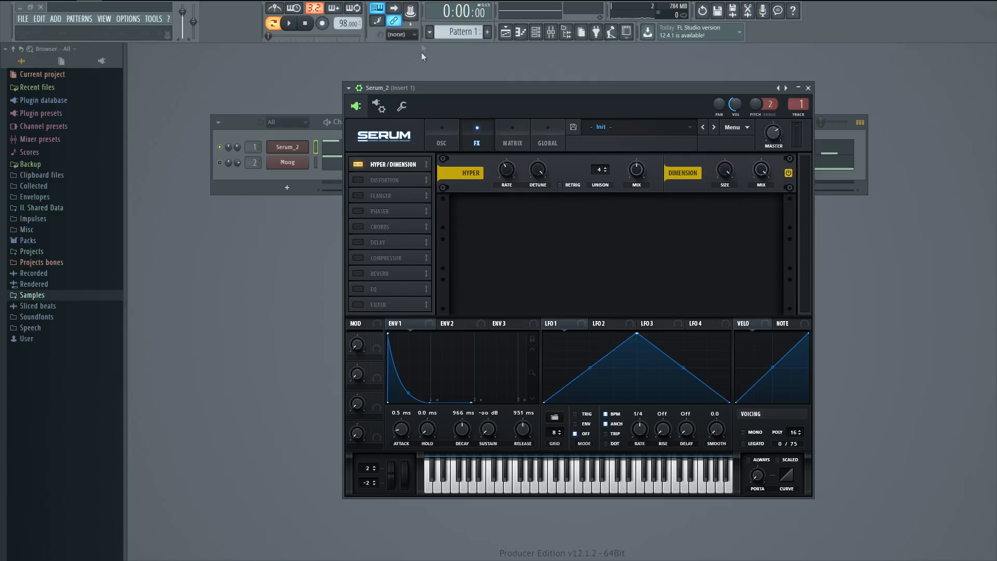
pyautogui.click(289, 23)
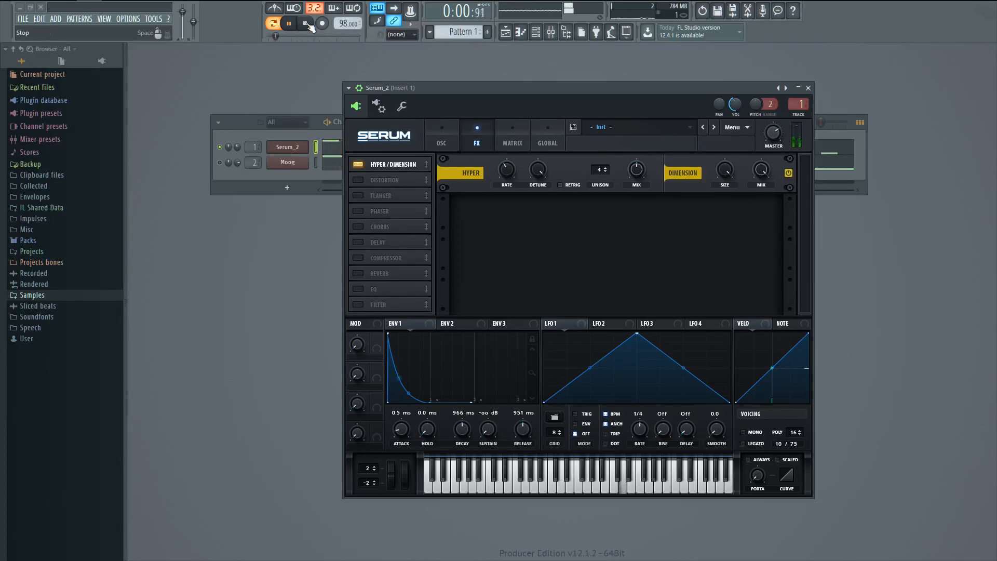
pyautogui.click(271, 23)
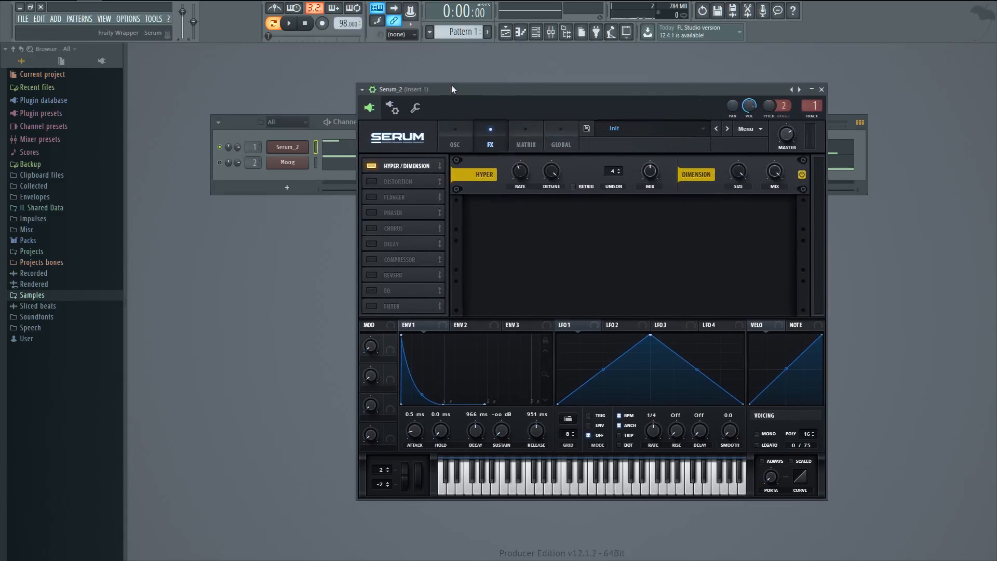
pyautogui.moveTo(450, 88); pyautogui.dragTo(467, 96)
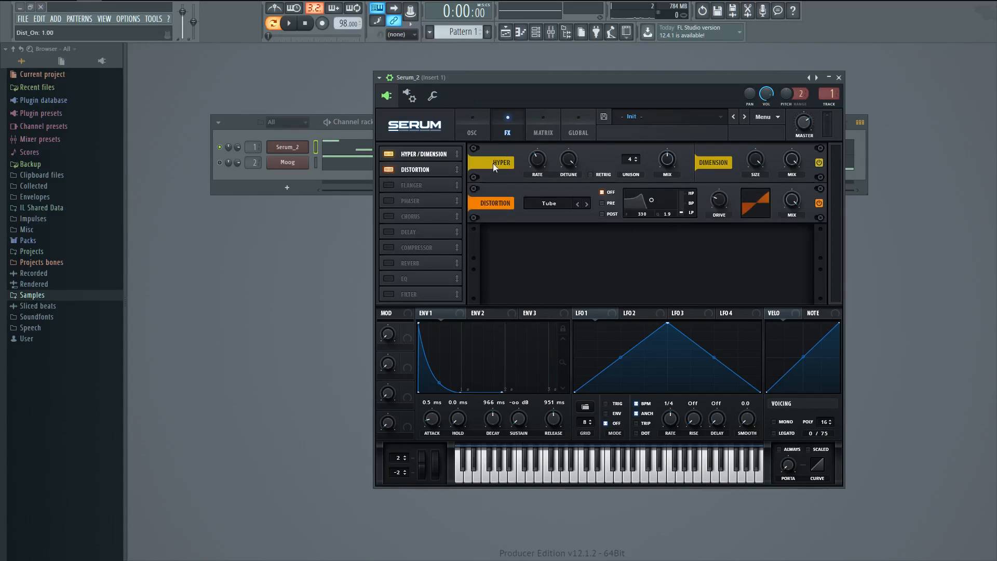
pyautogui.click(548, 203)
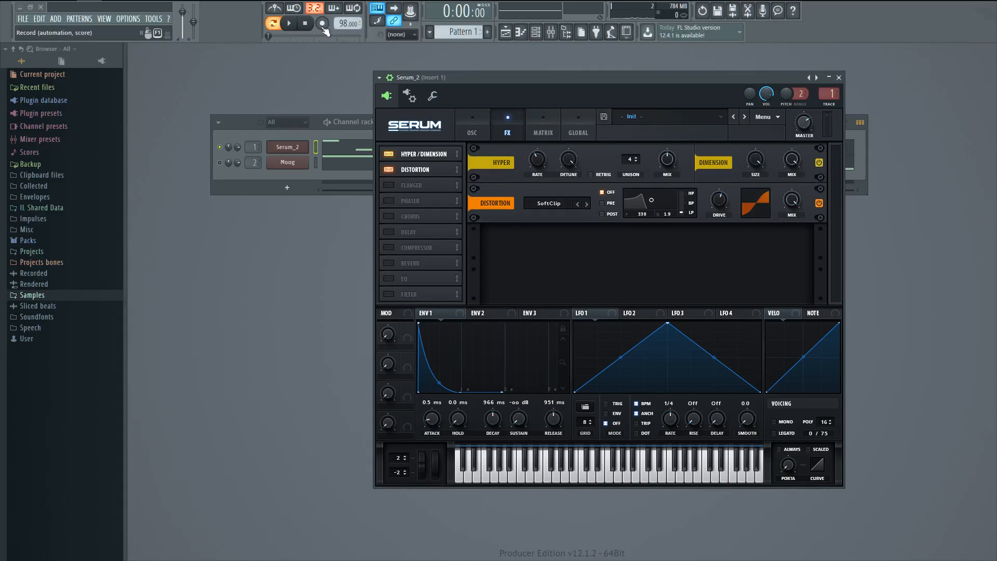
# Step: Audition the distortion, then enable Chorus and play the pattern
pyautogui.click(289, 24)
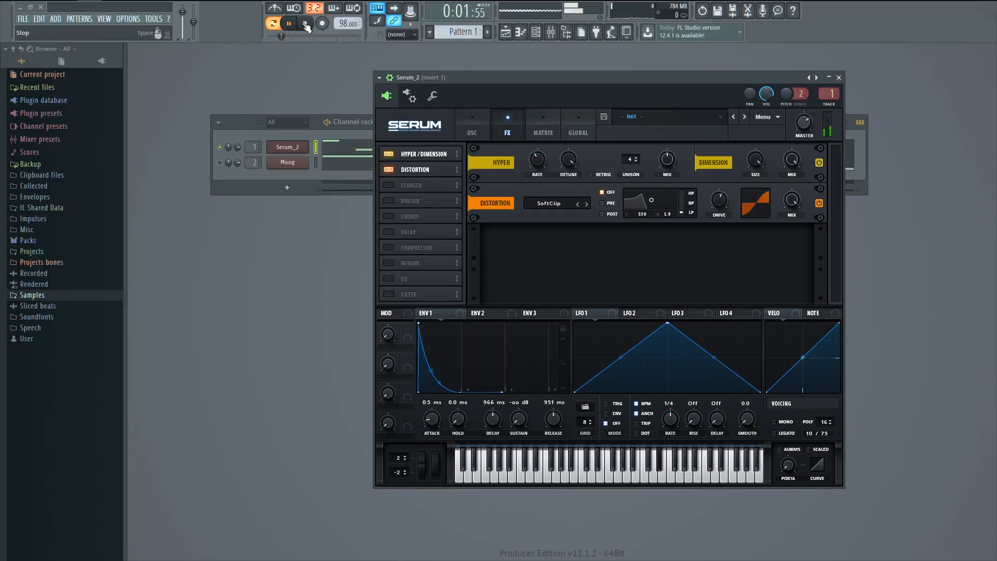
pyautogui.click(303, 24)
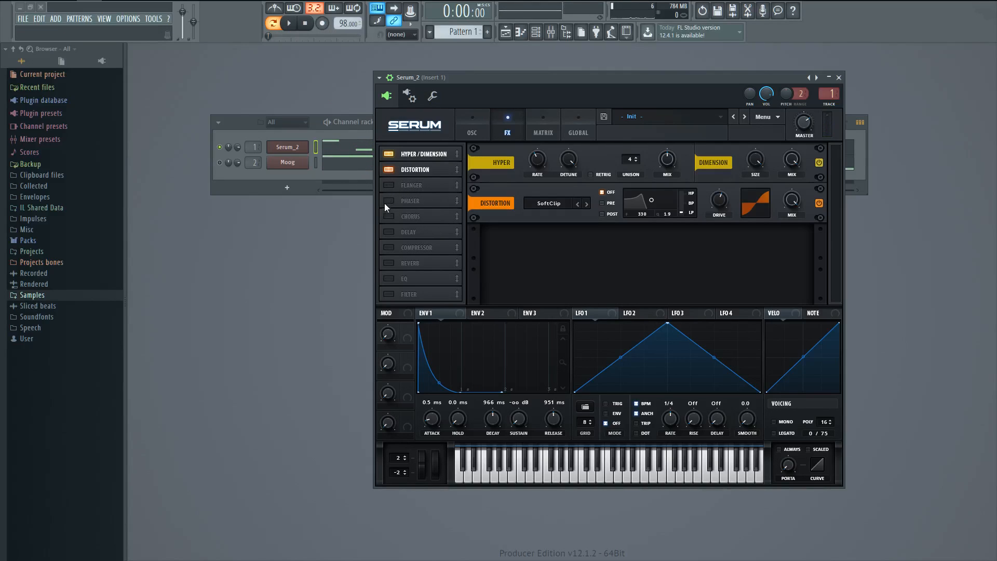
pyautogui.click(388, 216)
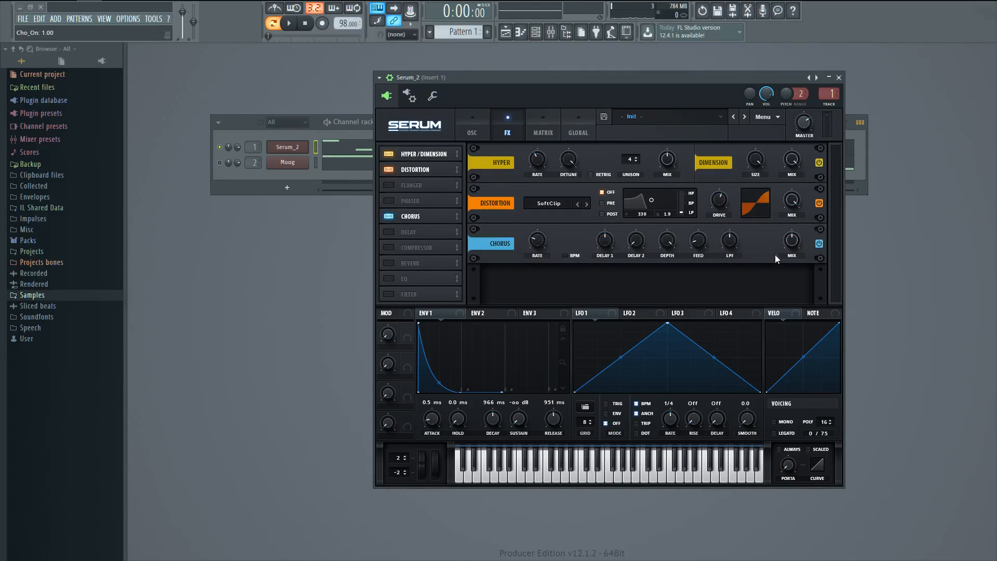
pyautogui.moveTo(287, 24)
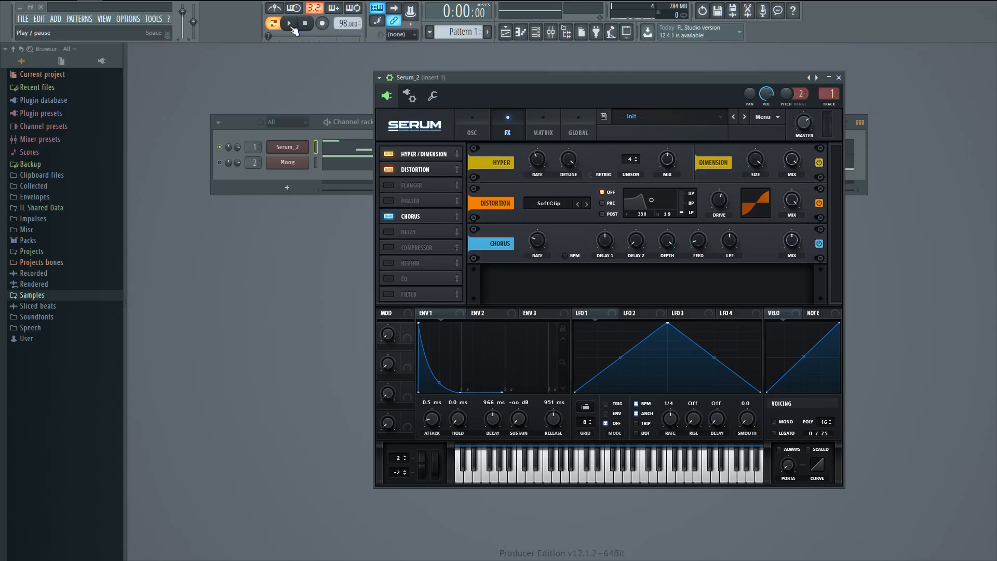
pyautogui.click(287, 24)
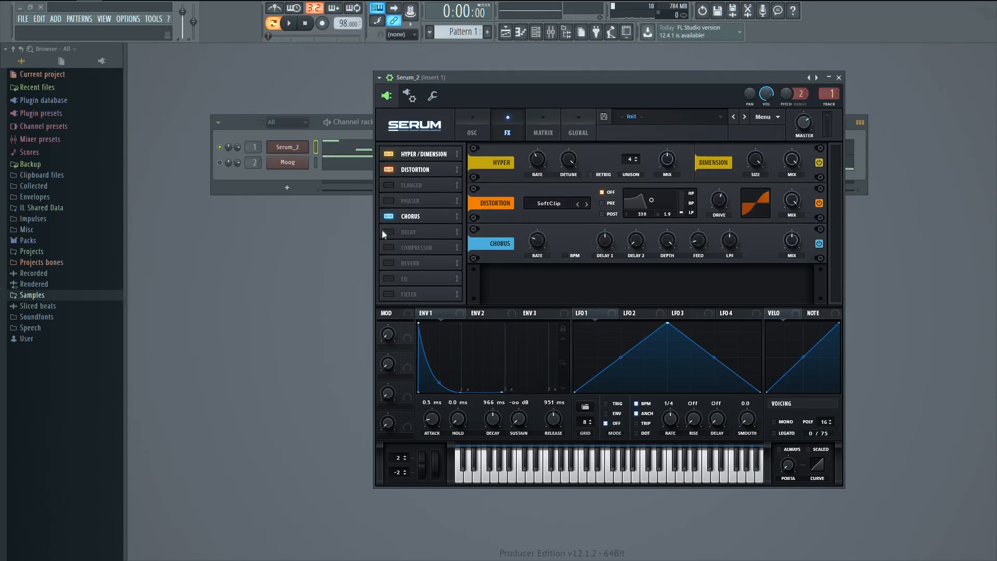
# Step: Enable the Delay in ping-pong mode and audition the result
pyautogui.click(390, 232)
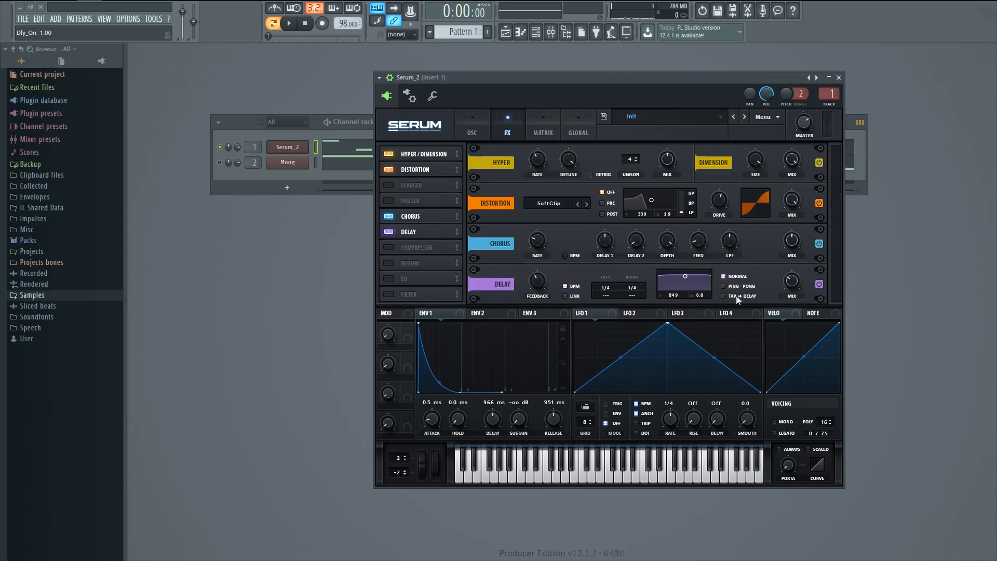
pyautogui.click(723, 286)
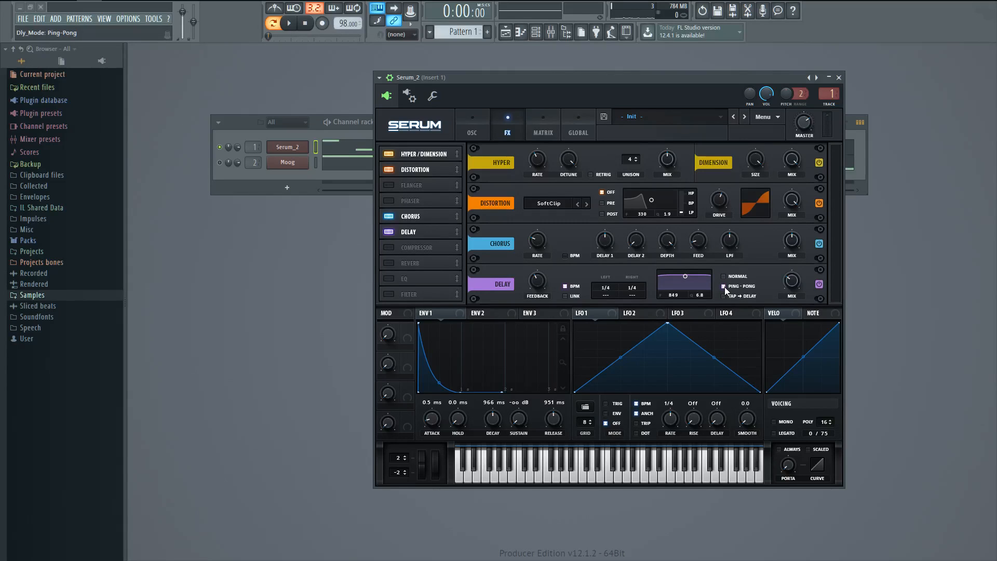
pyautogui.click(272, 24)
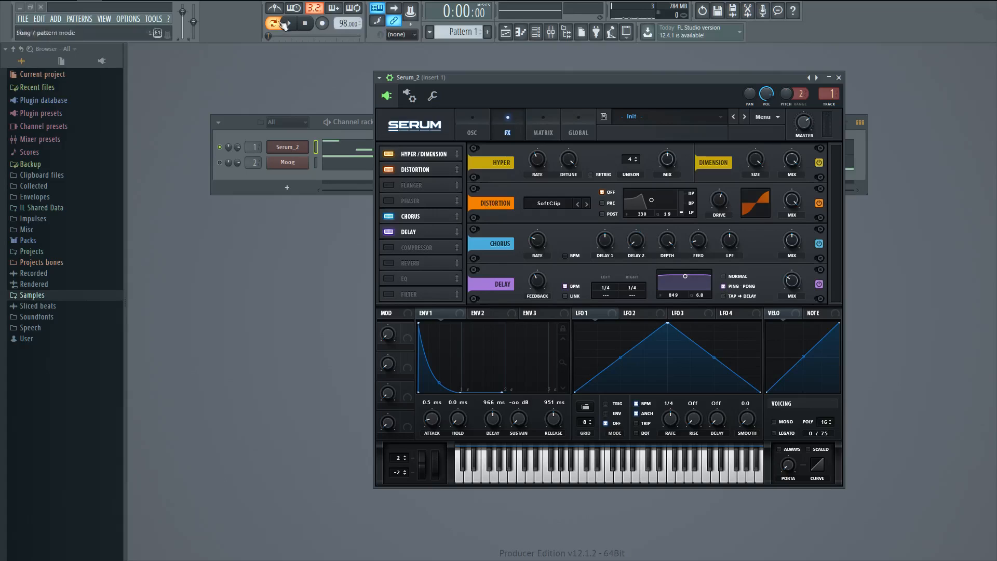
pyautogui.click(271, 23)
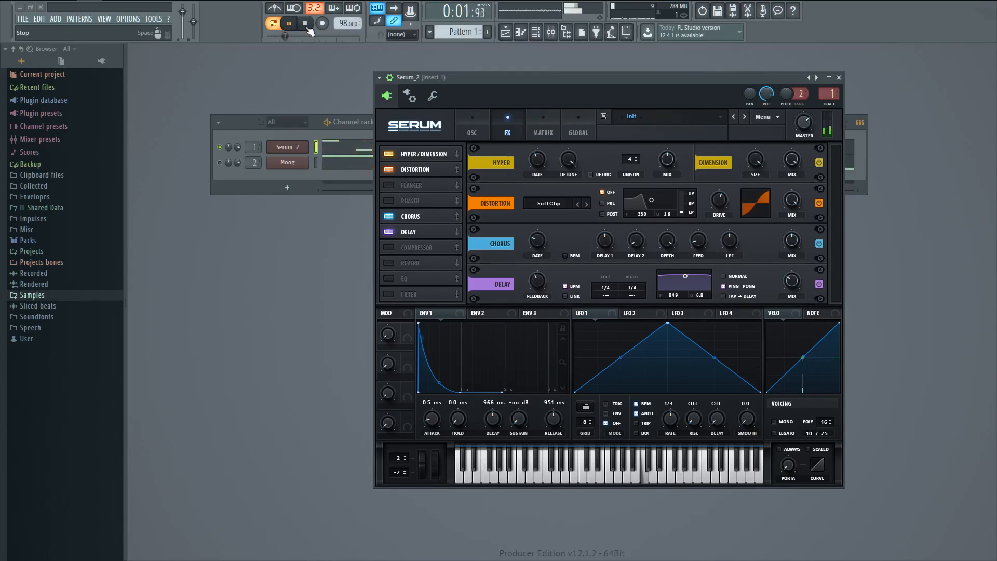
pyautogui.click(304, 23)
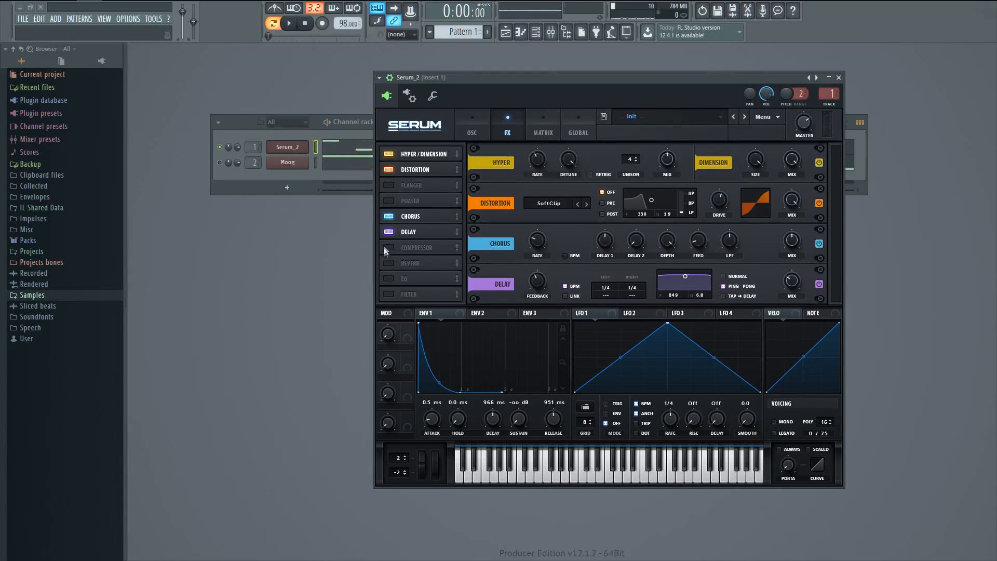
# Step: Switch on Serum's Reverb effect, then play and stop the pattern to hear it
pyautogui.click(387, 263)
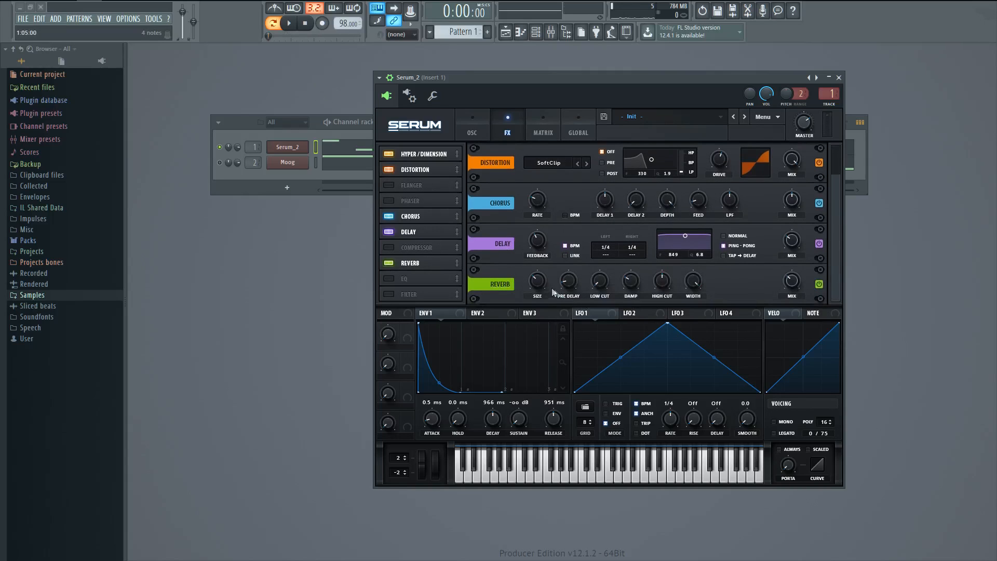
pyautogui.moveTo(598, 283); pyautogui.dragTo(598, 267)
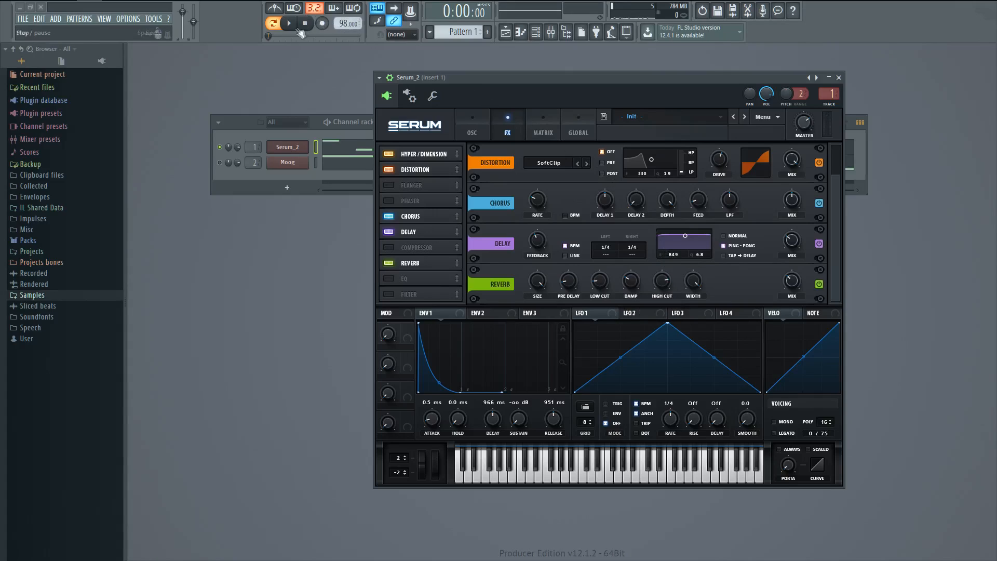
pyautogui.click(288, 23)
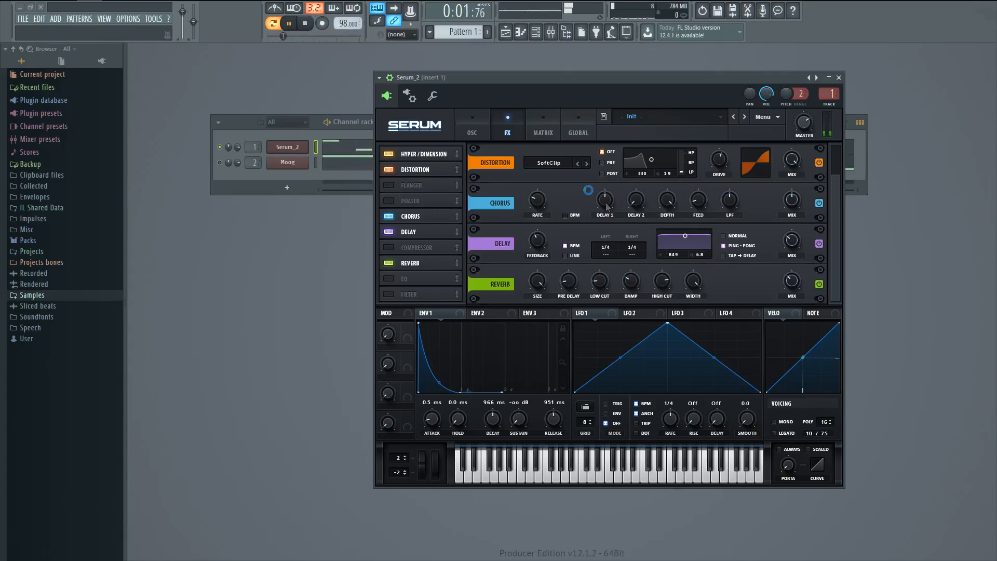
pyautogui.click(303, 24)
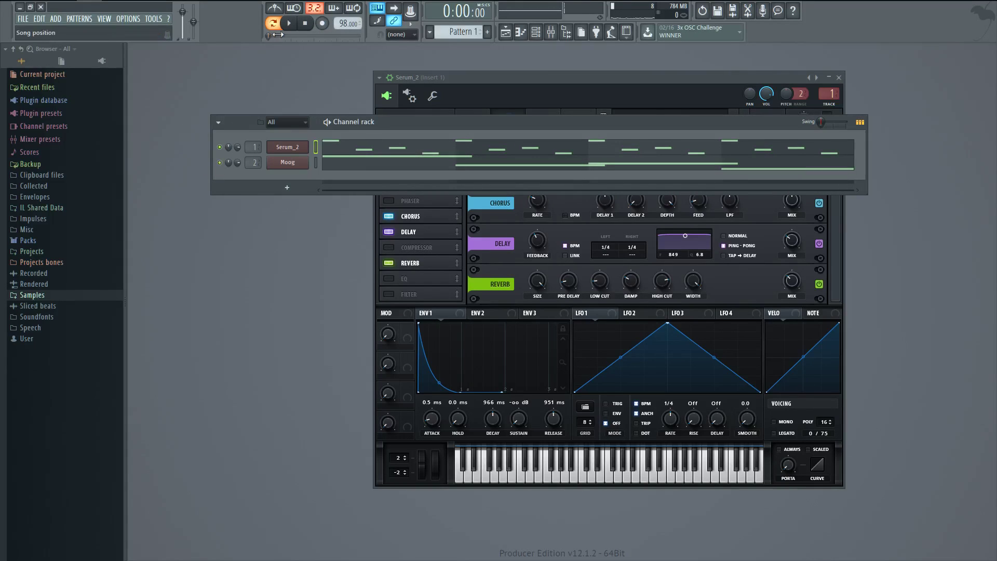
# Step: Play the pattern and cycle through wrapper settings and OSC, ending on Serum's FX page
pyautogui.click(288, 24)
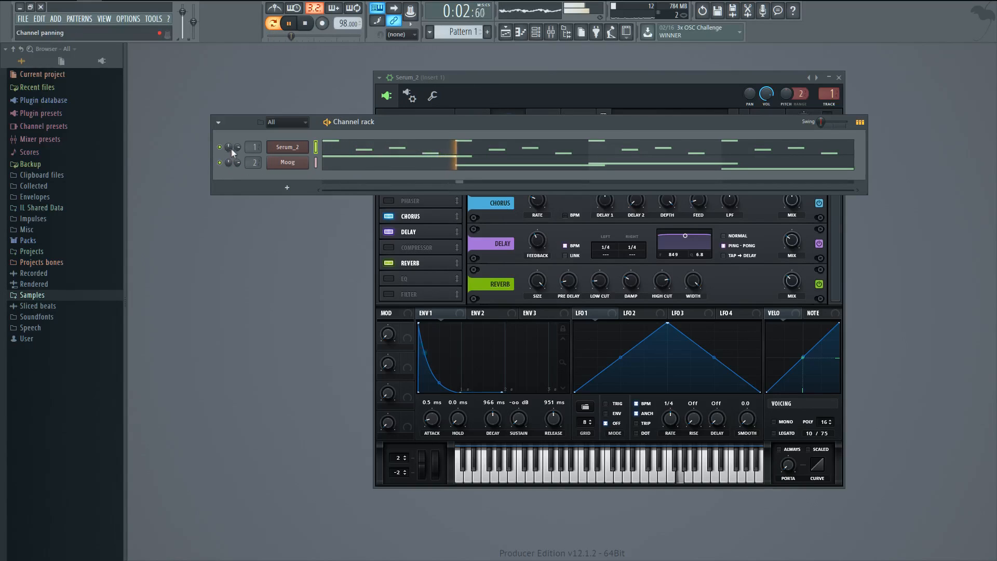
pyautogui.click(409, 95)
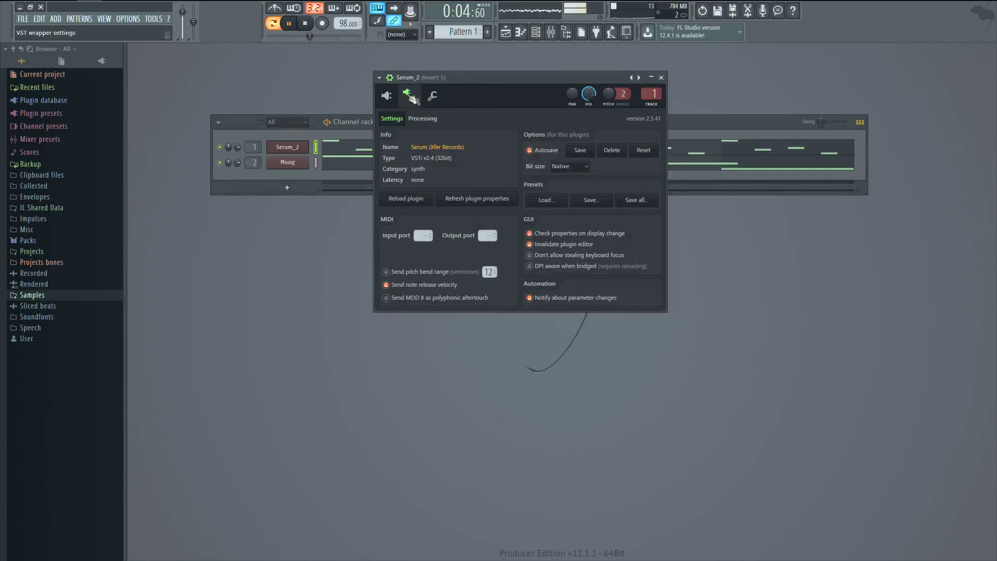
pyautogui.click(386, 96)
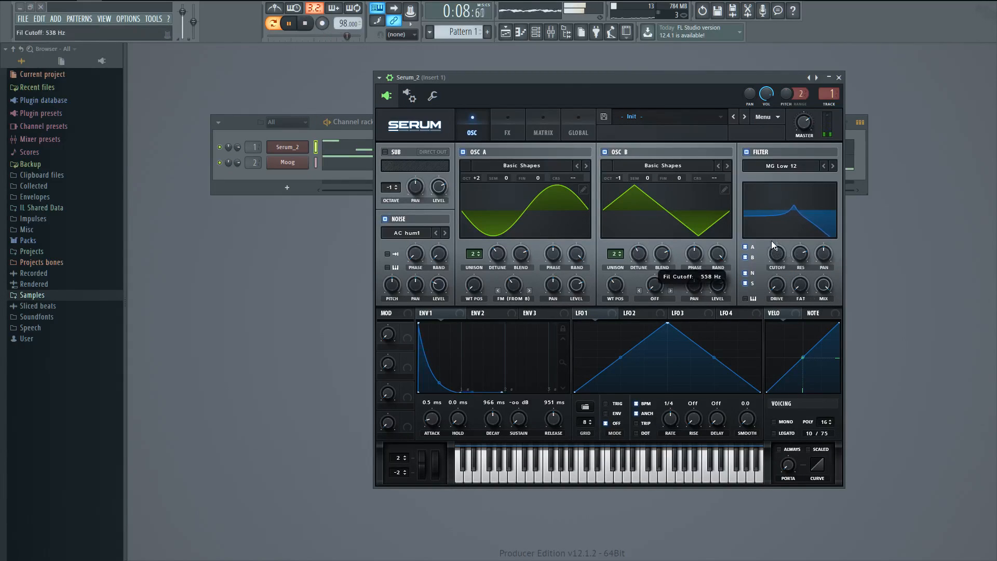
pyautogui.click(507, 123)
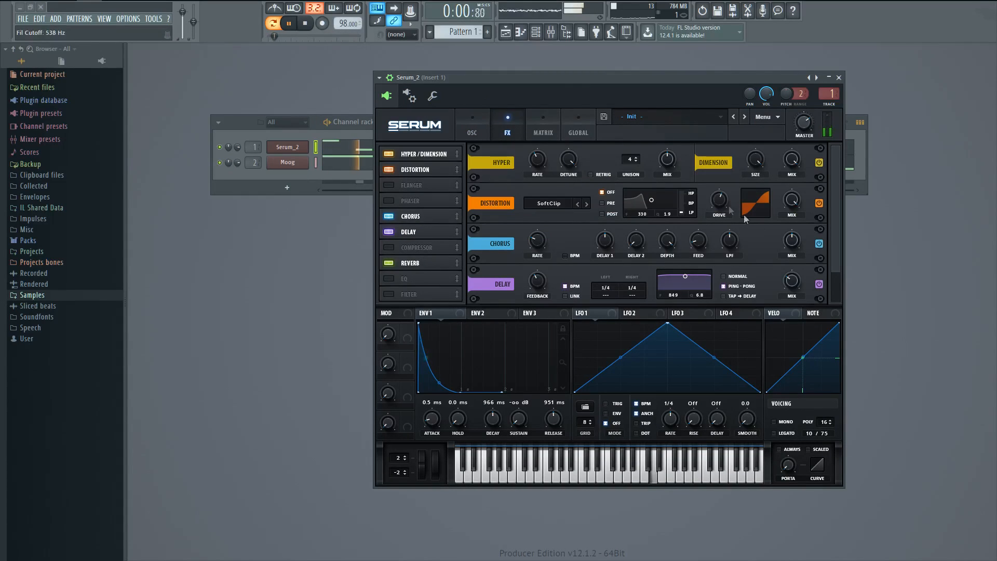
pyautogui.click(471, 124)
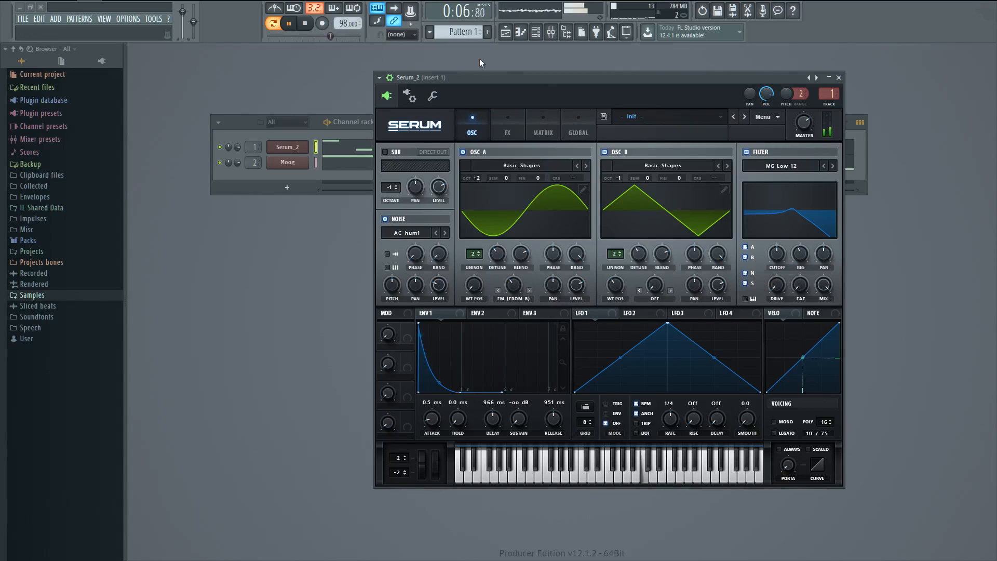
pyautogui.click(507, 126)
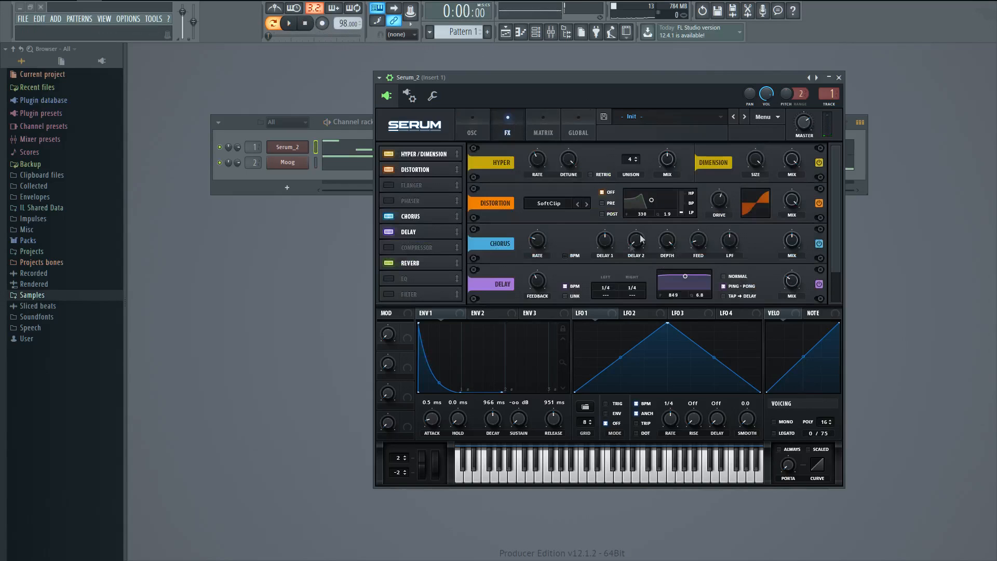
pyautogui.moveTo(452, 307)
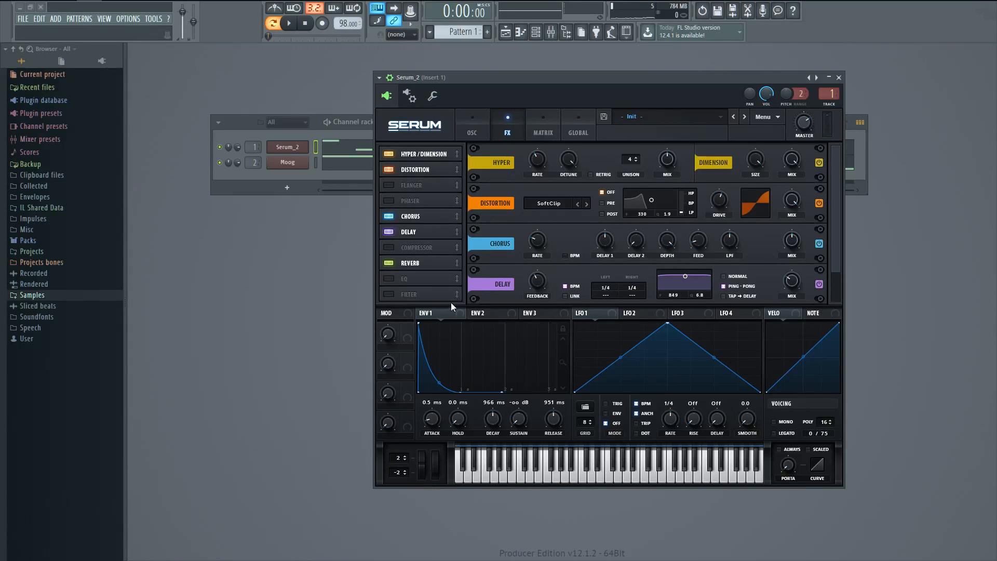
pyautogui.moveTo(405, 322)
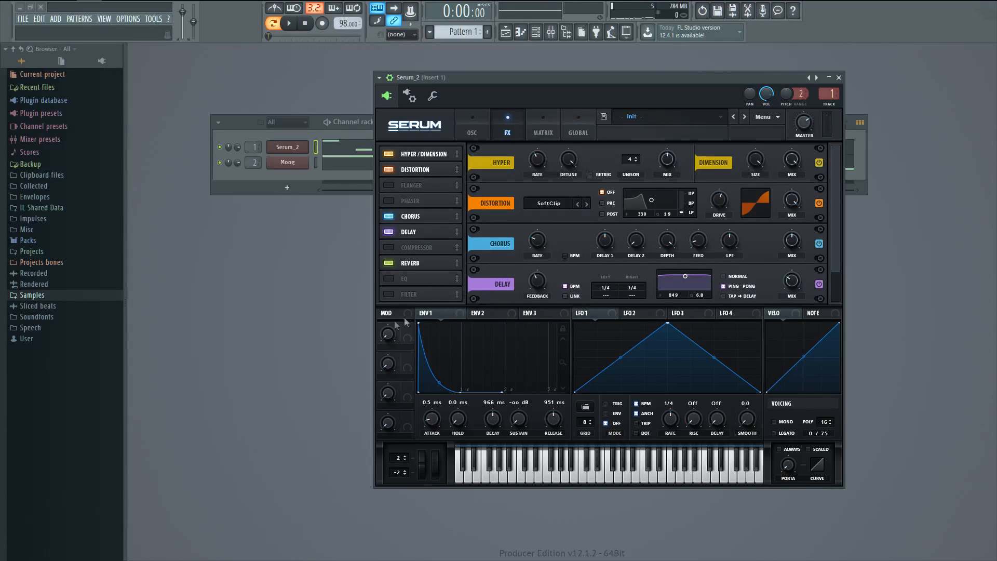
# Step: Turn on Serum's FX Filter and start playback
pyautogui.click(385, 293)
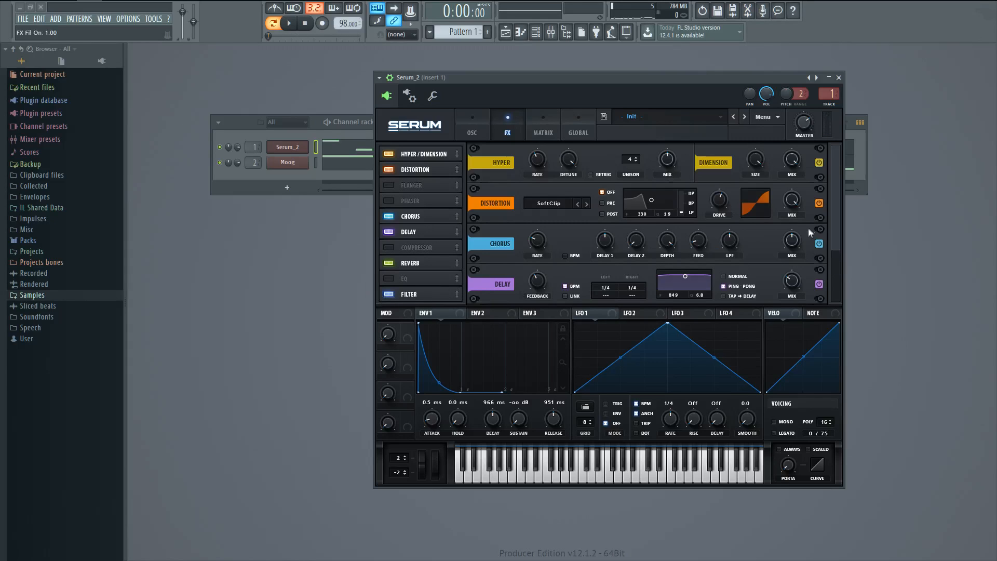
pyautogui.scroll(-3)
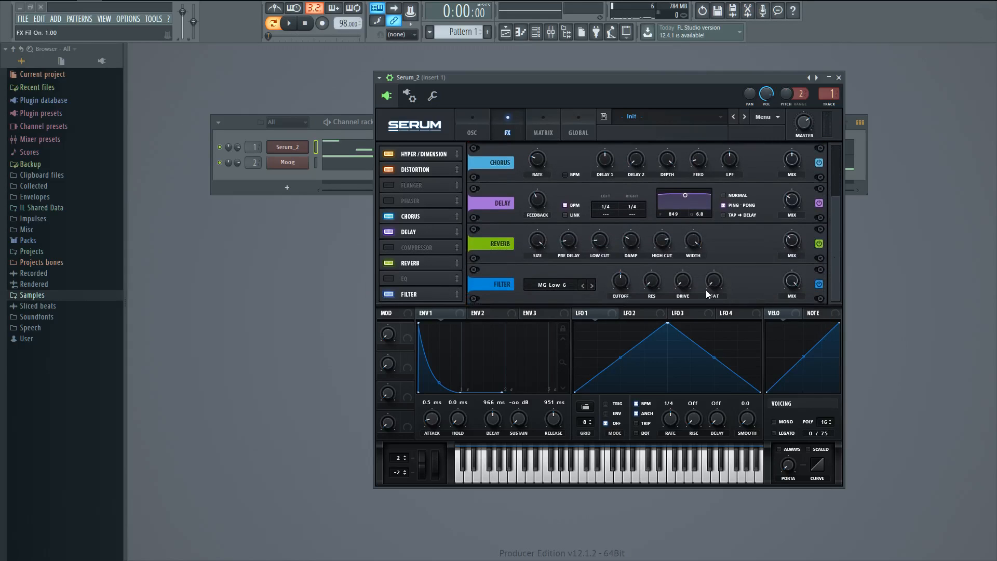
pyautogui.click(288, 23)
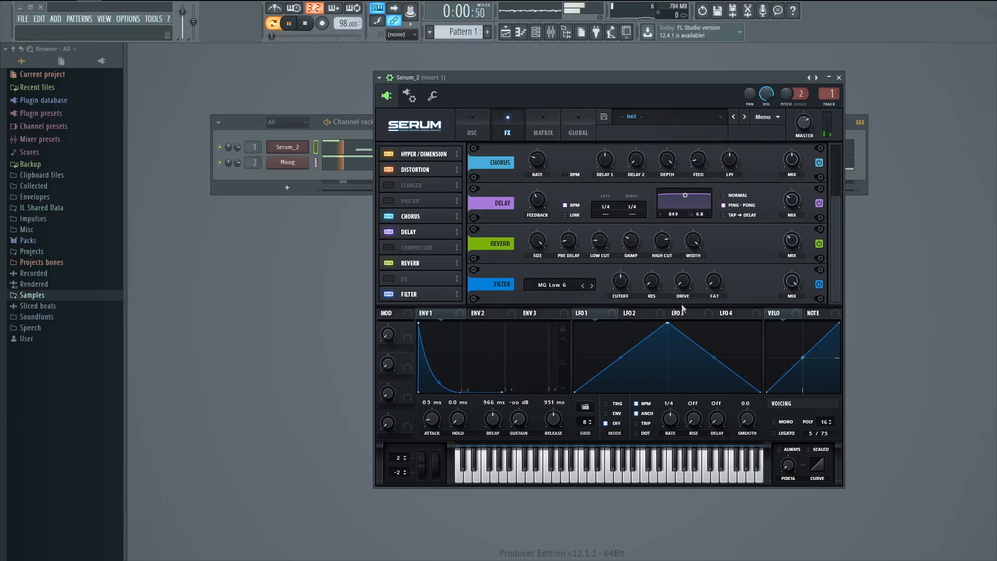
# Step: Set the FX filter drive to 14% and its cutoff to about 388 Hz
pyautogui.moveTo(650, 280); pyautogui.dragTo(651, 274)
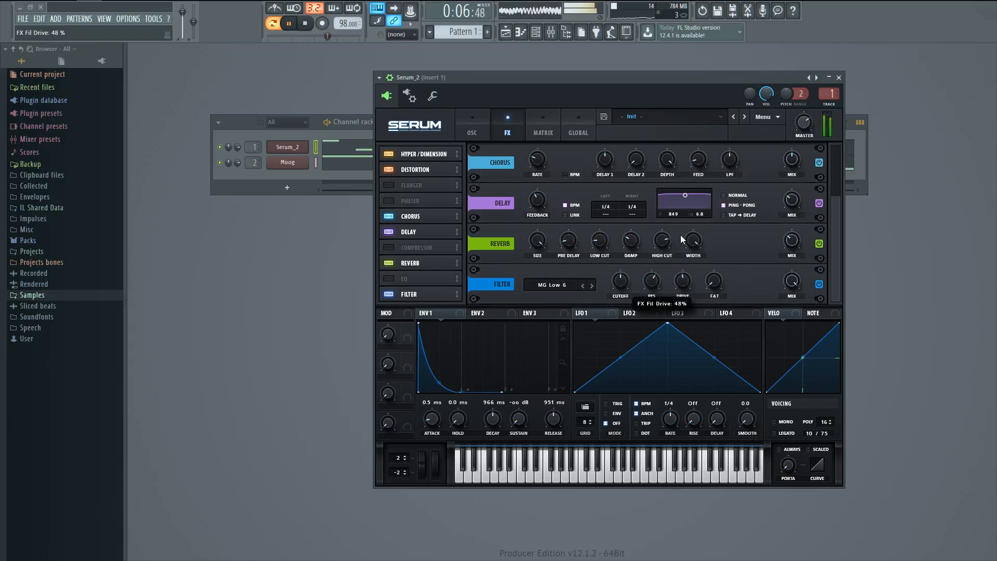
pyautogui.moveTo(668, 240); pyautogui.dragTo(667, 273)
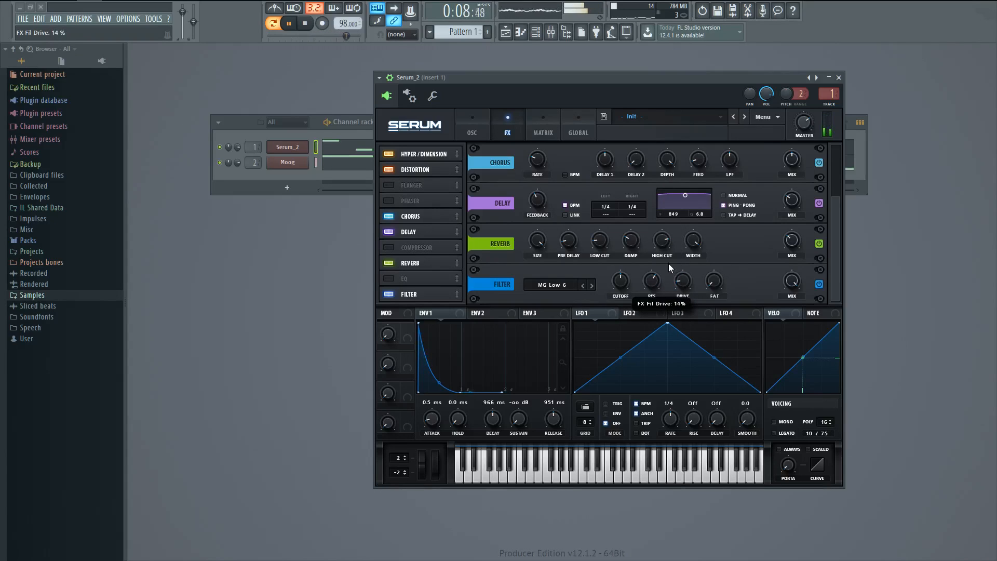
pyautogui.moveTo(620, 280); pyautogui.dragTo(620, 282)
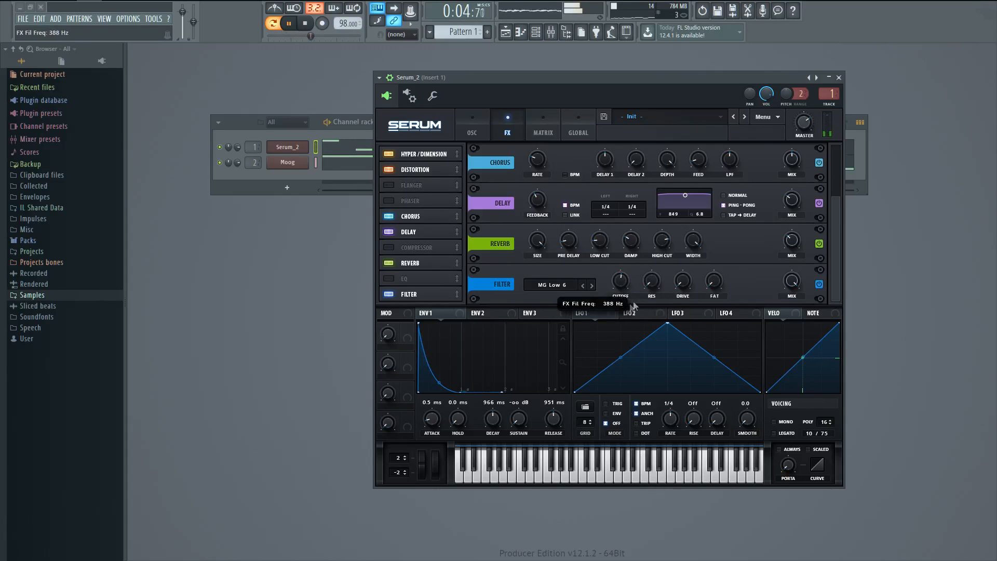
pyautogui.moveTo(649, 280); pyautogui.dragTo(650, 266)
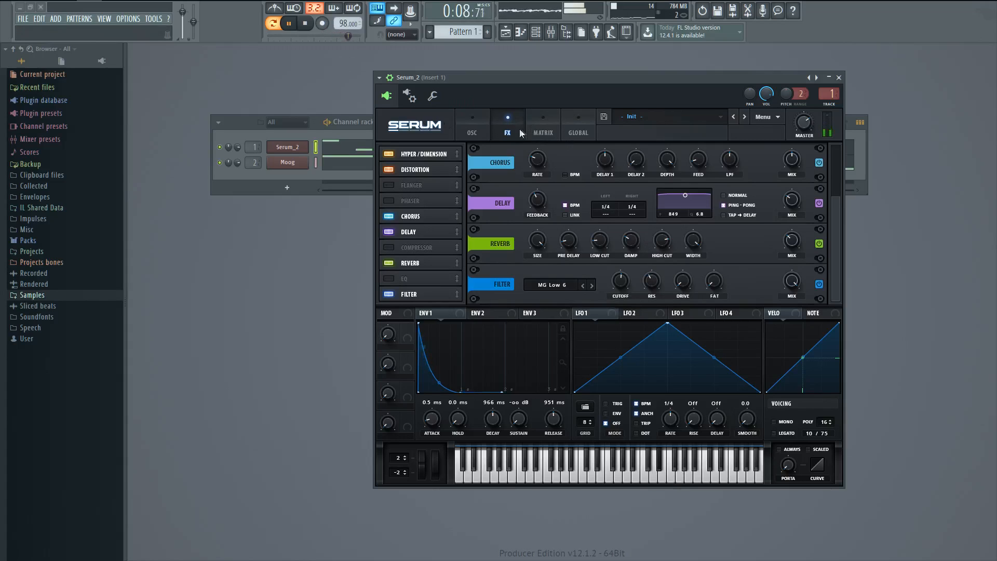
# Step: Raise Serum's Sub Octave from -2 to 1 on the OSC page, then return to FX
pyautogui.click(472, 125)
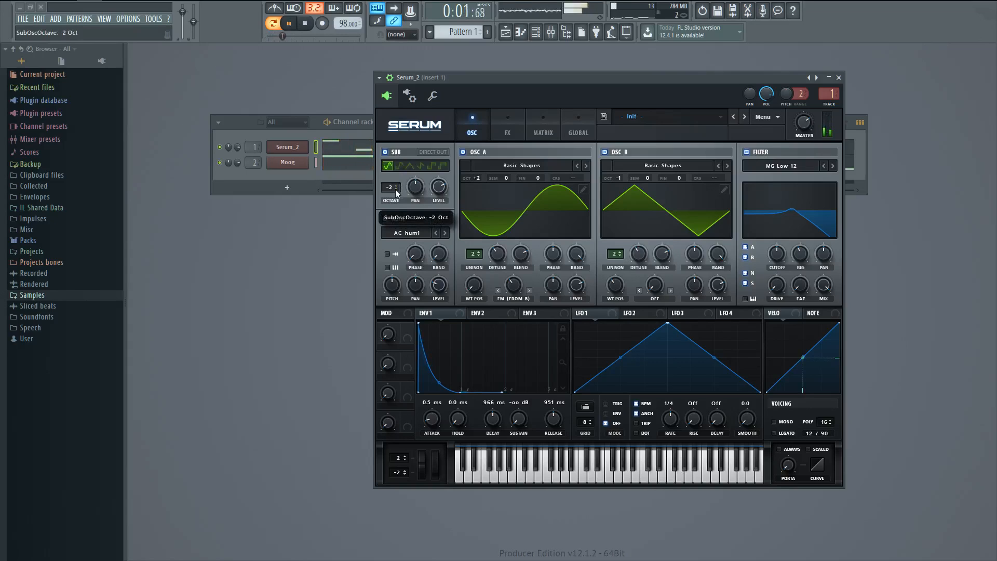
pyautogui.moveTo(391, 187); pyautogui.dragTo(391, 172)
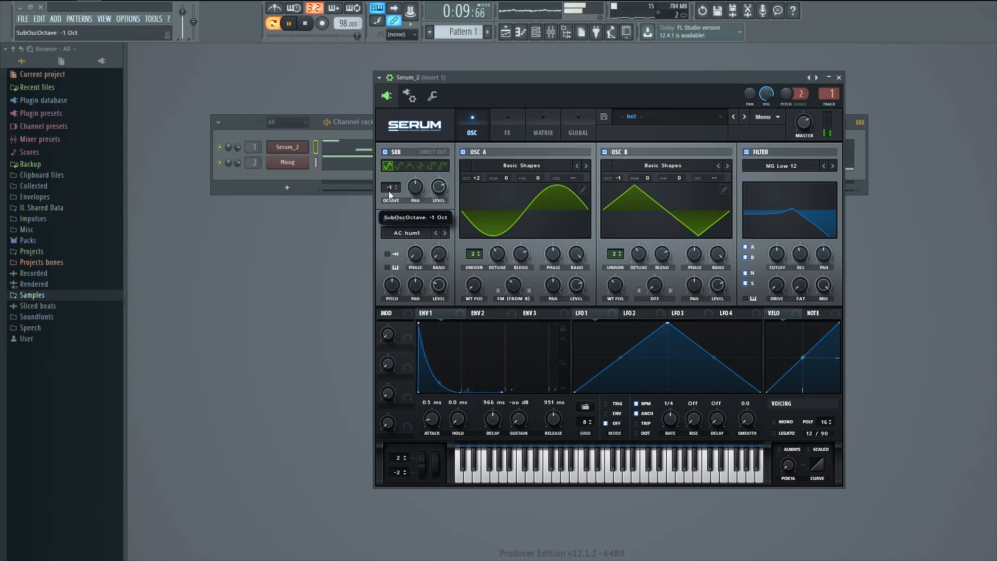
pyautogui.moveTo(391, 187); pyautogui.dragTo(390, 172)
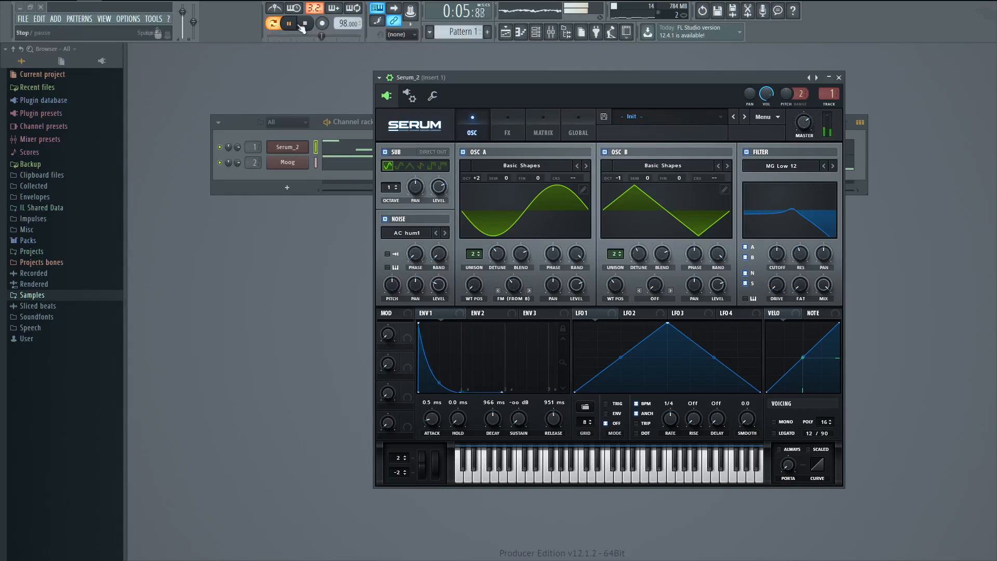
pyautogui.click(507, 124)
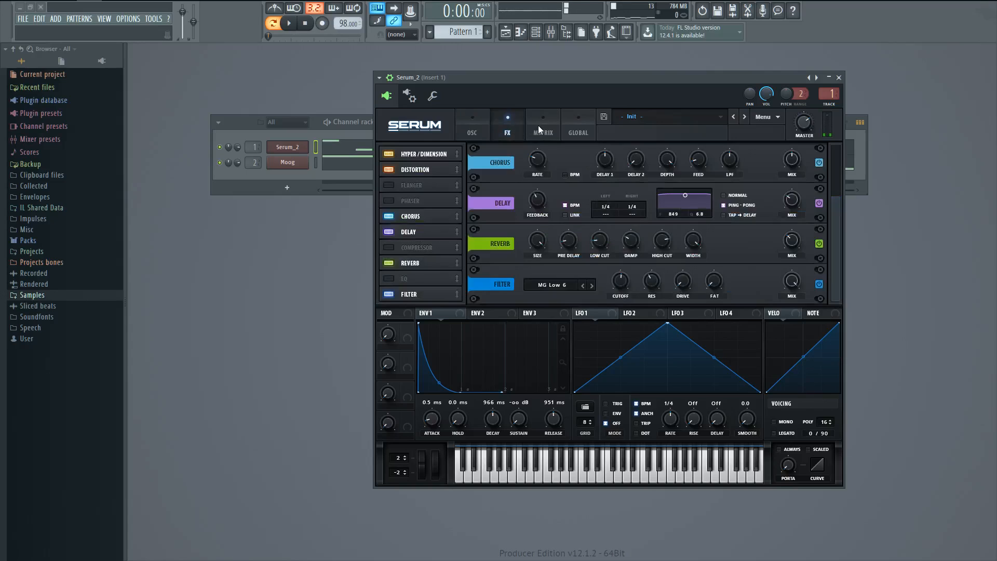
# Step: Set LFO 1 to the Basic sine shape and show the modulation matrix
pyautogui.click(542, 125)
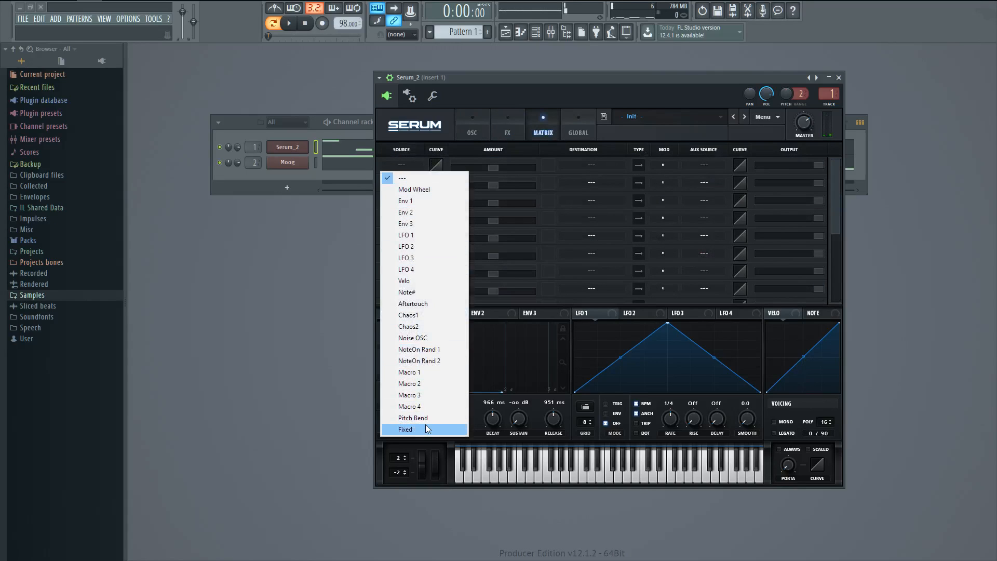
pyautogui.moveTo(468, 126)
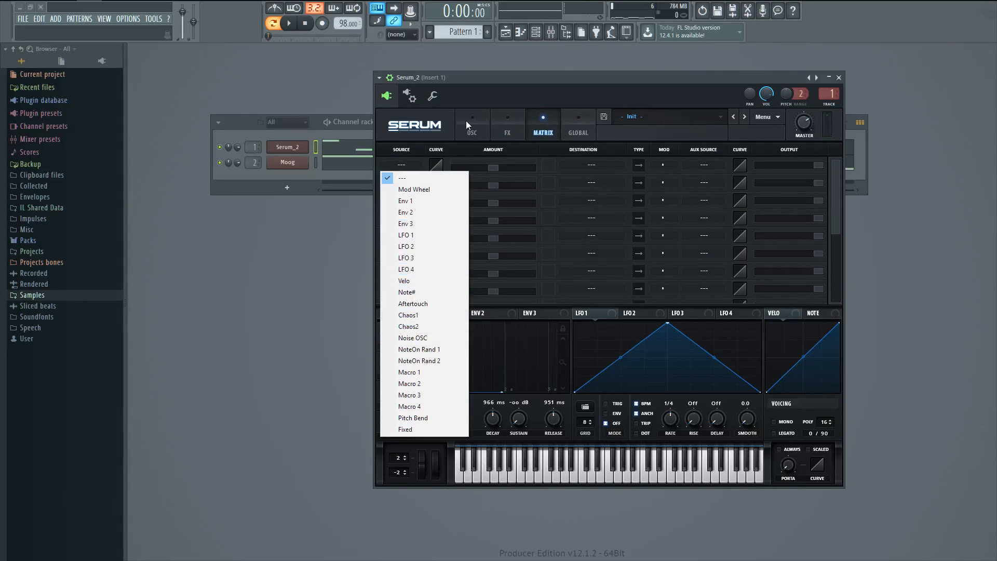
pyautogui.click(472, 125)
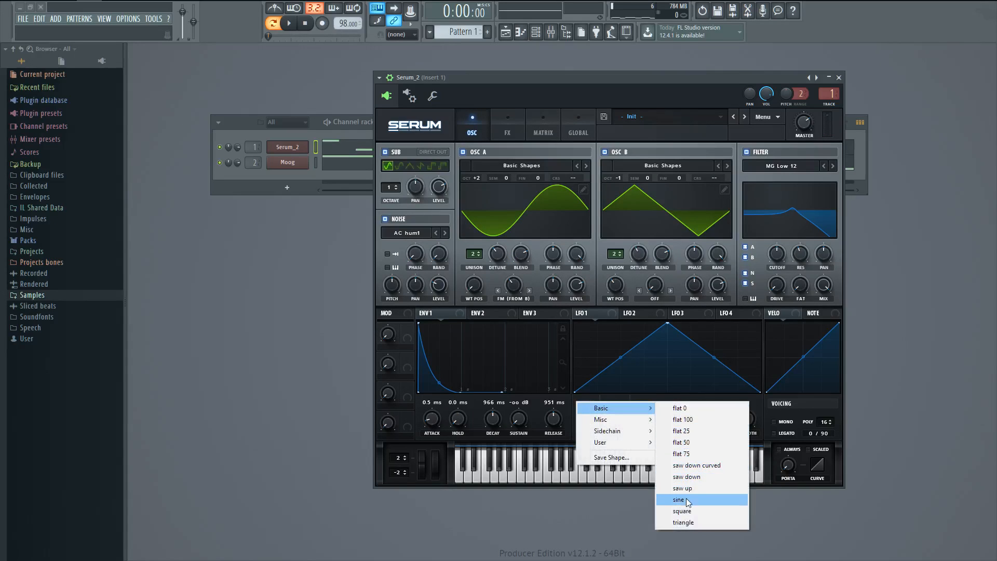
pyautogui.click(679, 499)
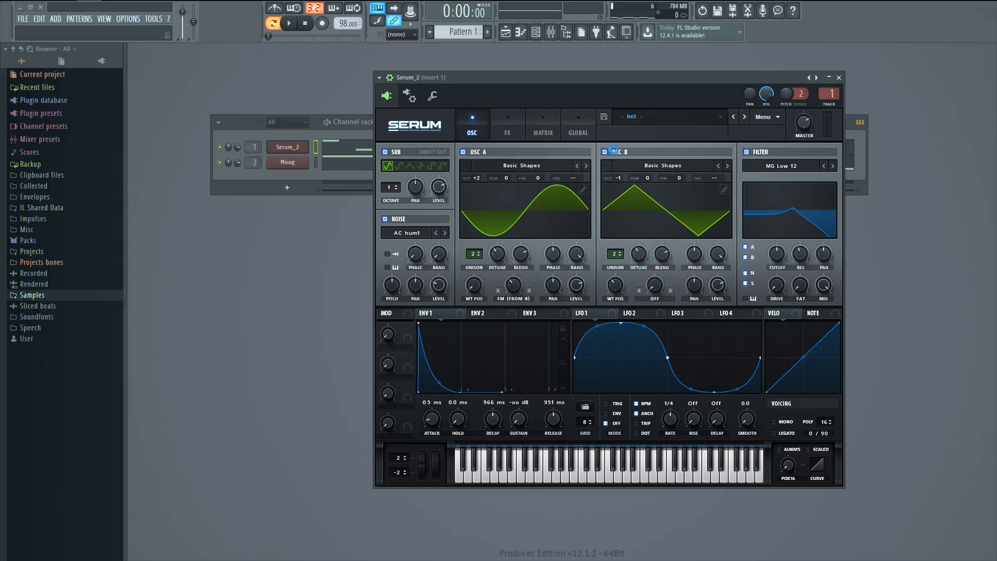
pyautogui.click(543, 125)
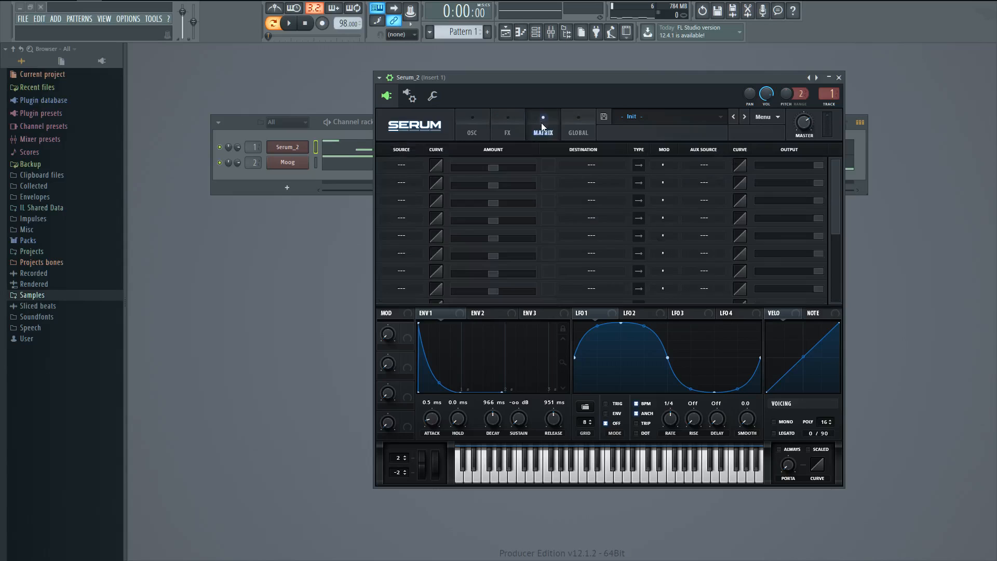
# Step: In matrix slot 1, set Source to LFO 1 and Destination to Global Mast.Tun
pyautogui.click(400, 165)
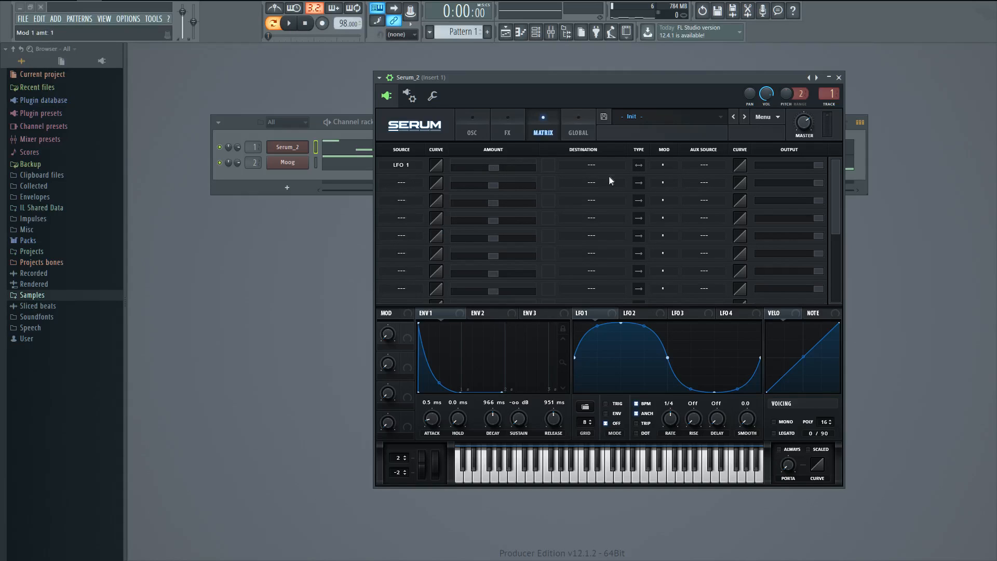
pyautogui.click(583, 165)
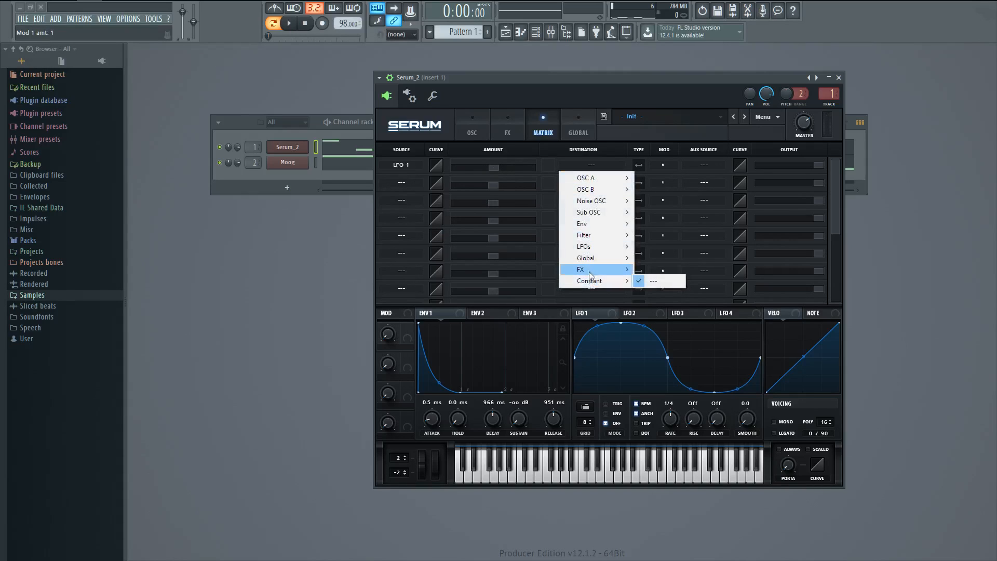
pyautogui.moveTo(586, 257)
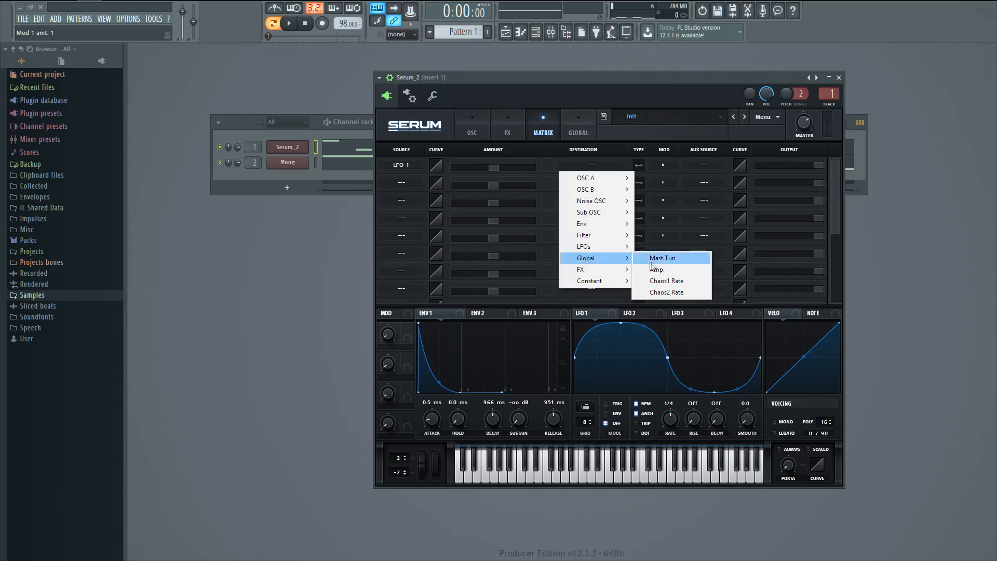
pyautogui.click(662, 258)
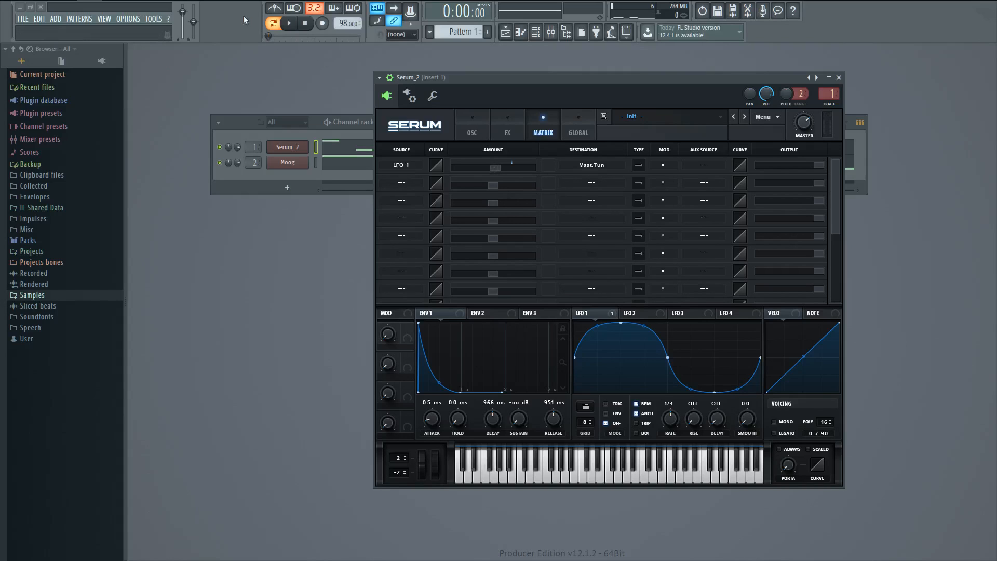
# Step: While playing, set the LFO 1 to Master Tune amount to -1 and LFO 1 rate to 1/4
pyautogui.click(287, 23)
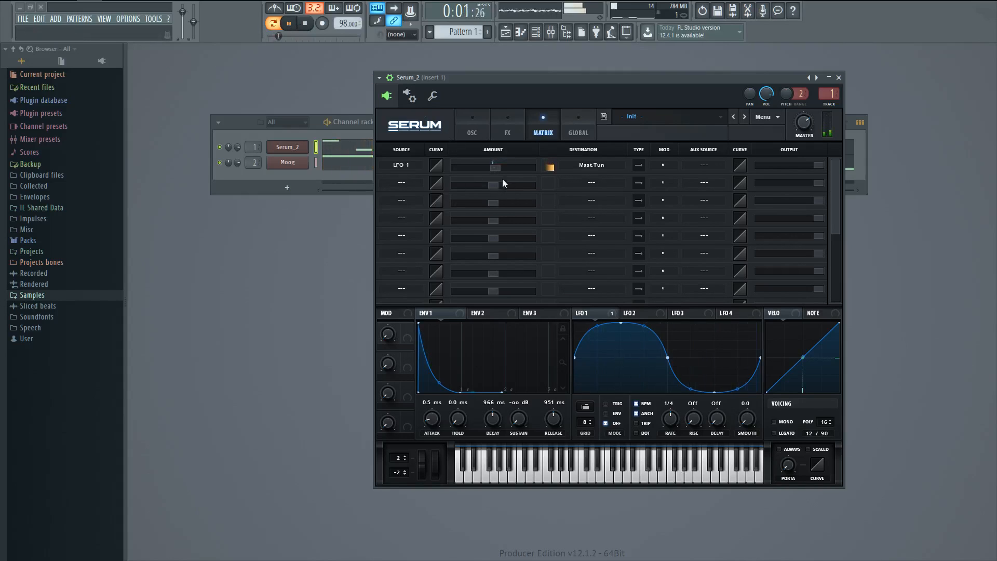
pyautogui.moveTo(493, 164); pyautogui.dragTo(498, 157)
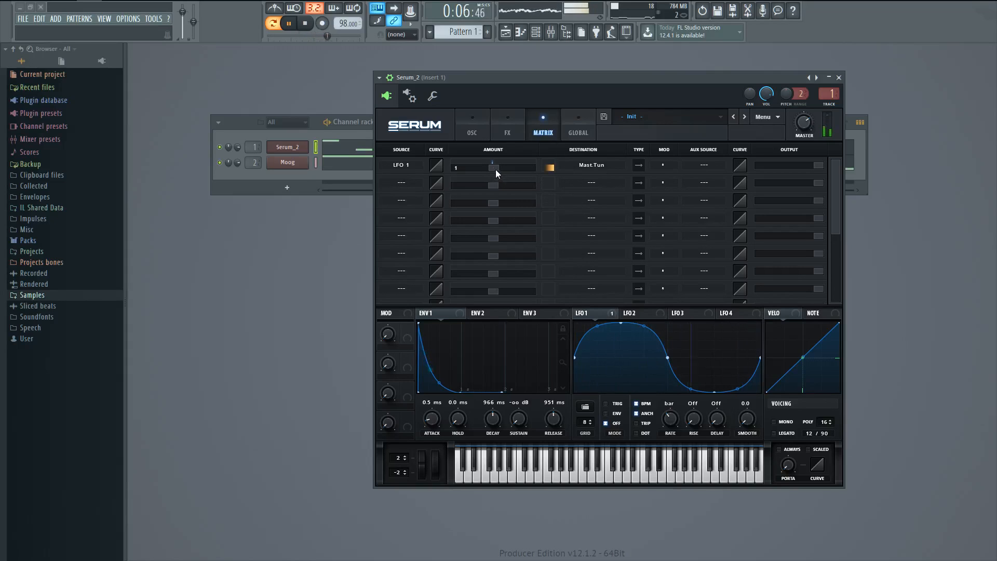
pyautogui.moveTo(492, 167); pyautogui.dragTo(492, 175)
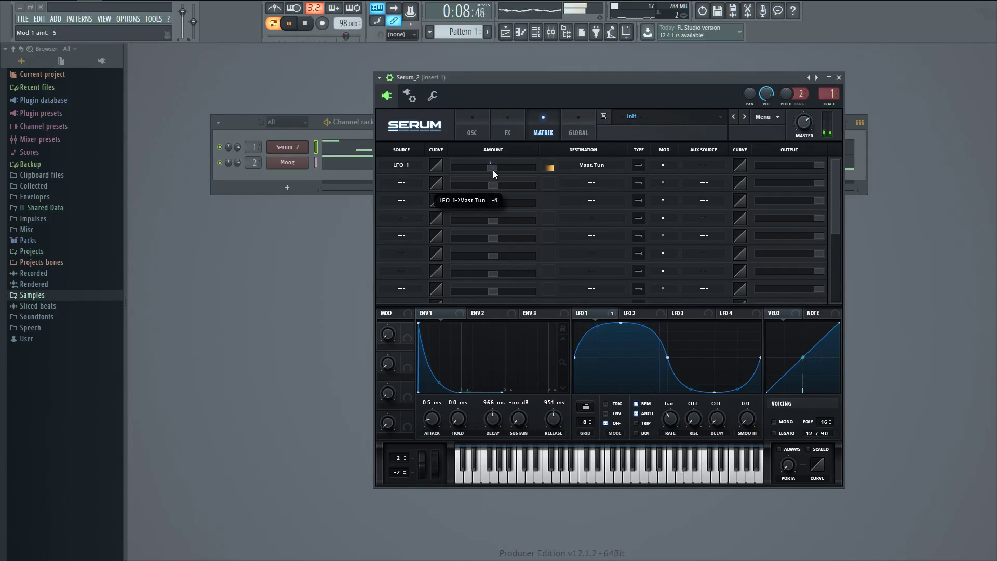
pyautogui.moveTo(493, 165); pyautogui.dragTo(499, 176)
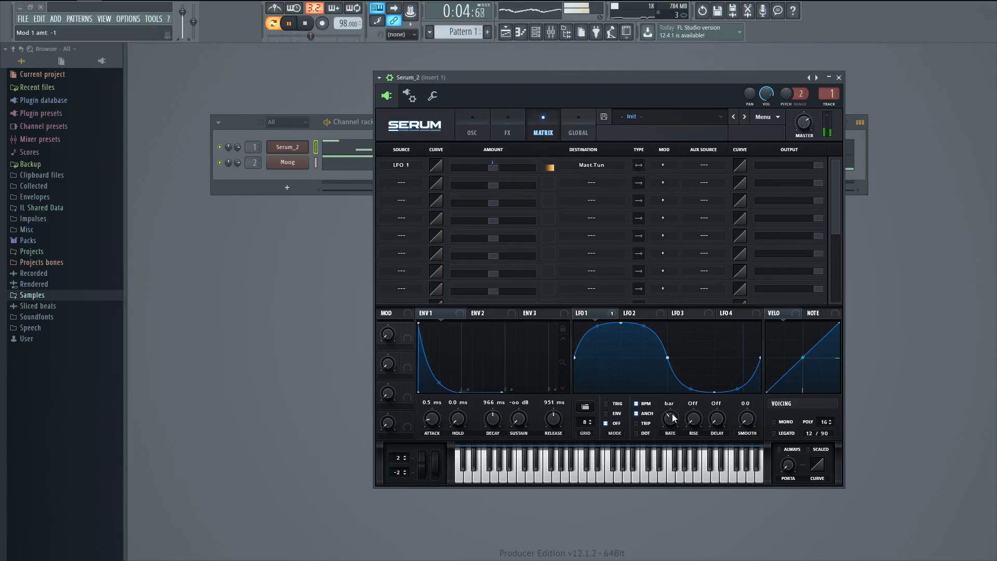
pyautogui.moveTo(669, 417); pyautogui.dragTo(669, 404)
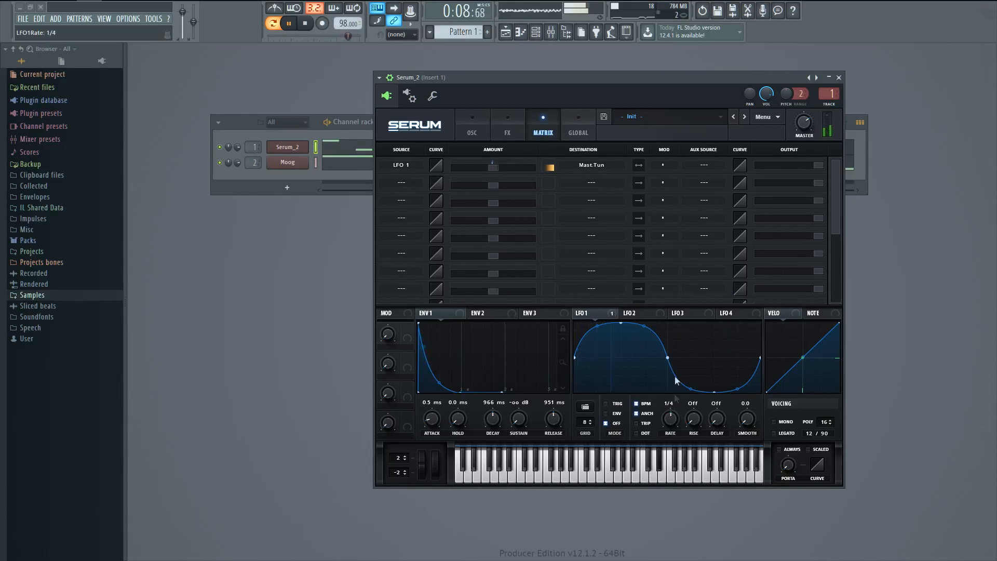
pyautogui.click(305, 23)
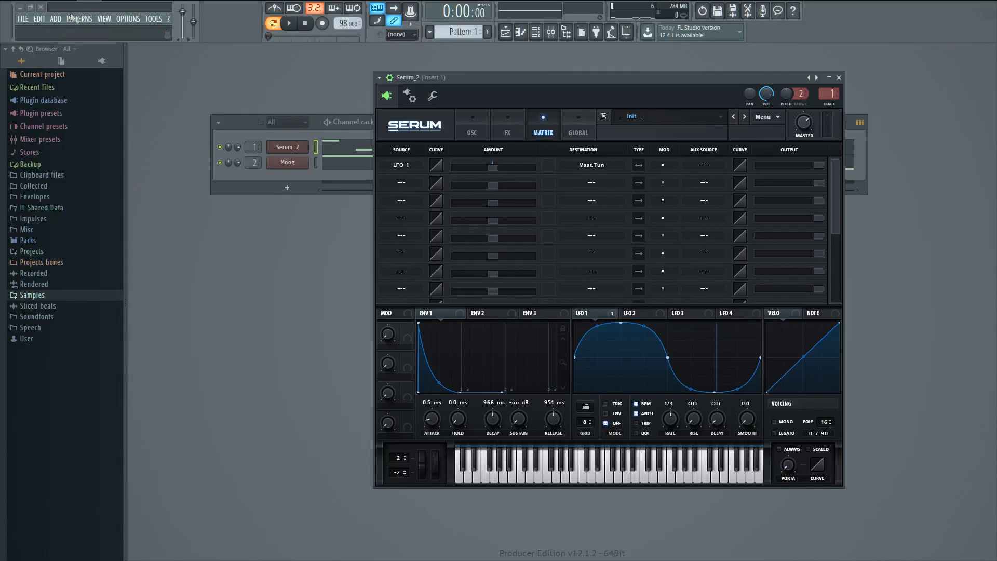
# Step: Open Auto-Tune Evo on the first mixer insert and set retune speed to 14 ms
pyautogui.click(104, 18)
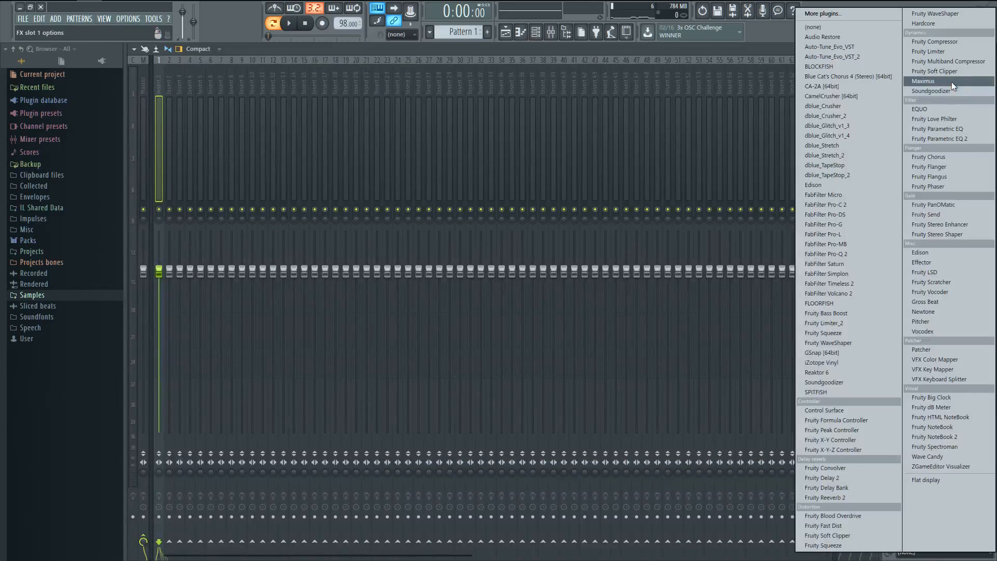
pyautogui.click(826, 47)
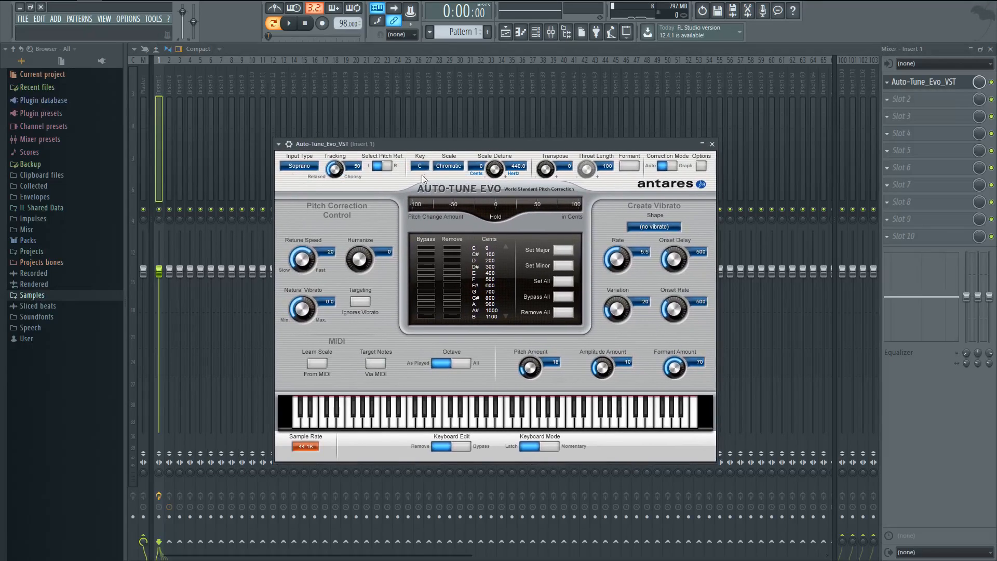
pyautogui.moveTo(301, 257); pyautogui.dragTo(301, 267)
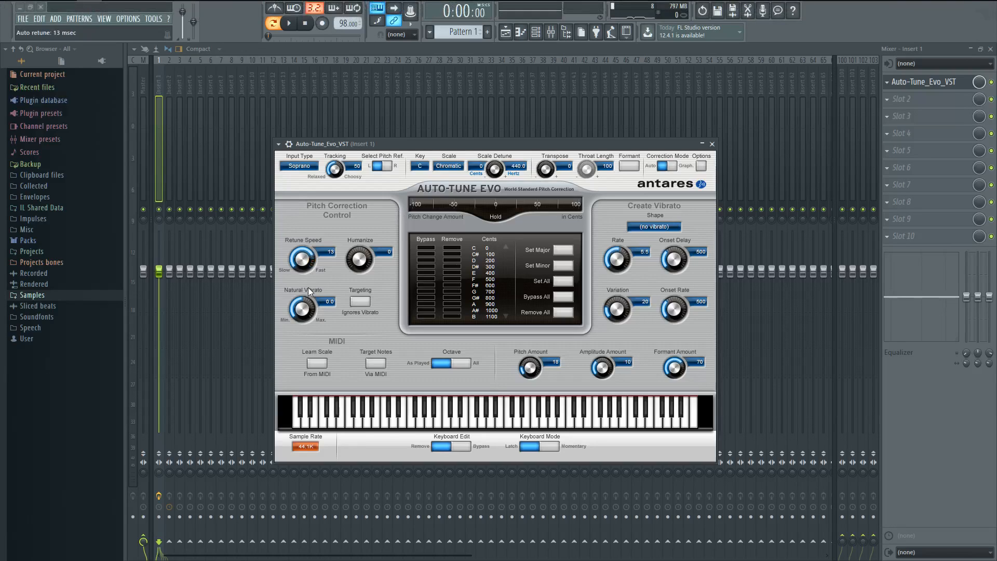
pyautogui.moveTo(302, 257); pyautogui.dragTo(303, 254)
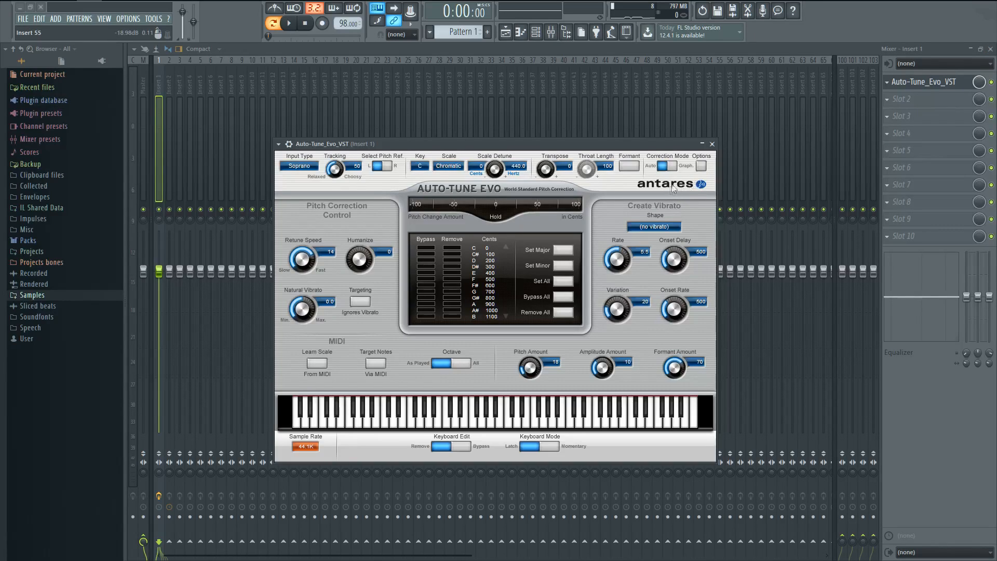
# Step: Browse the second insert's effect list without adding anything, then start playback
pyautogui.click(711, 144)
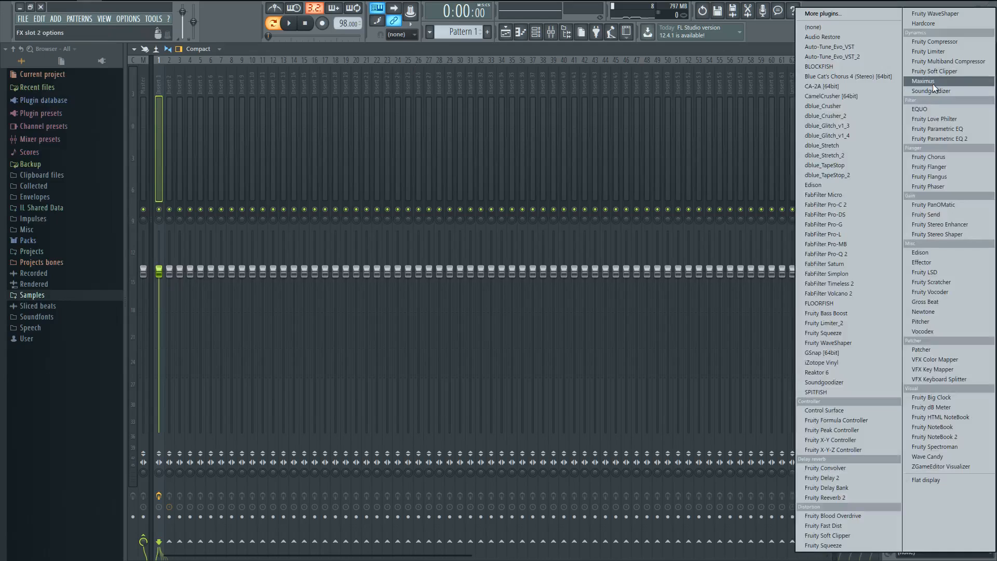
pyautogui.click(830, 47)
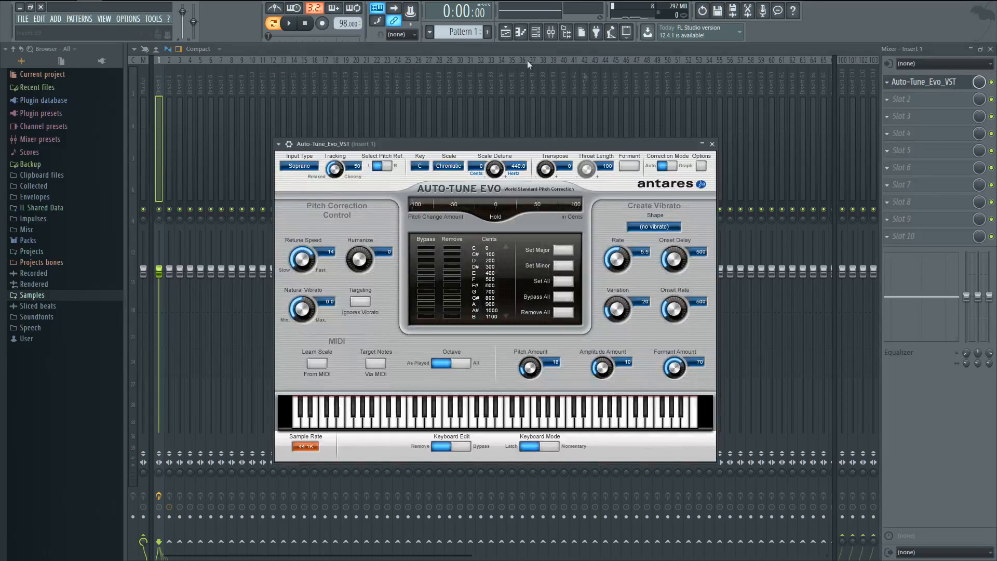
pyautogui.click(288, 24)
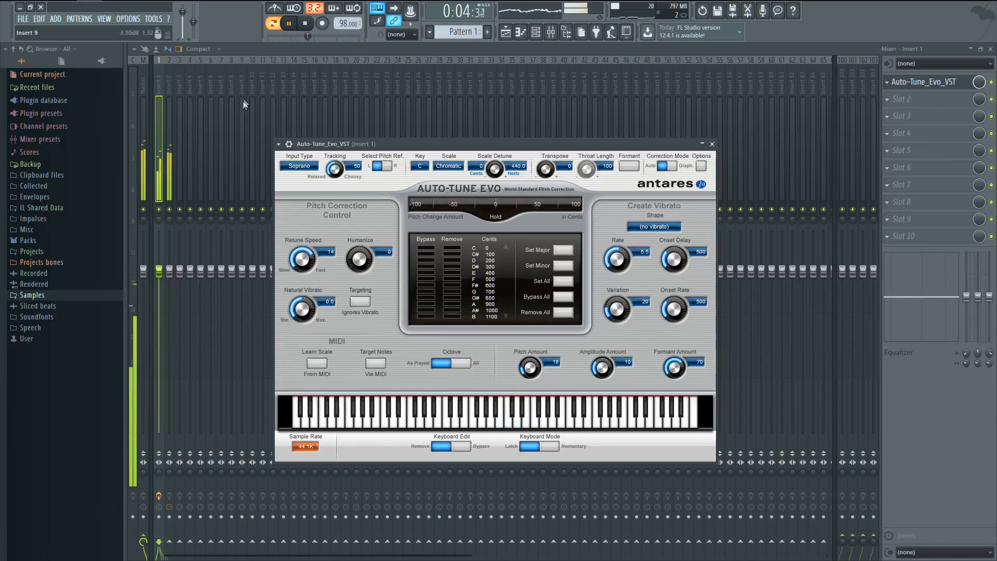
pyautogui.click(288, 23)
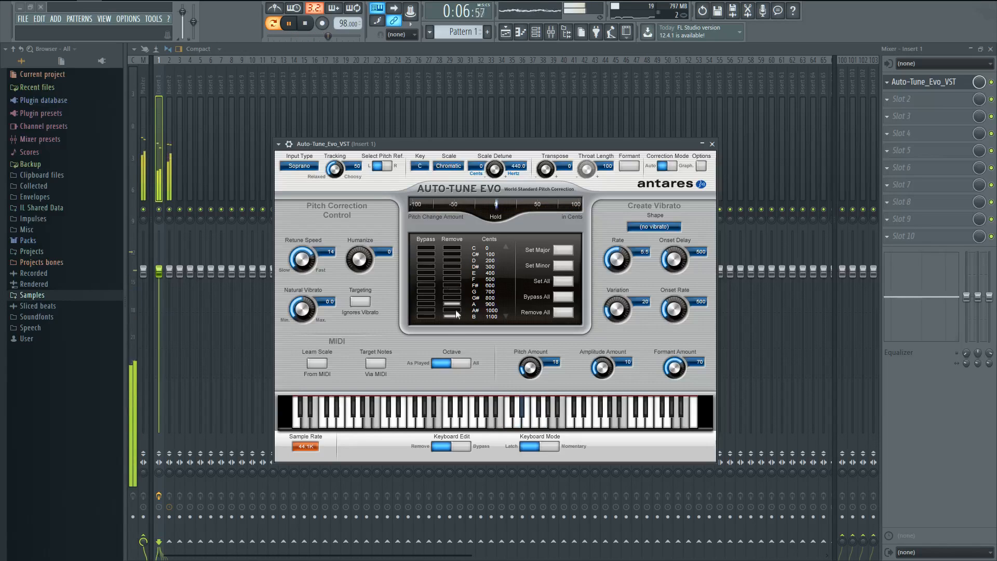
# Step: Set Auto-Tune Evo's correction to key G minor, excluding a note, and bring Serum_2 forward
pyautogui.click(420, 165)
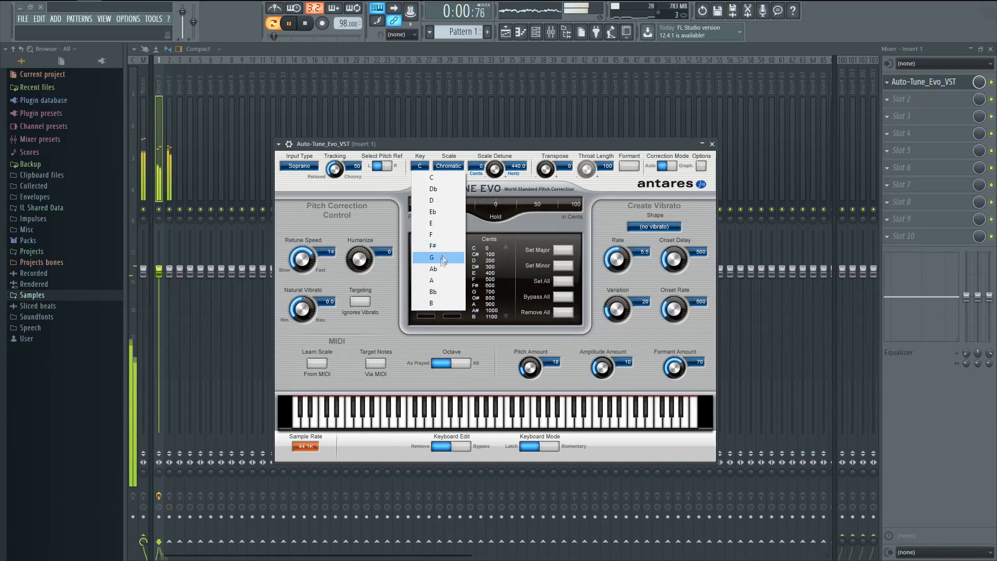
pyautogui.click(431, 256)
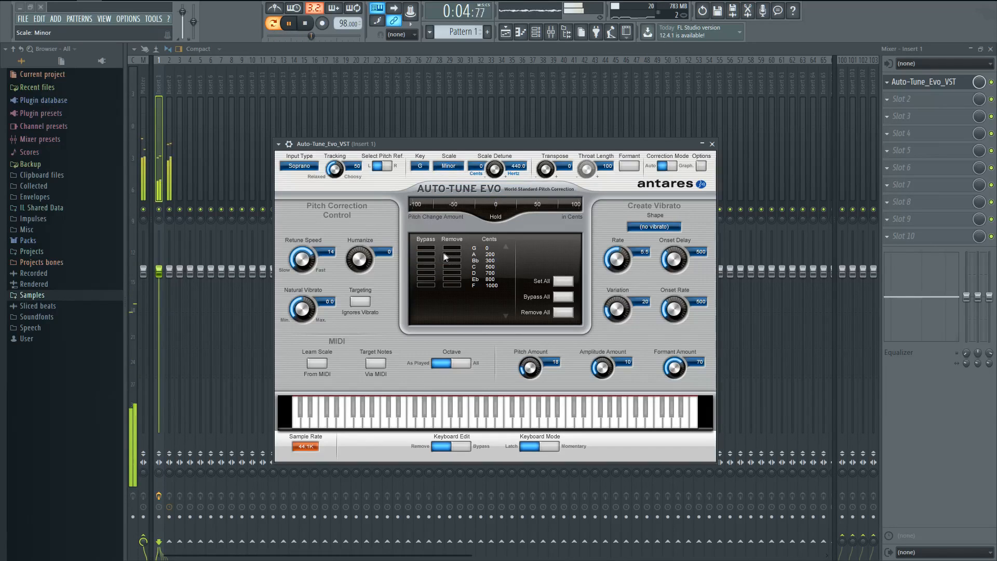
pyautogui.click(711, 143)
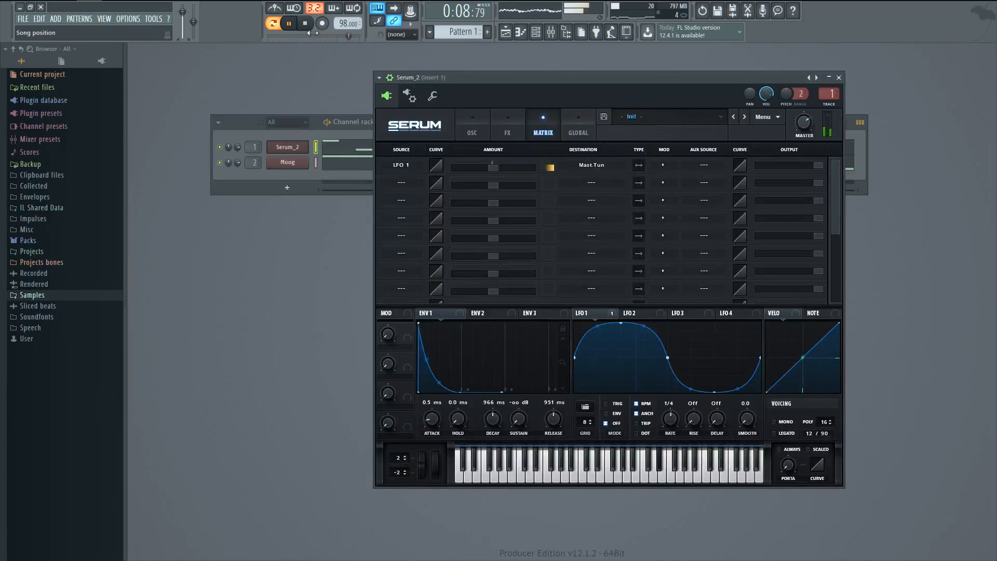
# Step: Replay the pattern, clear the LFO 1 matrix source, and audition on Serum's OSC page
pyautogui.click(304, 22)
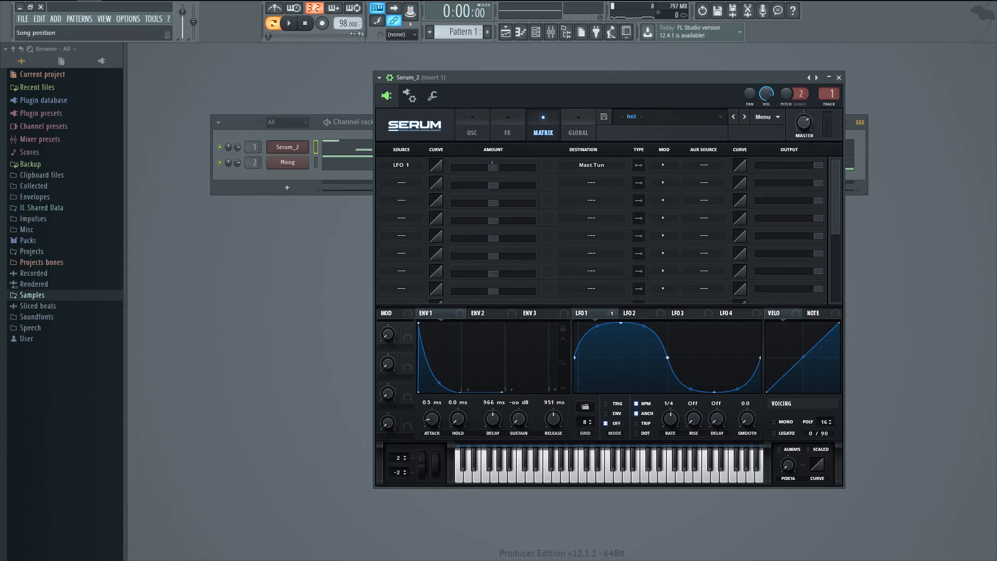
pyautogui.click(507, 125)
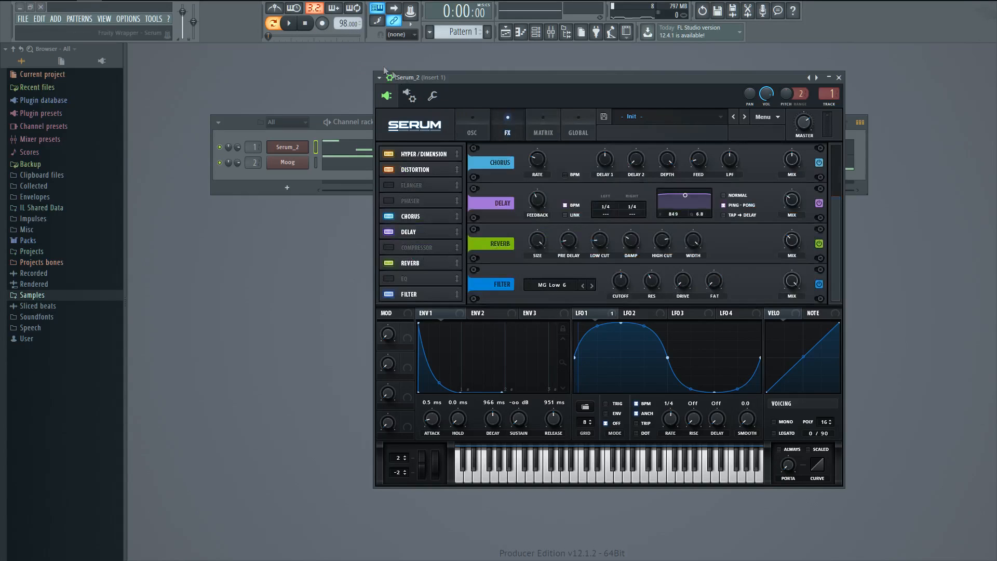
pyautogui.click(288, 22)
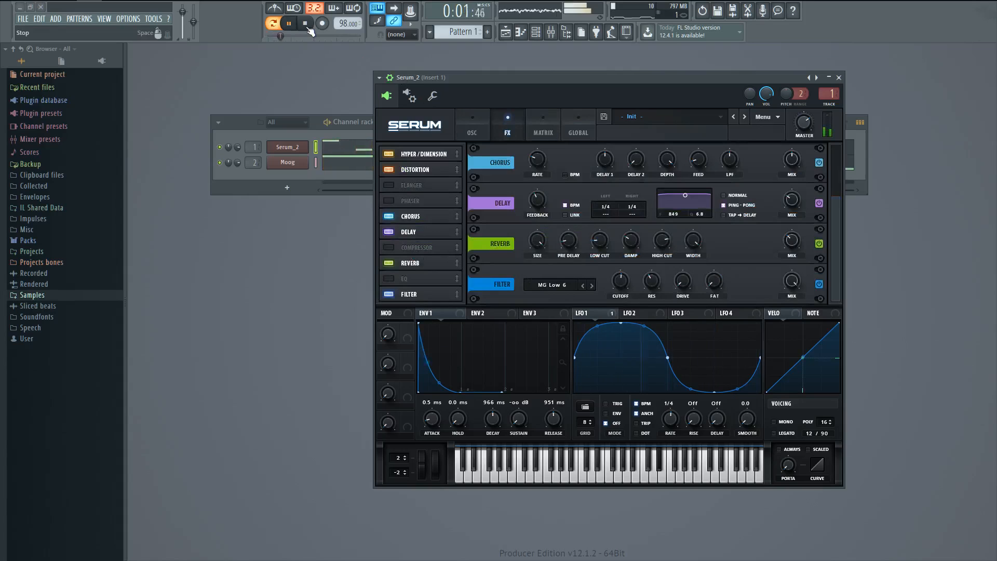
pyautogui.click(543, 125)
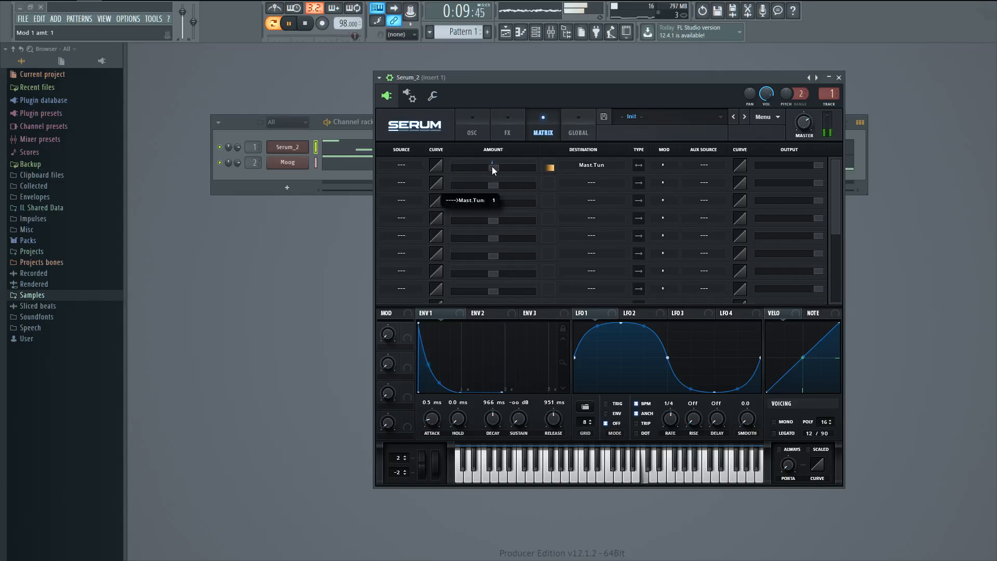
pyautogui.click(471, 124)
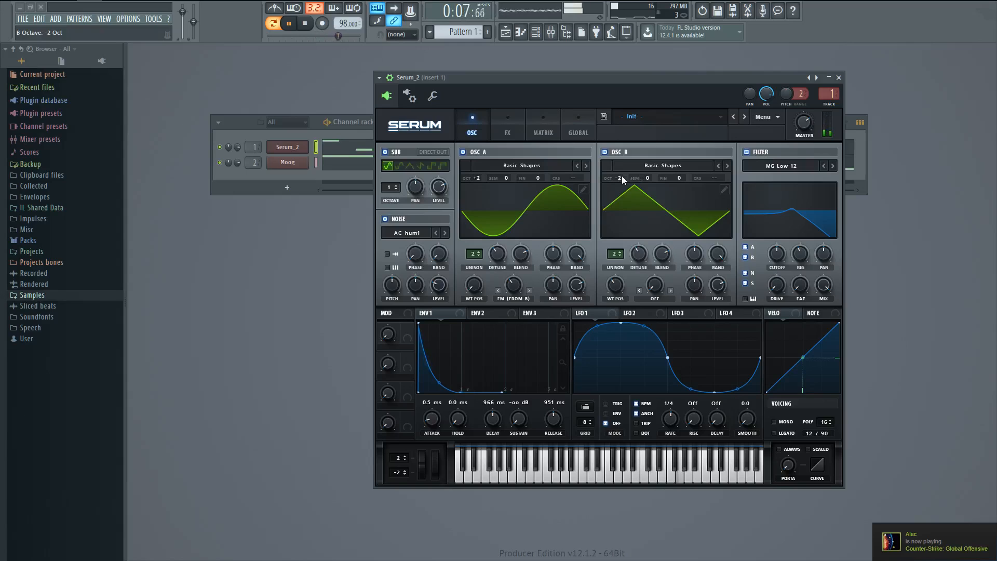
pyautogui.click(838, 77)
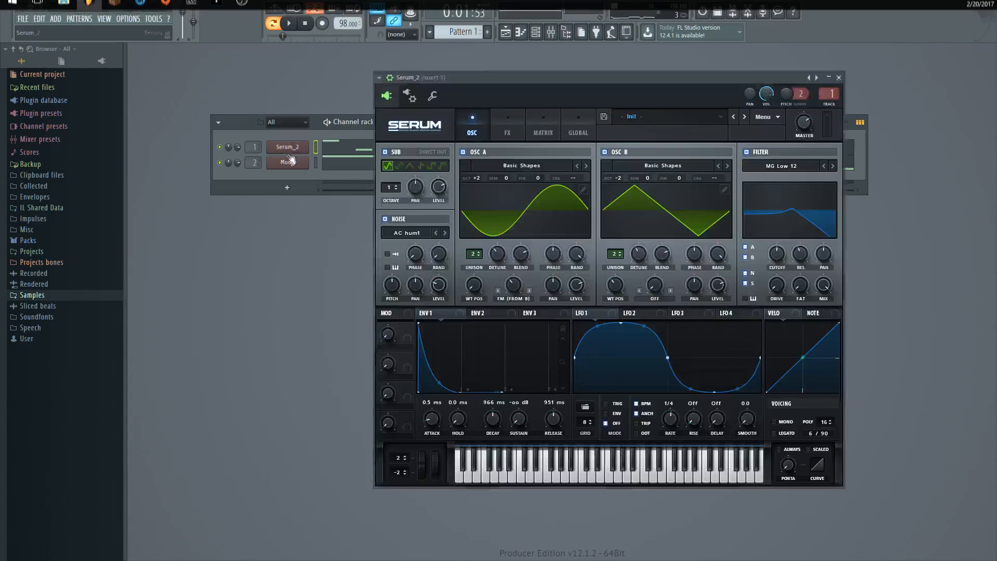
# Step: Set the matrix source back to LFO 1 with a Master Tune depth of -1
pyautogui.click(507, 124)
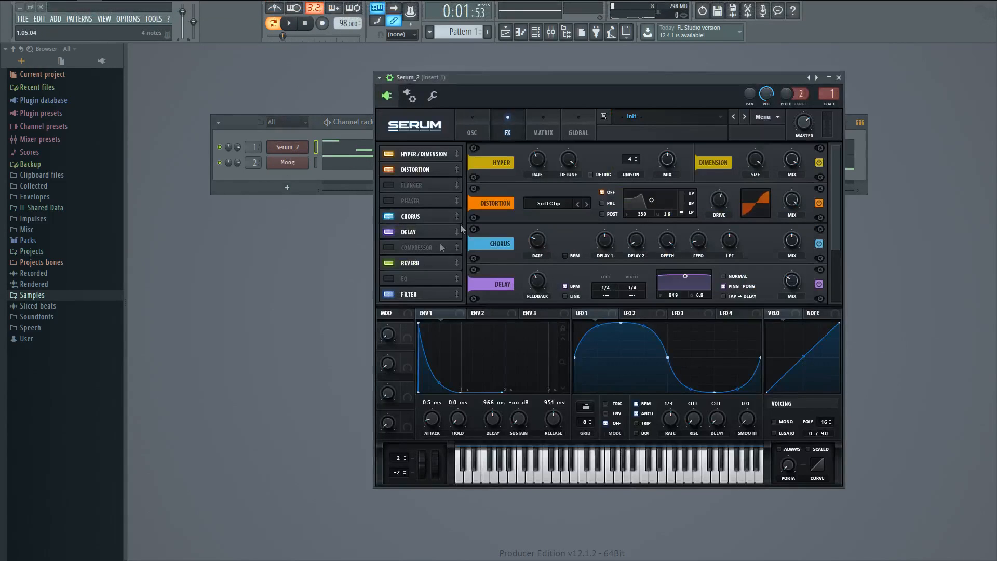
pyautogui.click(543, 124)
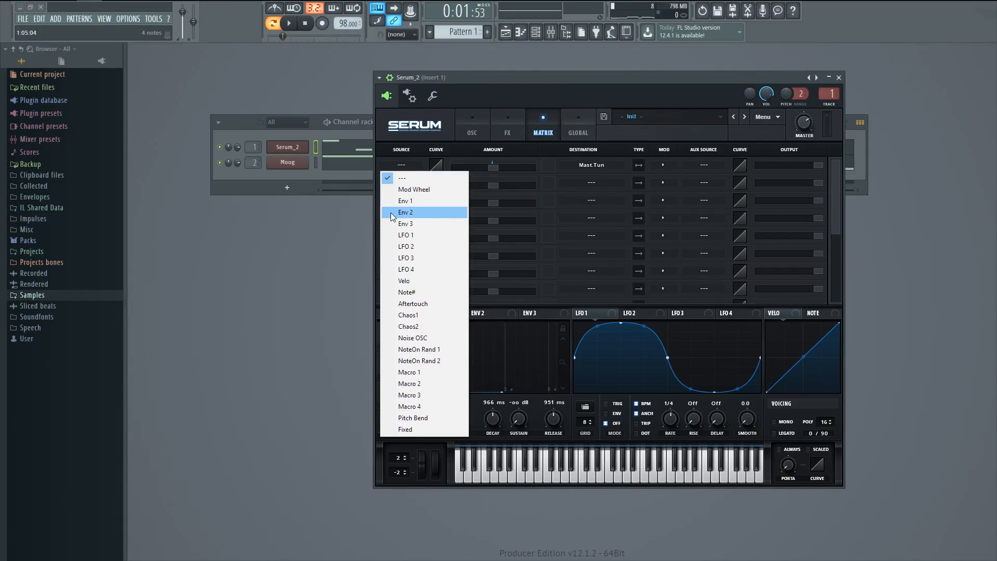
pyautogui.click(406, 235)
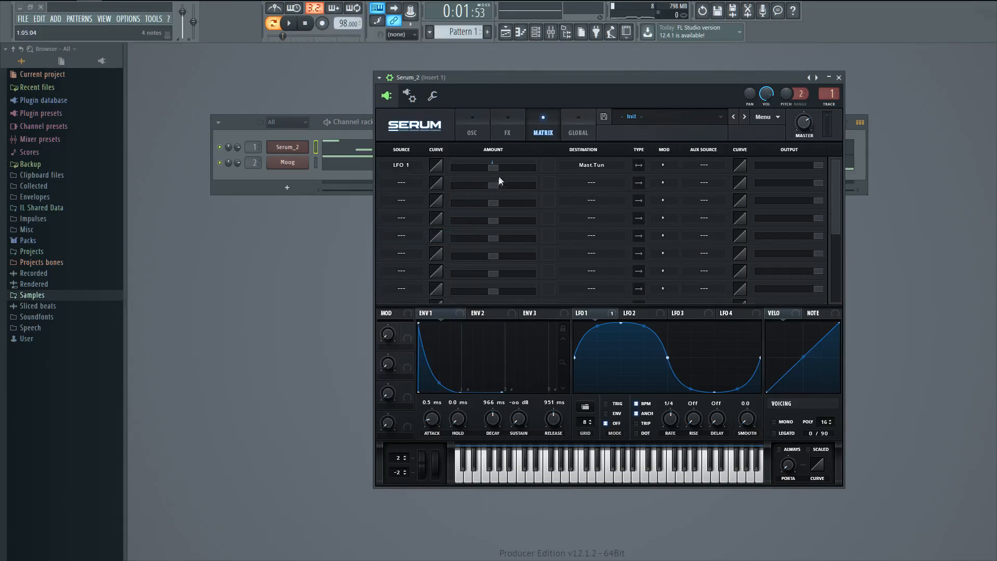
pyautogui.moveTo(490, 164); pyautogui.dragTo(490, 168)
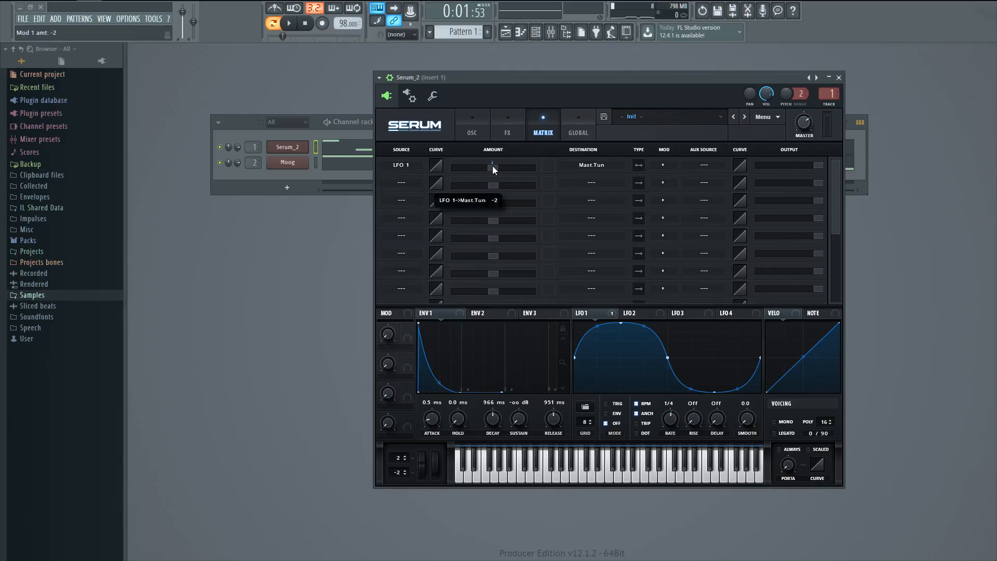
pyautogui.moveTo(492, 167); pyautogui.dragTo(493, 164)
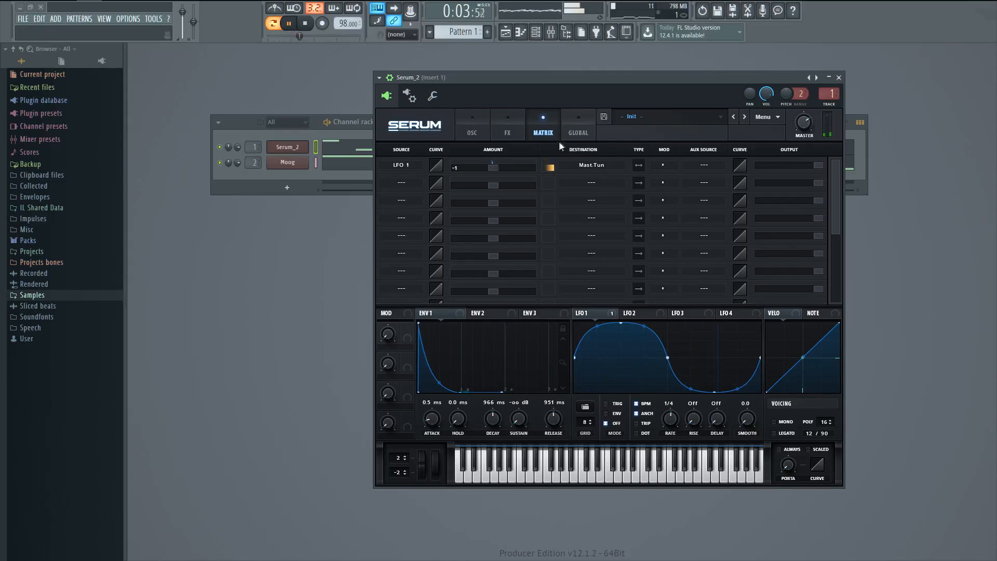
# Step: Check the OSC and FX pages and move the FX filter cutoff to about 591 Hz
pyautogui.click(472, 124)
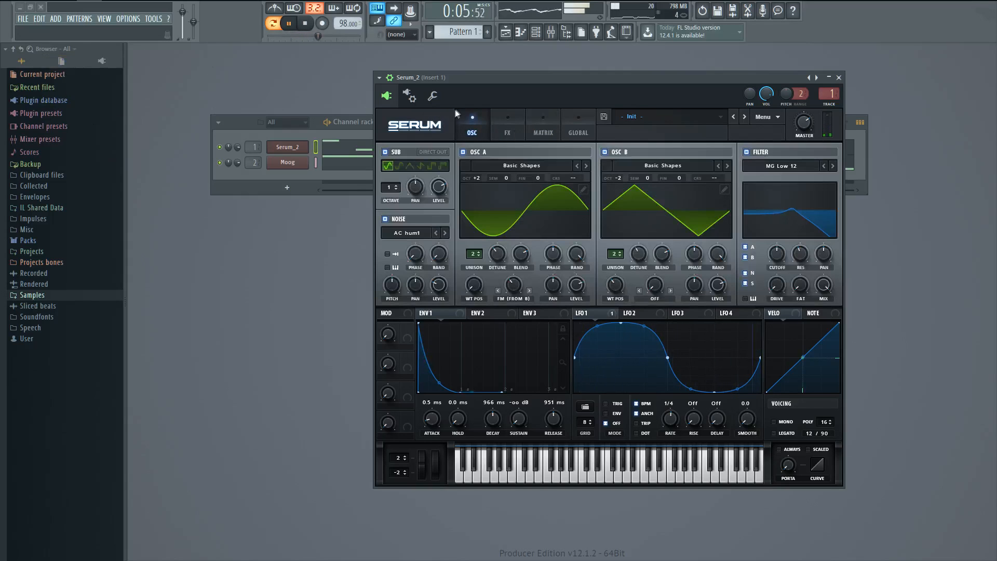
pyautogui.click(507, 124)
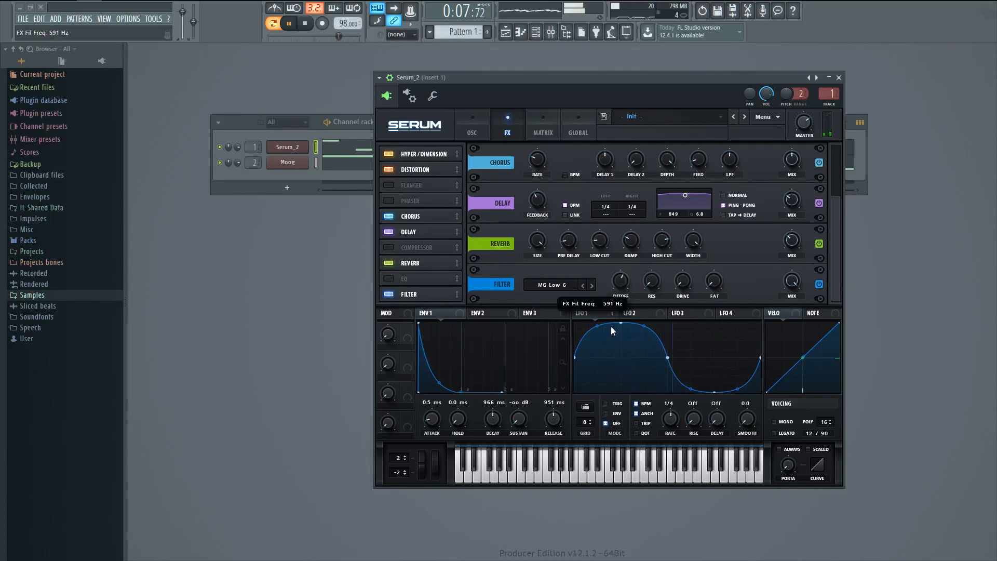
pyautogui.moveTo(650, 280); pyautogui.dragTo(650, 292)
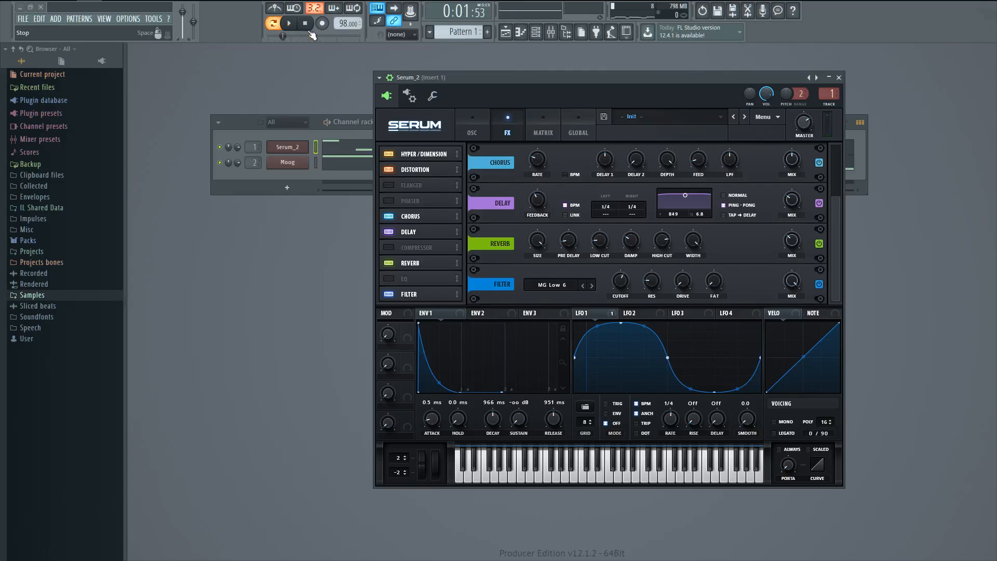
# Step: Confirm LFO 1's -1 Master Tune depth in the Matrix, then go back to OSC
pyautogui.click(543, 125)
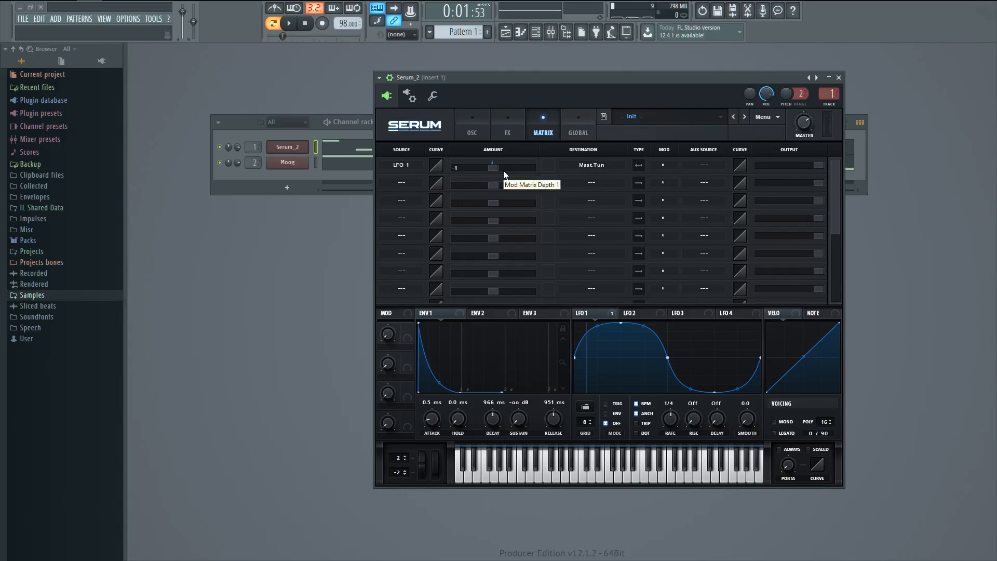
pyautogui.click(471, 124)
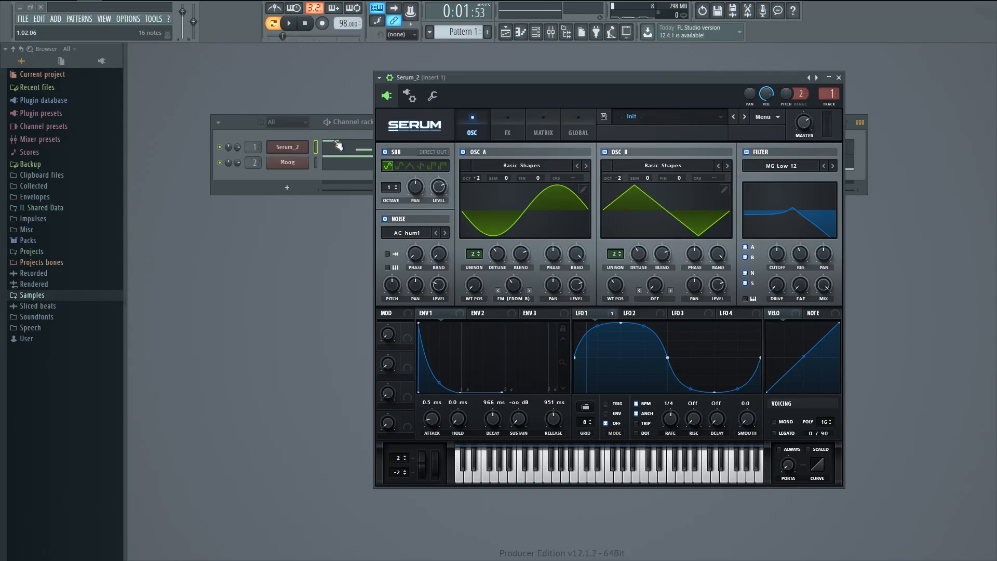
pyautogui.moveTo(507, 125)
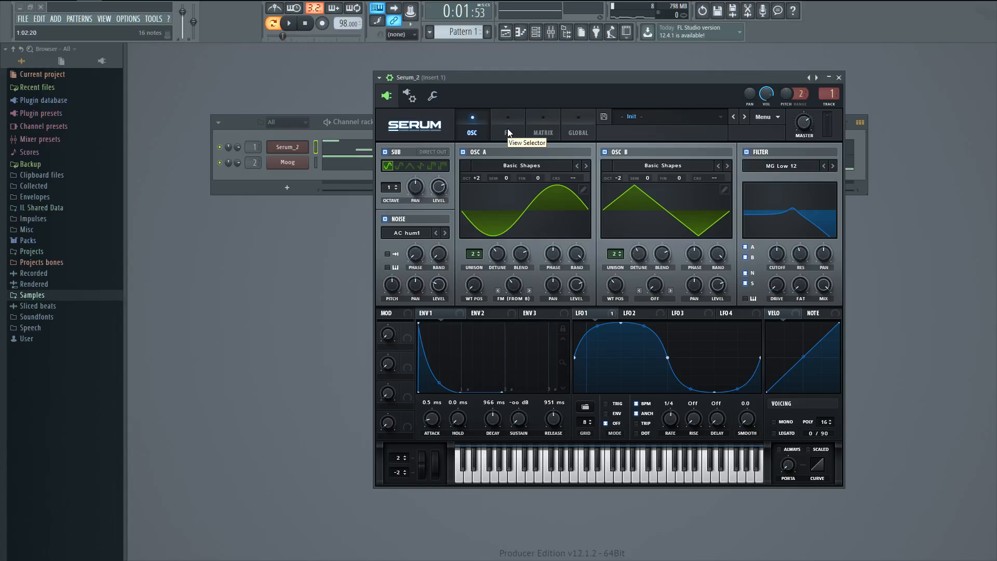
# Step: Show Serum's FX rack and put Fruity Convolver in Insert 1's first slot
pyautogui.click(507, 125)
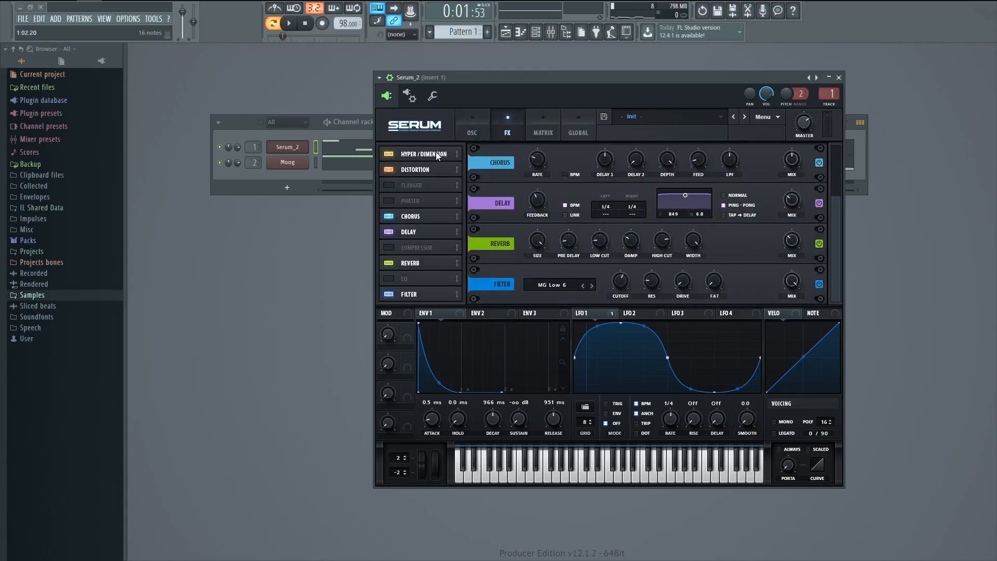
pyautogui.moveTo(429, 160)
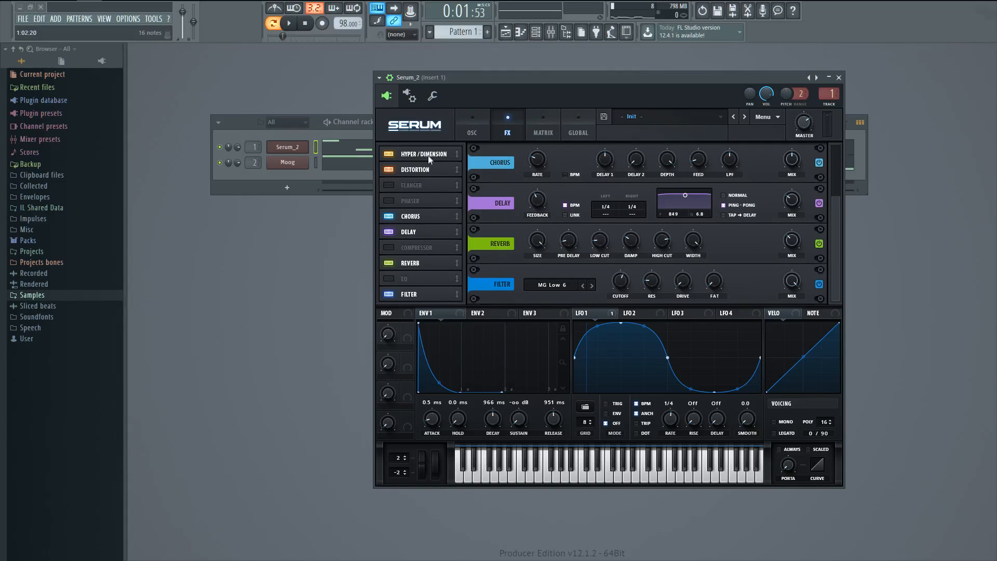
pyautogui.moveTo(412, 279)
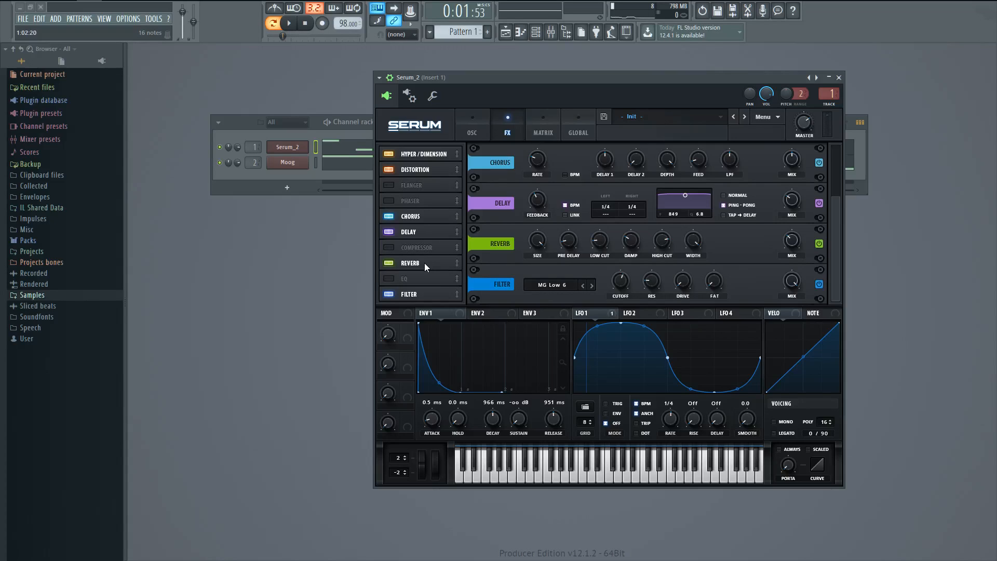
pyautogui.moveTo(214, 87)
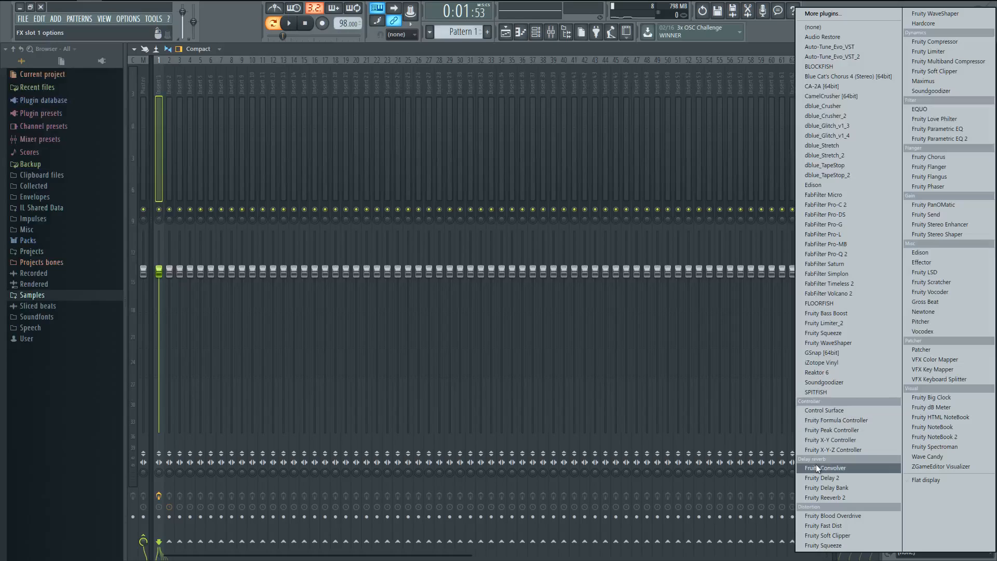
pyautogui.click(831, 468)
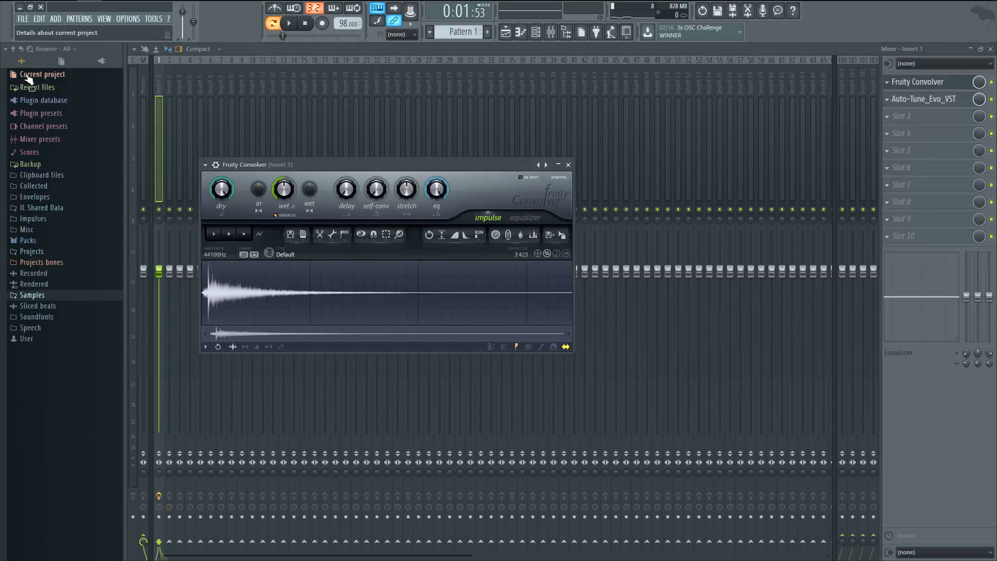
pyautogui.moveTo(39, 234)
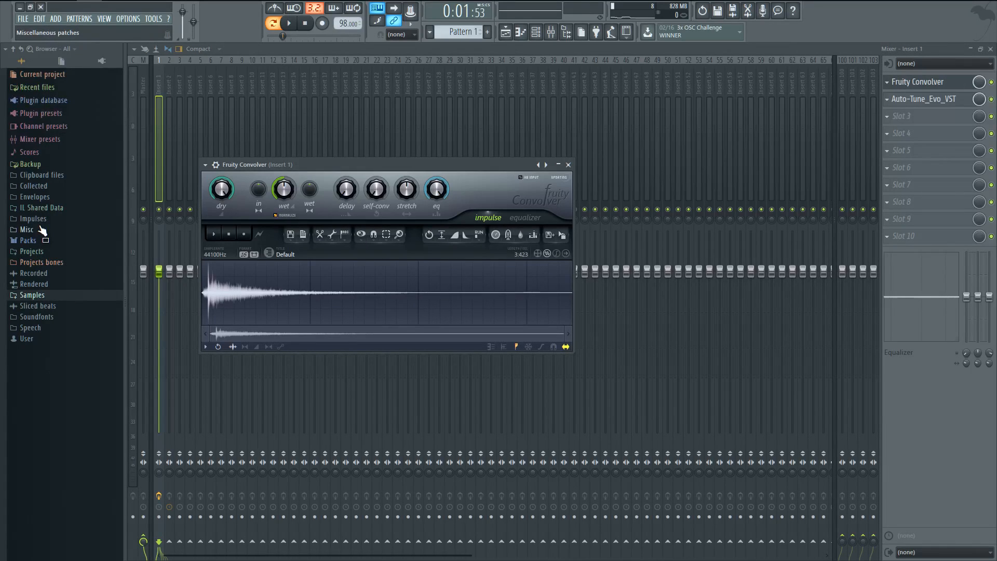
# Step: Load the IMP tower_stairwell impulse, audition it, adjust the wet level, then clear Insert 1
pyautogui.click(32, 218)
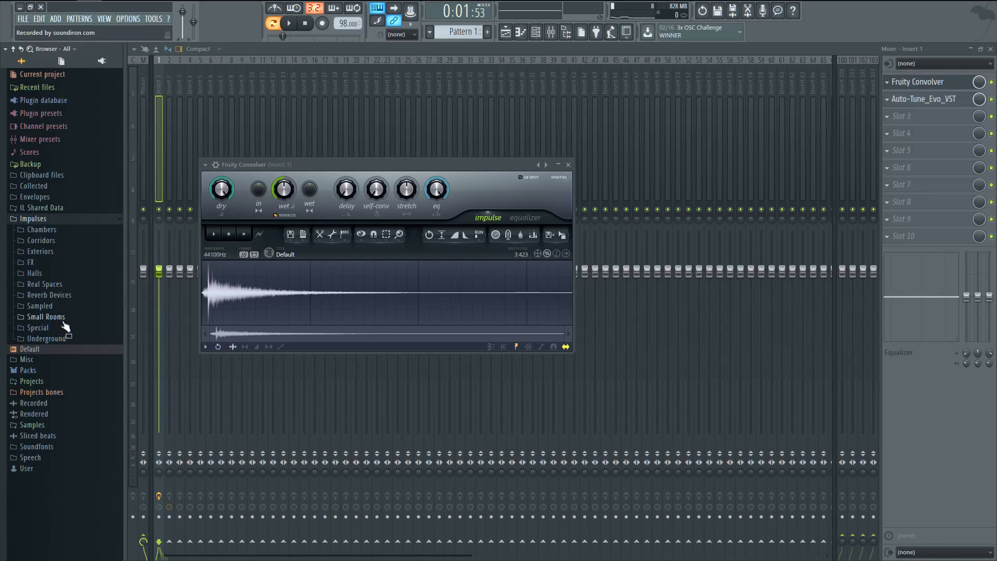
pyautogui.moveTo(44, 245)
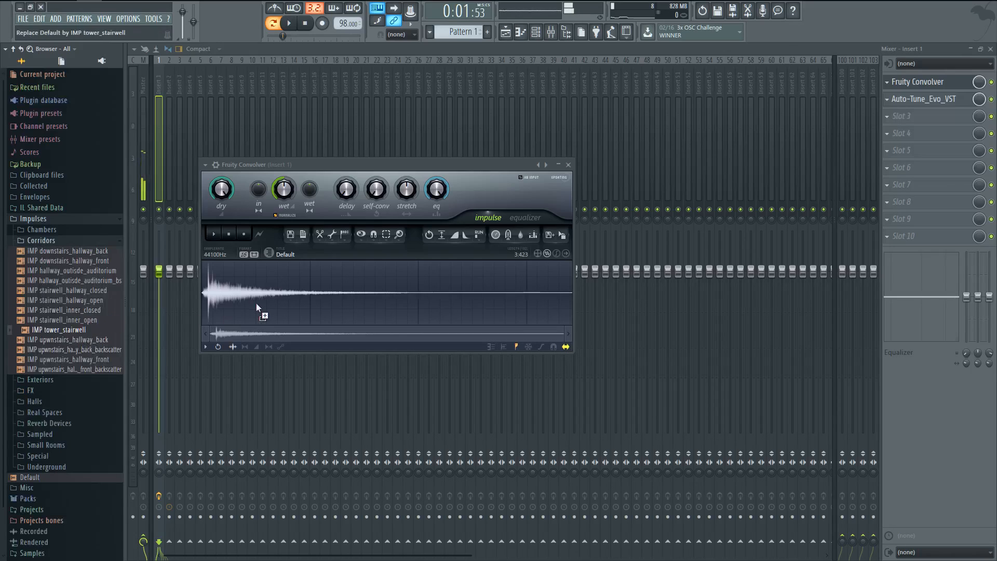
pyautogui.doubleClick(59, 330)
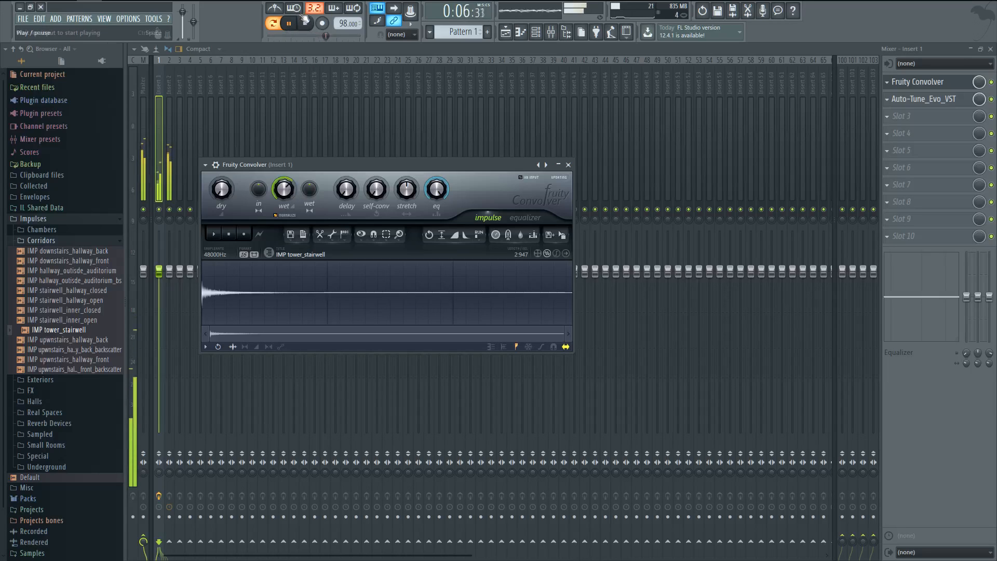
pyautogui.click(288, 23)
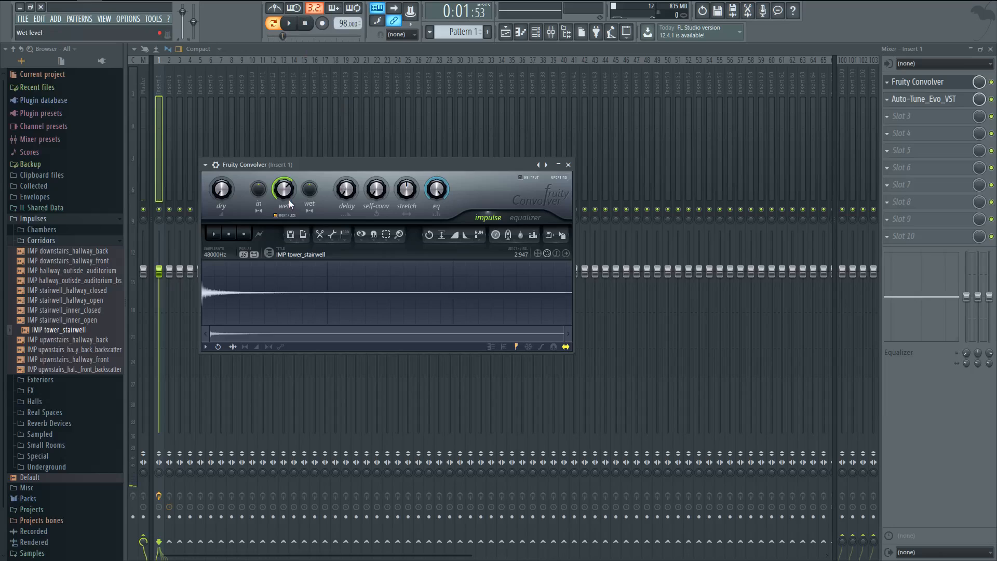
pyautogui.moveTo(284, 190); pyautogui.dragTo(283, 178)
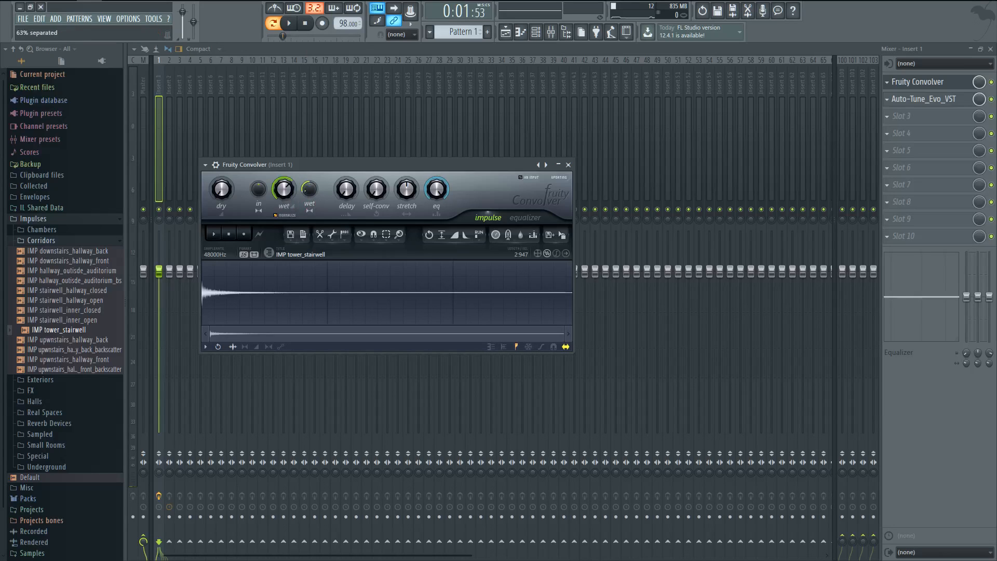
pyautogui.click(288, 23)
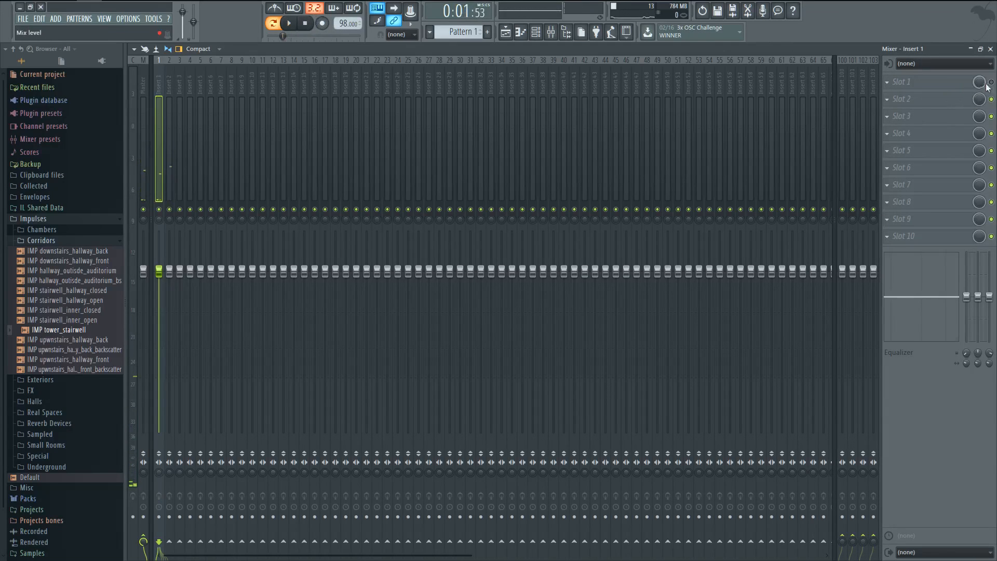
# Step: Load FabFilter Pro-C 2 into Insert 1 Slot 1, centre its window, and start playback
pyautogui.click(981, 82)
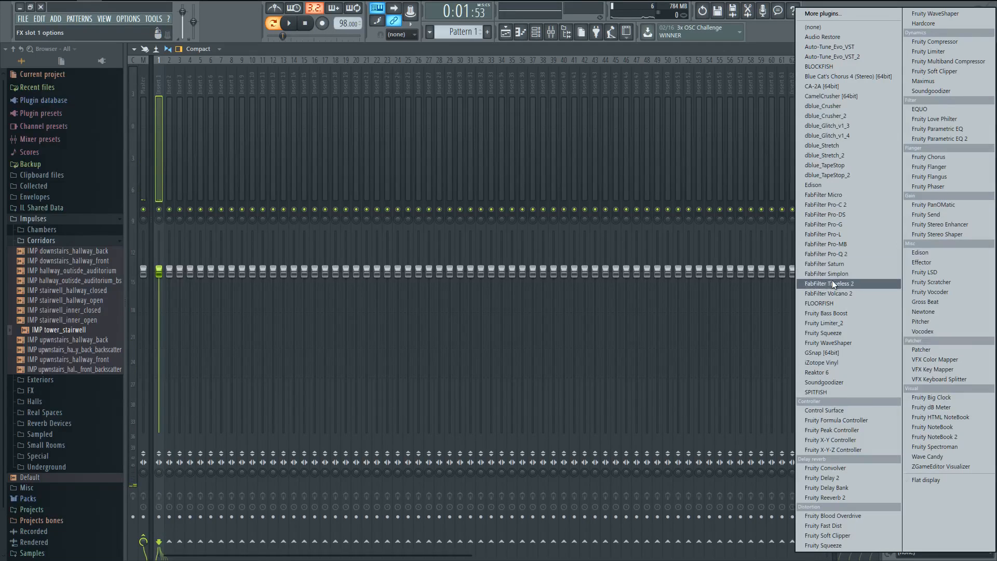
pyautogui.click(825, 204)
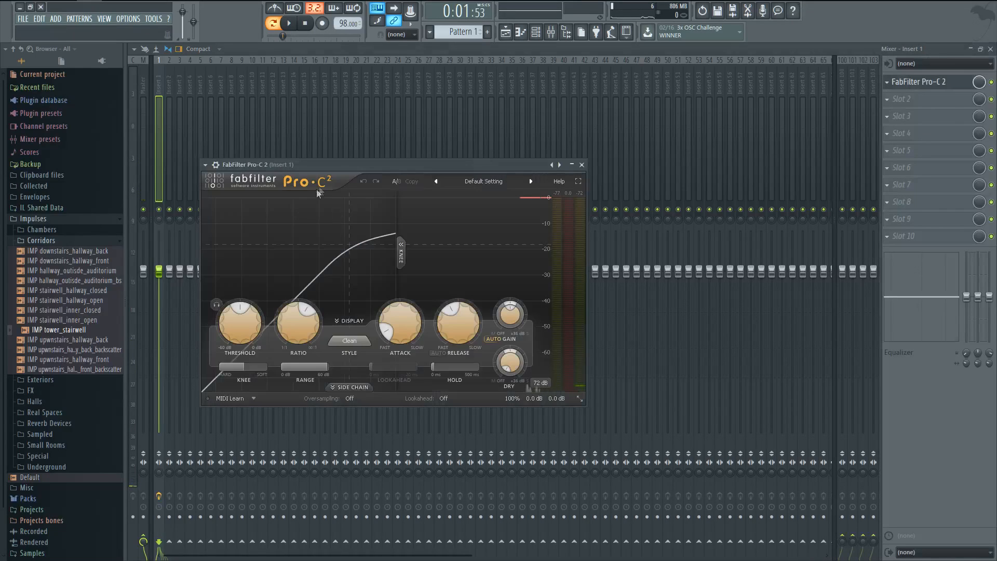
pyautogui.moveTo(229, 164); pyautogui.dragTo(414, 127)
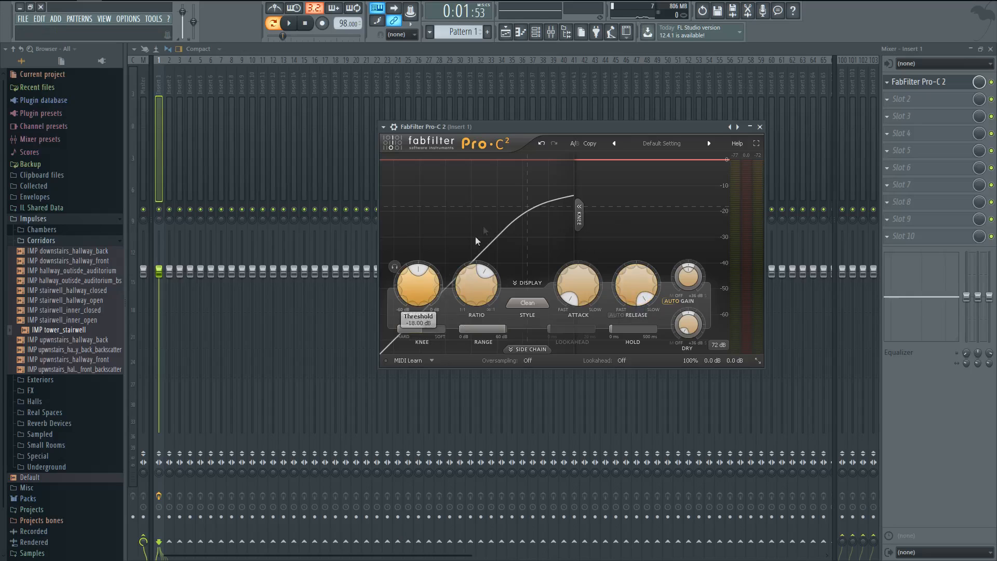
pyautogui.click(287, 23)
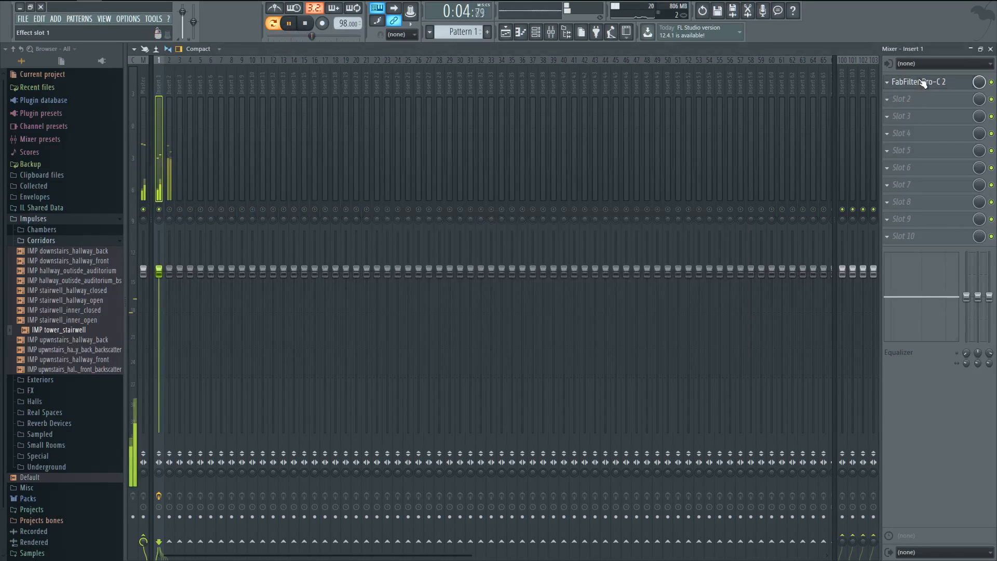
# Step: Set Pro-C 2 threshold near −20 dB, ratio 9:1, and shorten attack and release
pyautogui.click(920, 82)
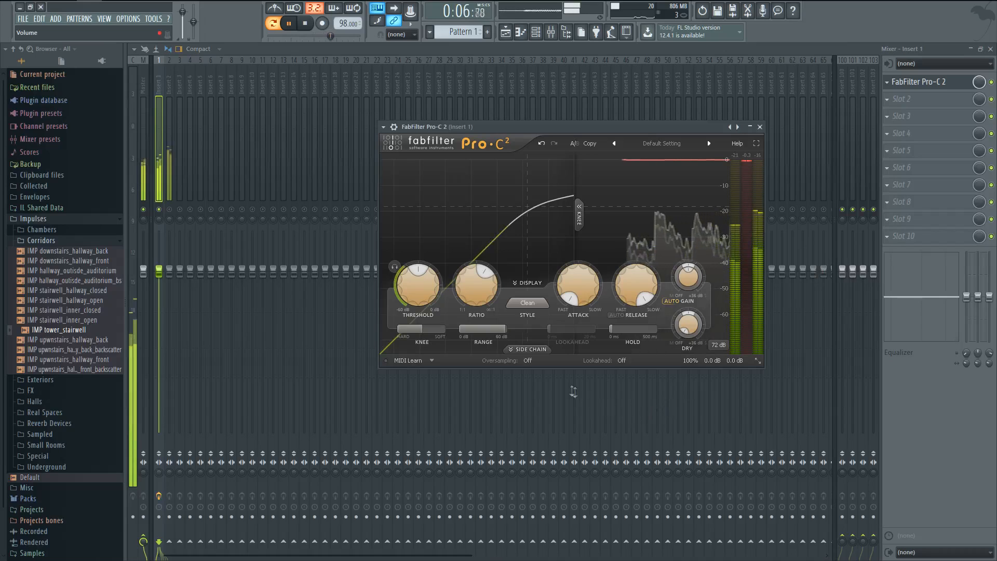
pyautogui.moveTo(417, 283); pyautogui.dragTo(417, 267)
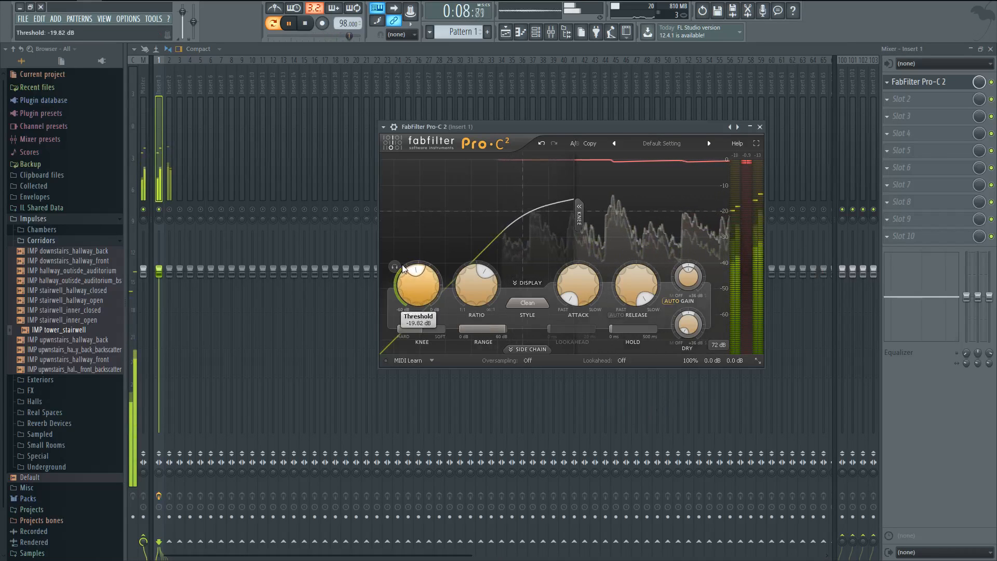
pyautogui.moveTo(417, 283); pyautogui.dragTo(388, 279)
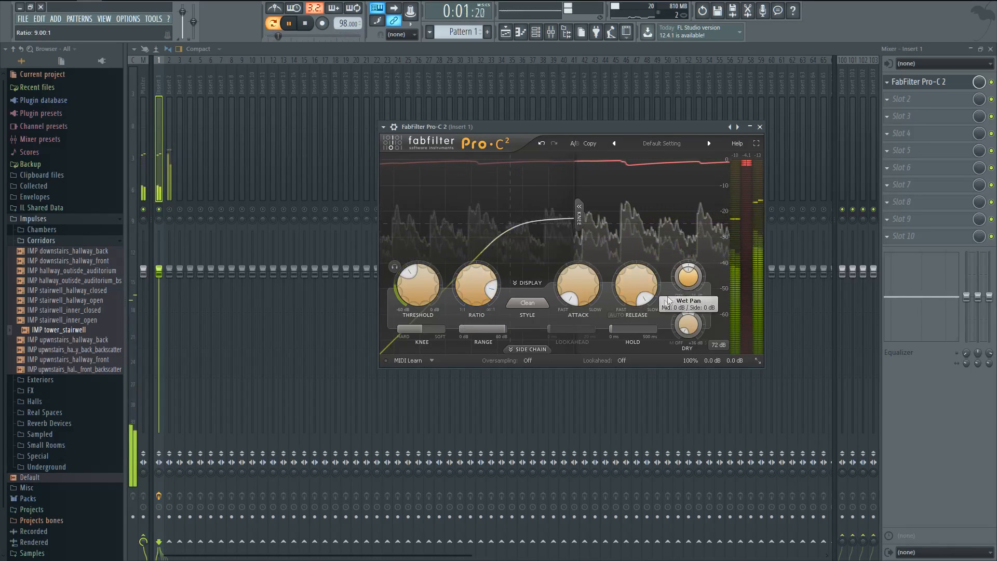
pyautogui.moveTo(577, 283); pyautogui.dragTo(577, 276)
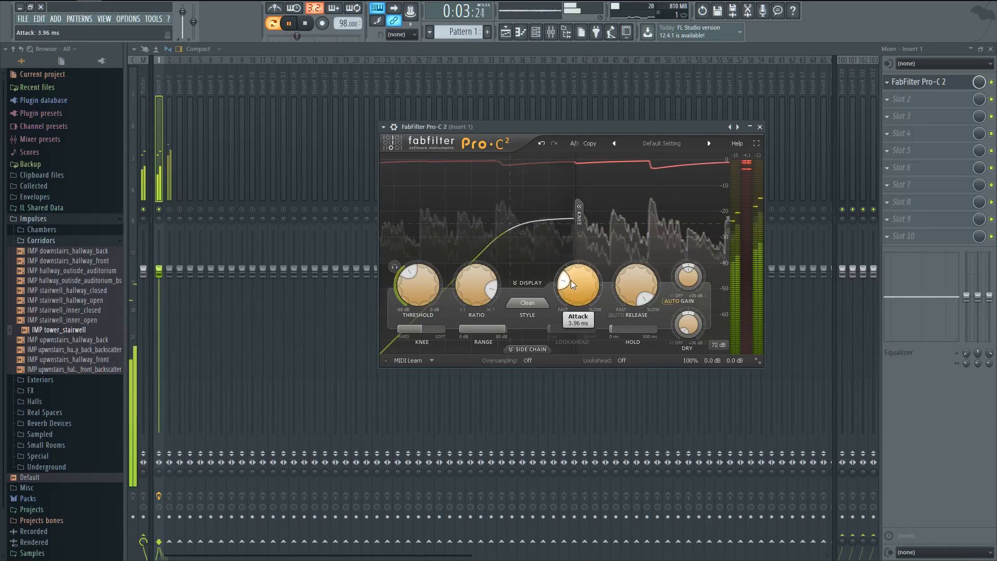
pyautogui.moveTo(575, 282); pyautogui.dragTo(566, 276)
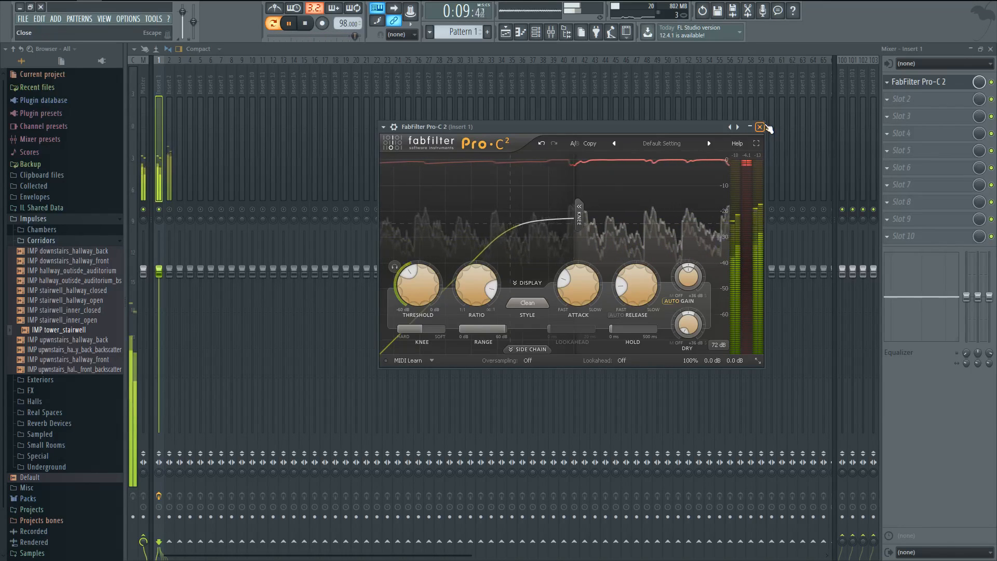
pyautogui.click(758, 127)
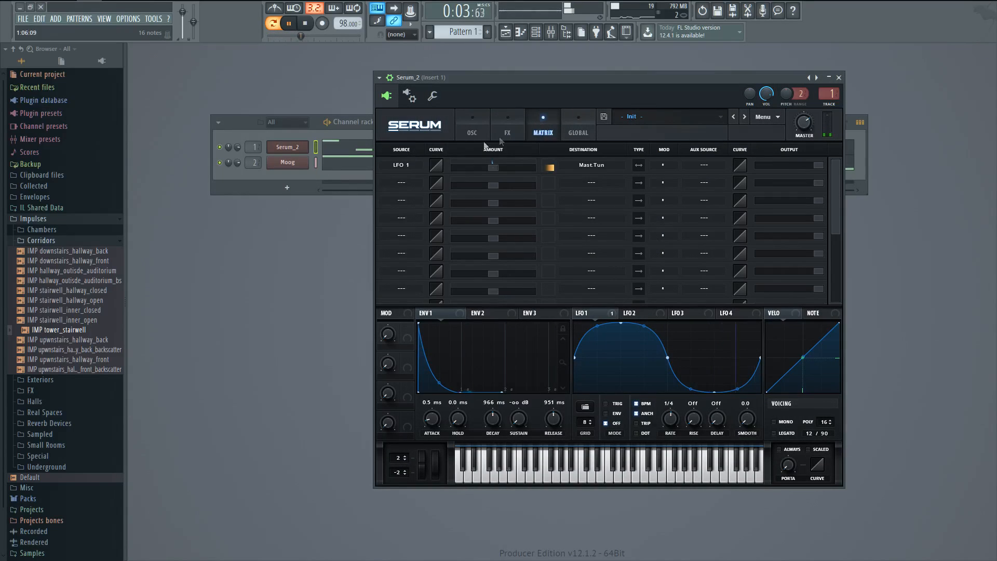
# Step: Clear LFO 1 from the Mast Tun matrix row, browse destinations, then return to OSC
pyautogui.click(401, 165)
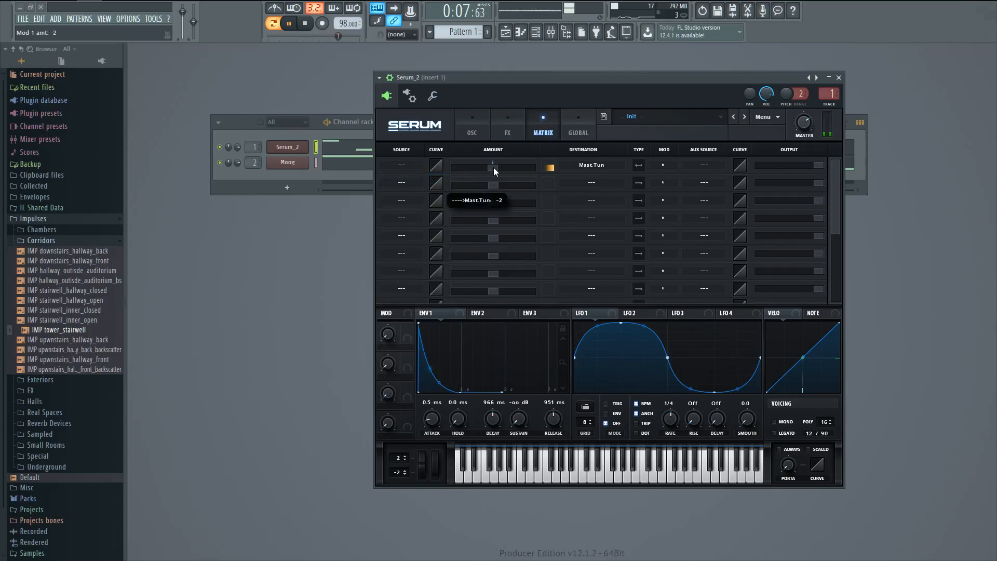
pyautogui.click(591, 165)
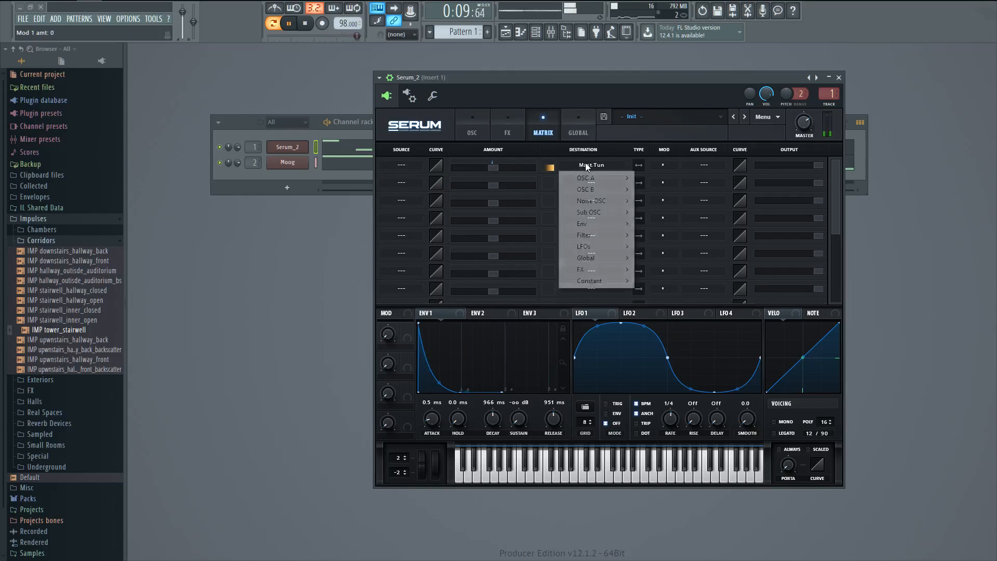
pyautogui.moveTo(617, 189)
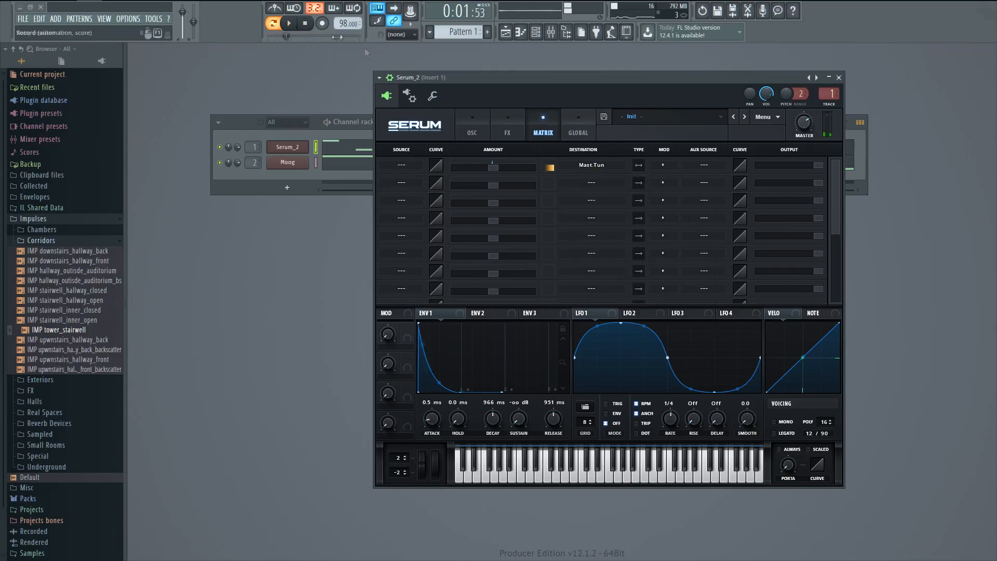
pyautogui.click(591, 165)
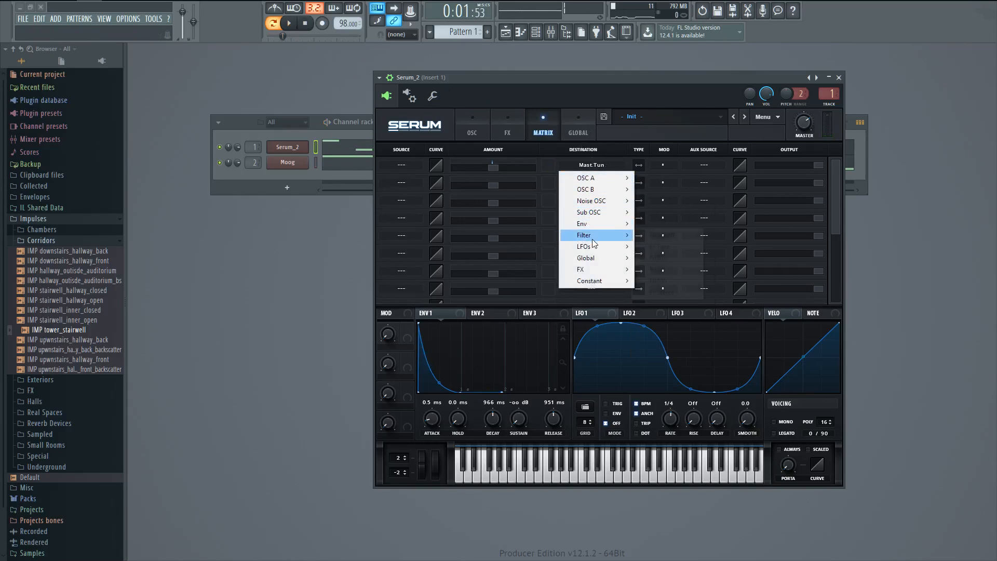
pyautogui.moveTo(600, 224)
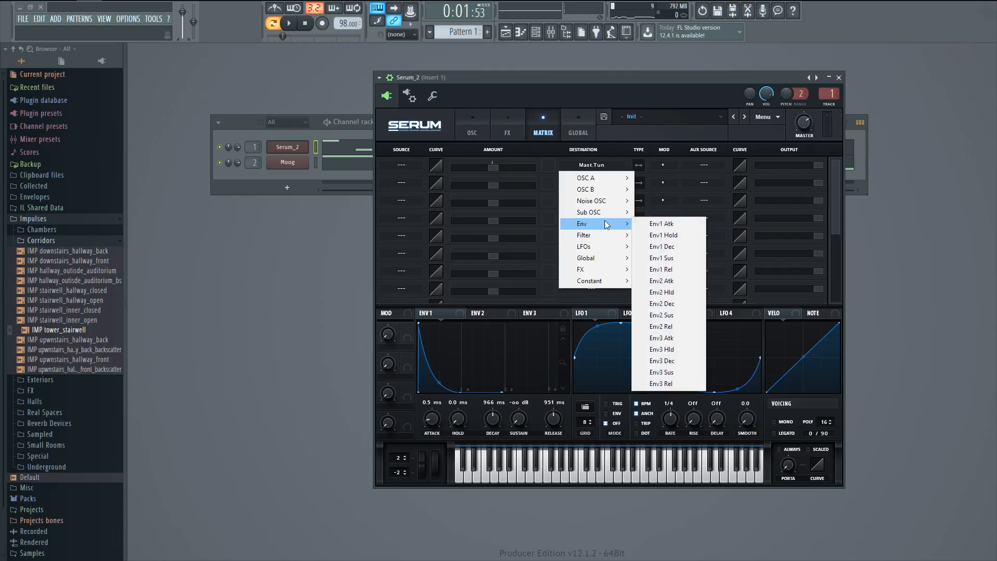
pyautogui.moveTo(597, 190)
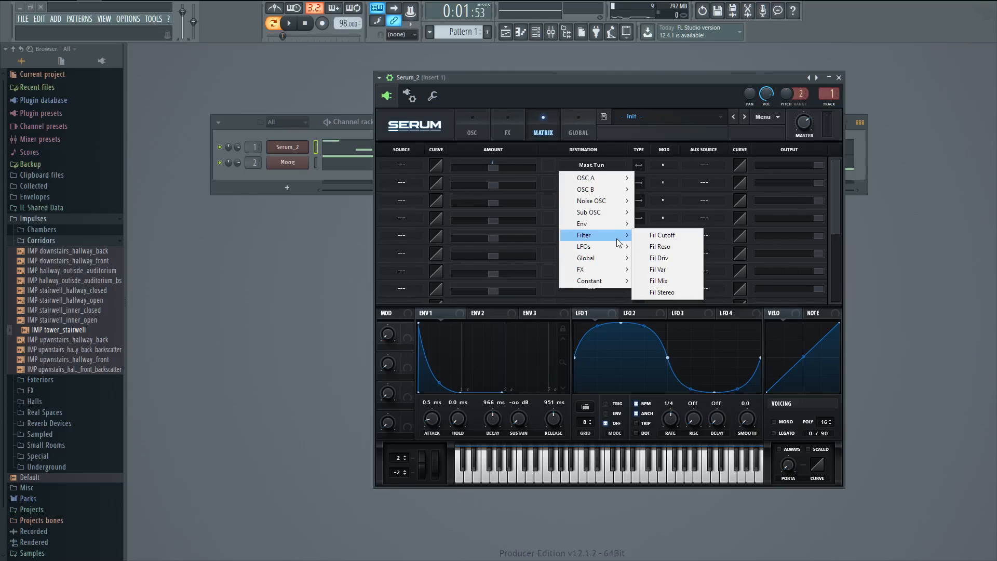
pyautogui.moveTo(662, 235)
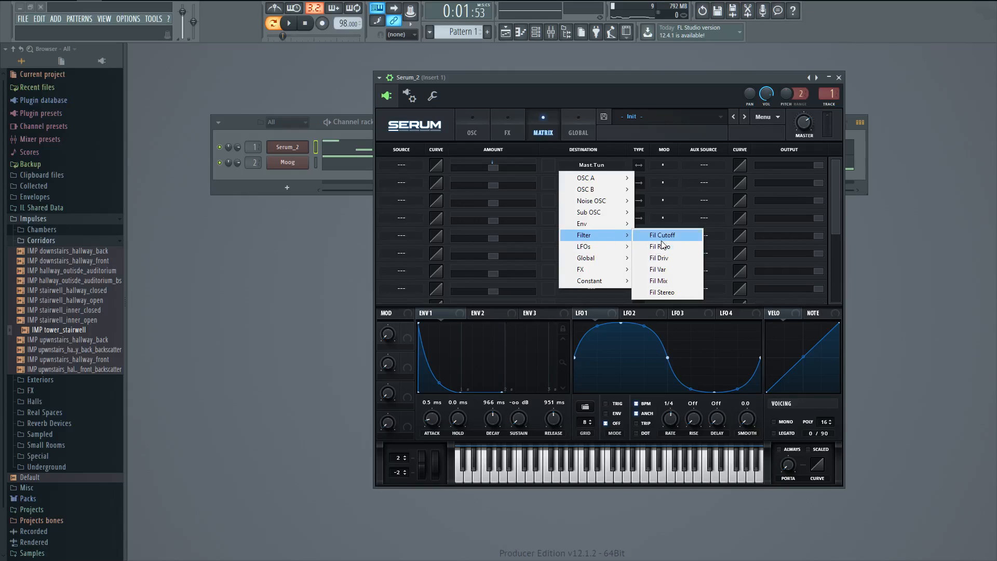
pyautogui.moveTo(665, 258)
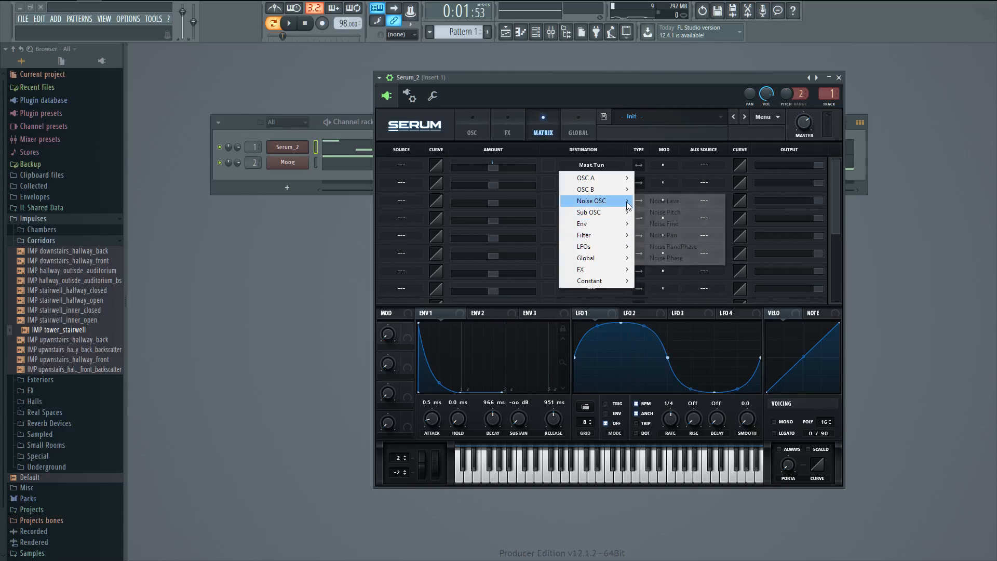
pyautogui.click(472, 125)
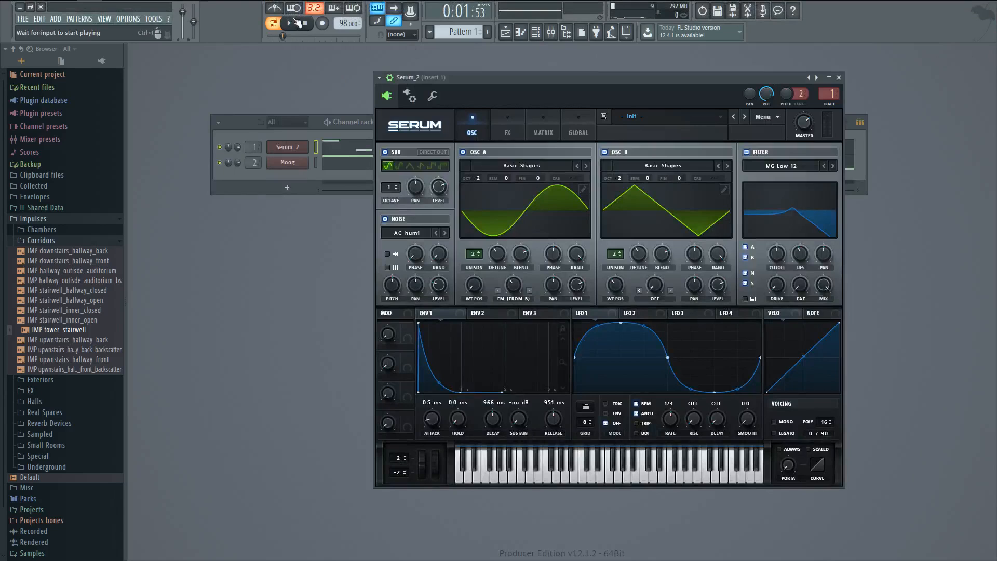
# Step: Close Serum and add a new Serum Init channel below Serum_2
pyautogui.click(287, 23)
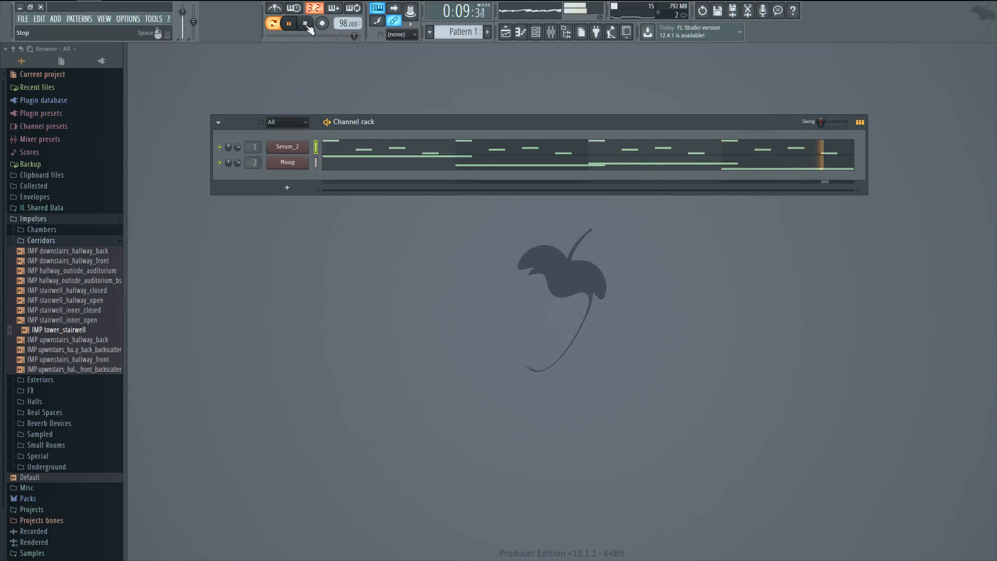
pyautogui.rightClick(287, 146)
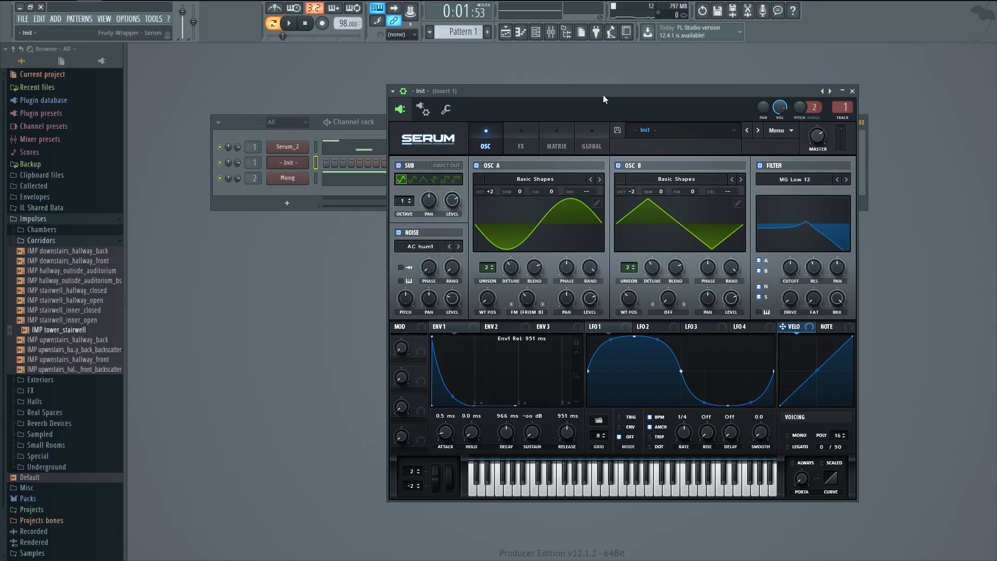
# Step: Replace the '- Init -' channel with Sylenth1 [64bit] and view its melody piano roll
pyautogui.click(851, 91)
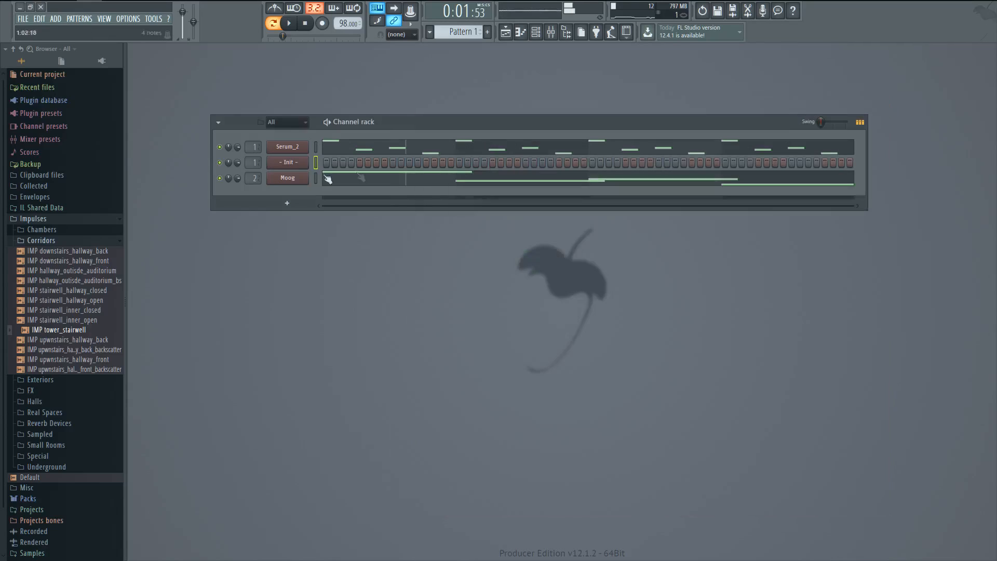
pyautogui.rightClick(287, 162)
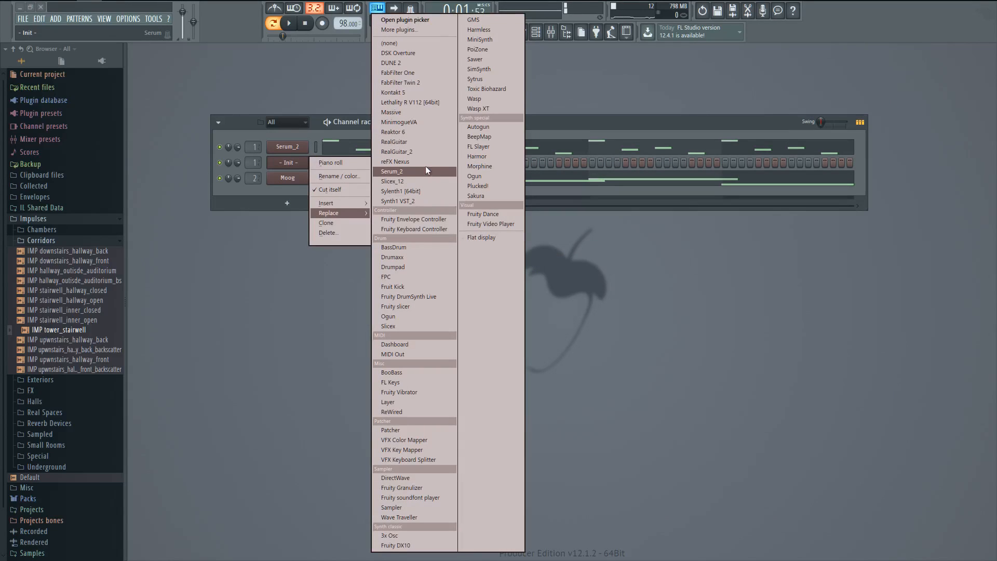
pyautogui.moveTo(412, 201)
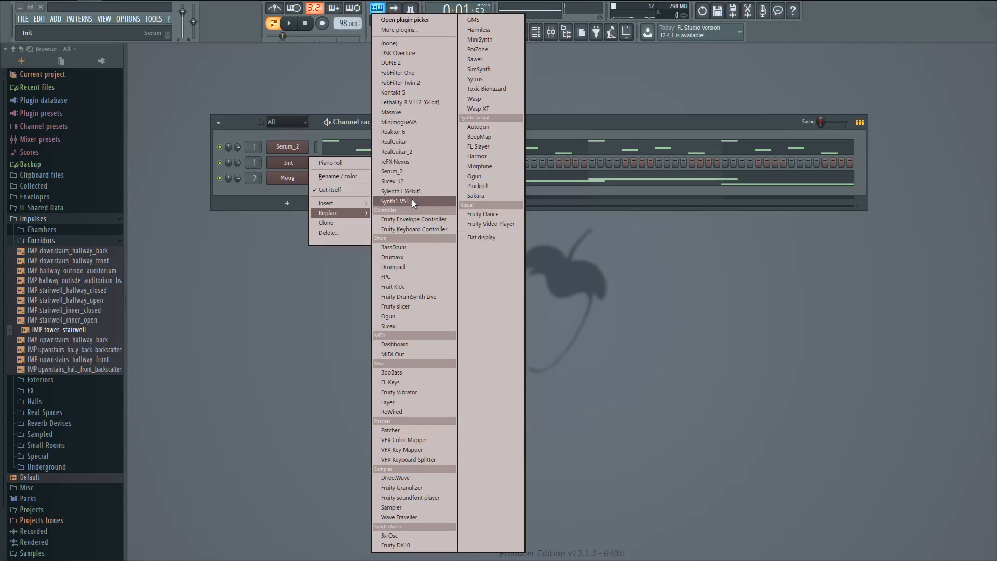
pyautogui.click(400, 191)
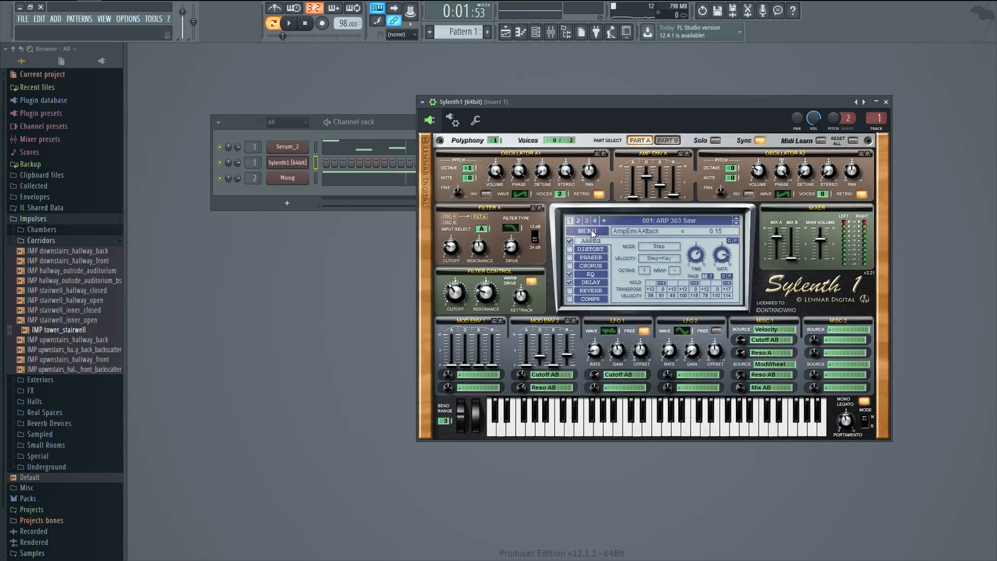
pyautogui.click(586, 231)
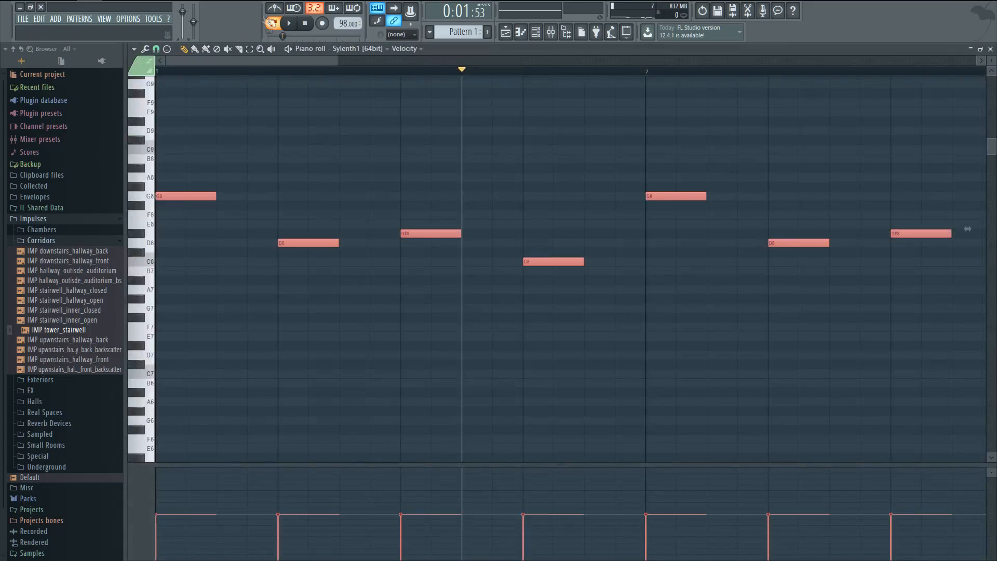
# Step: Shrink the piano roll, mute Serum_2 to compare against Sylenth1, then stop playback
pyautogui.click(287, 23)
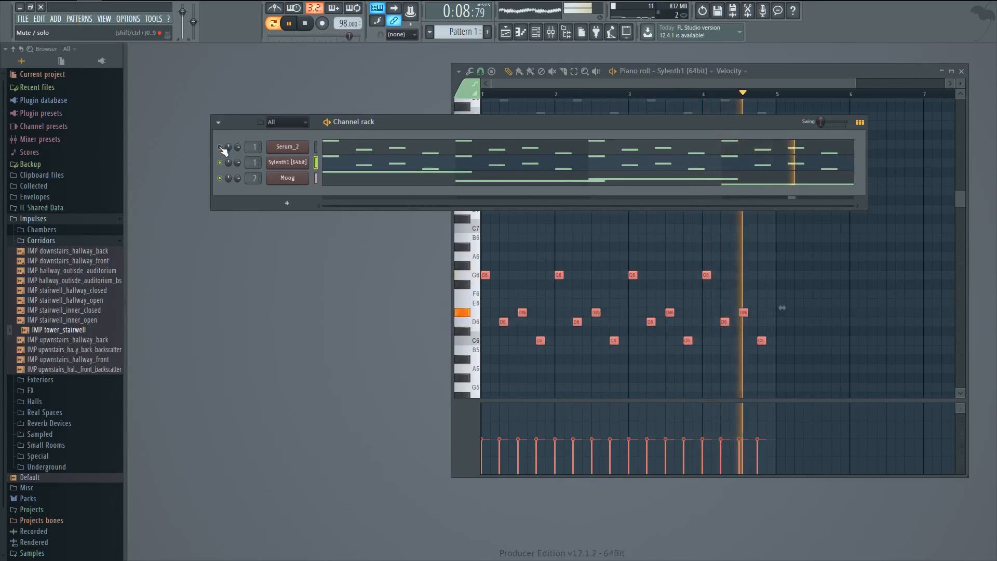
pyautogui.click(304, 24)
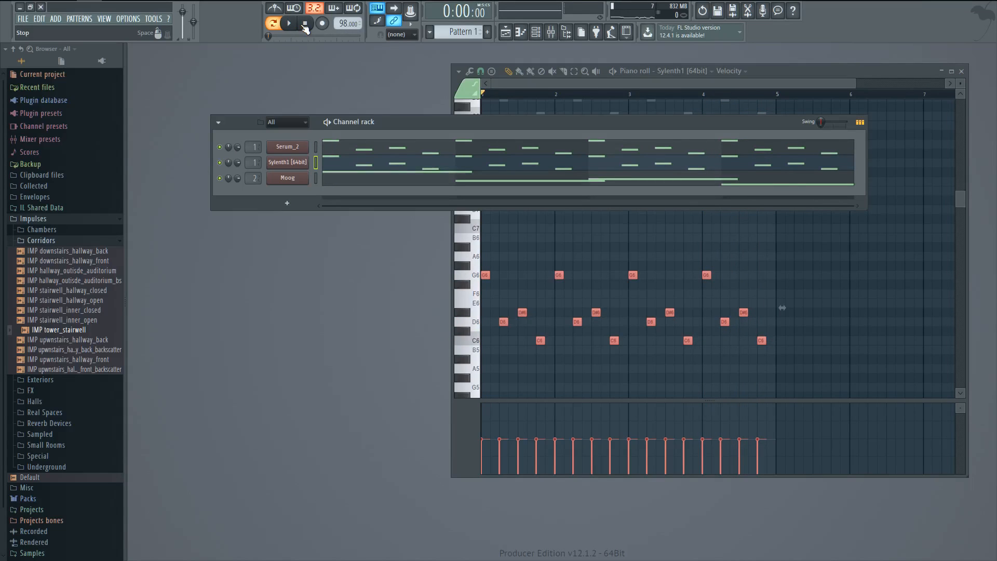
pyautogui.click(288, 23)
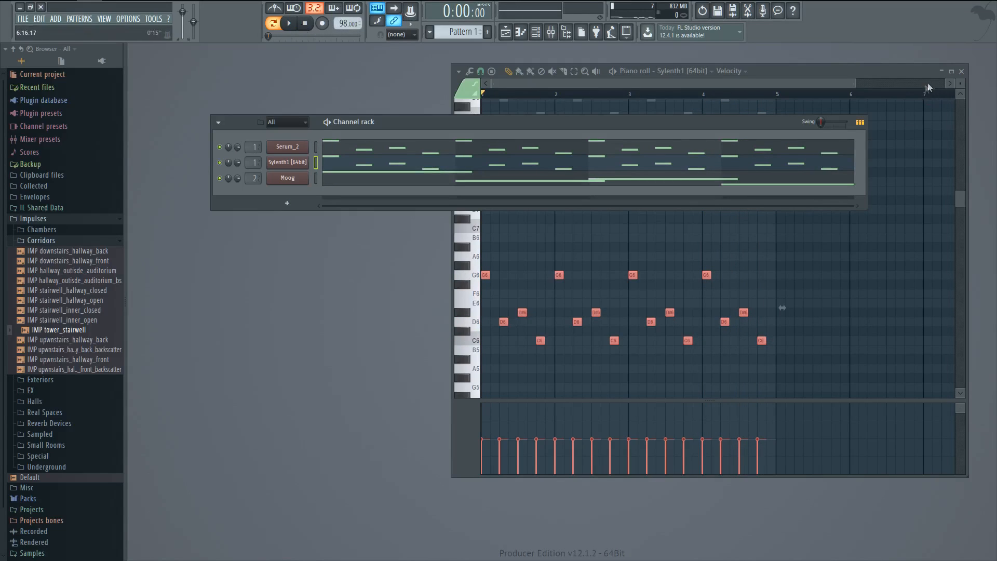